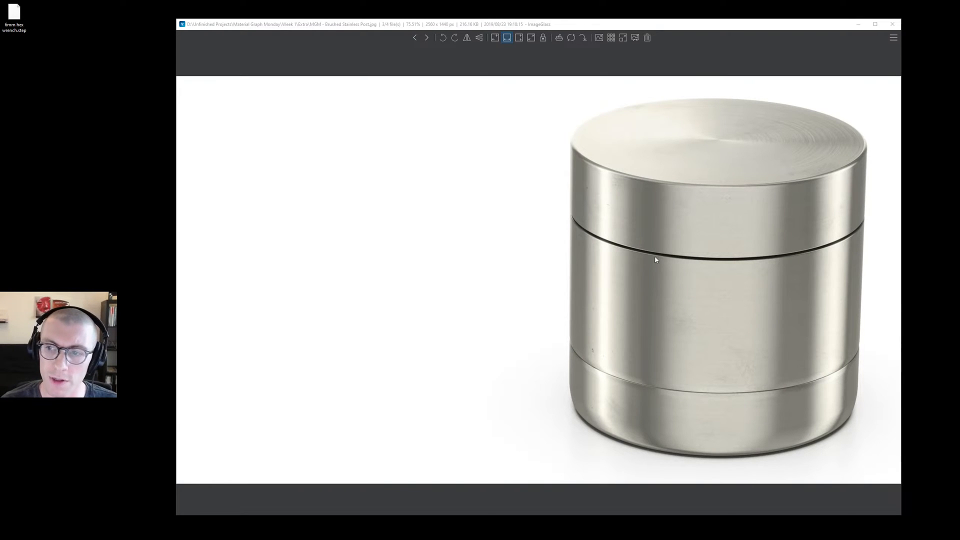
pyautogui.moveTo(631, 320)
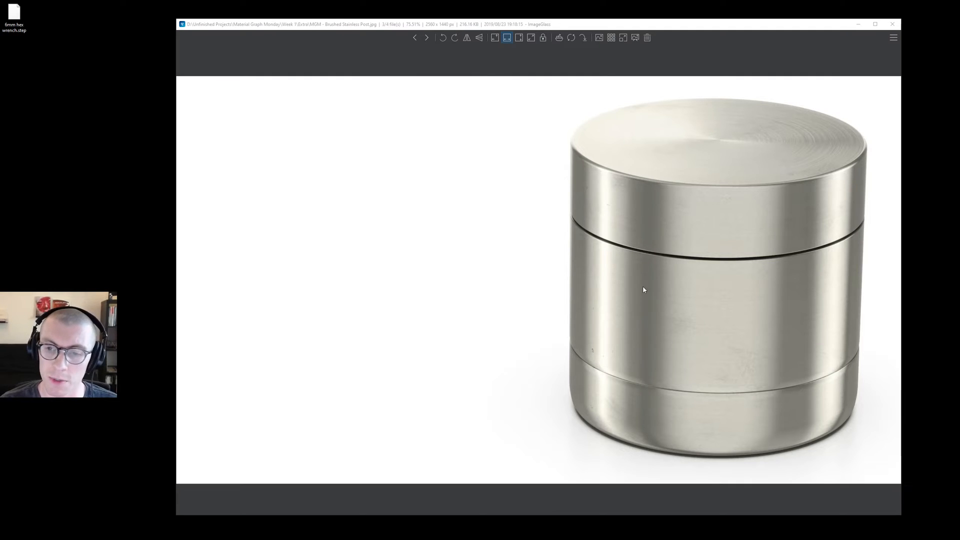
pyautogui.moveTo(644, 299)
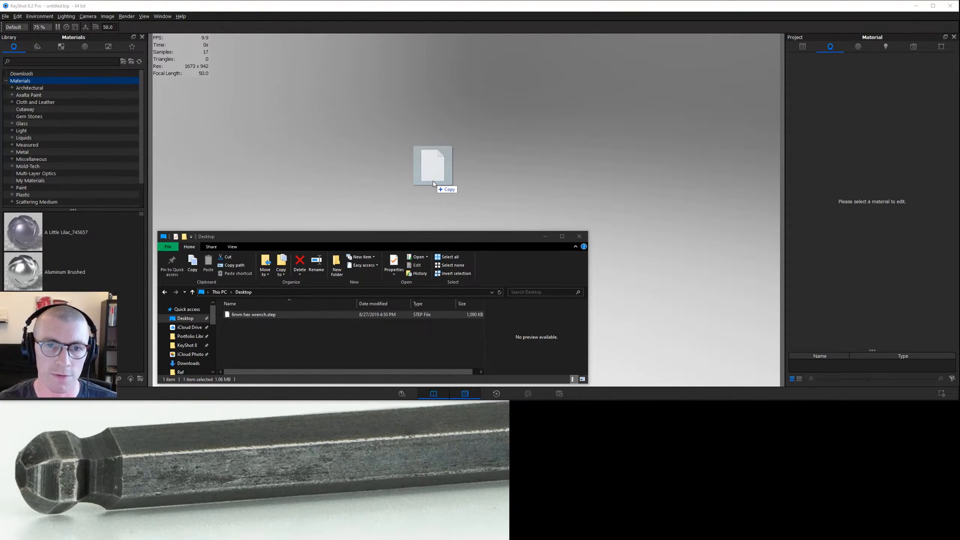
# Import 6mm hex wrench.step into the scene with the default import settings
pyautogui.moveTo(432, 166); pyautogui.dragTo(445, 153)
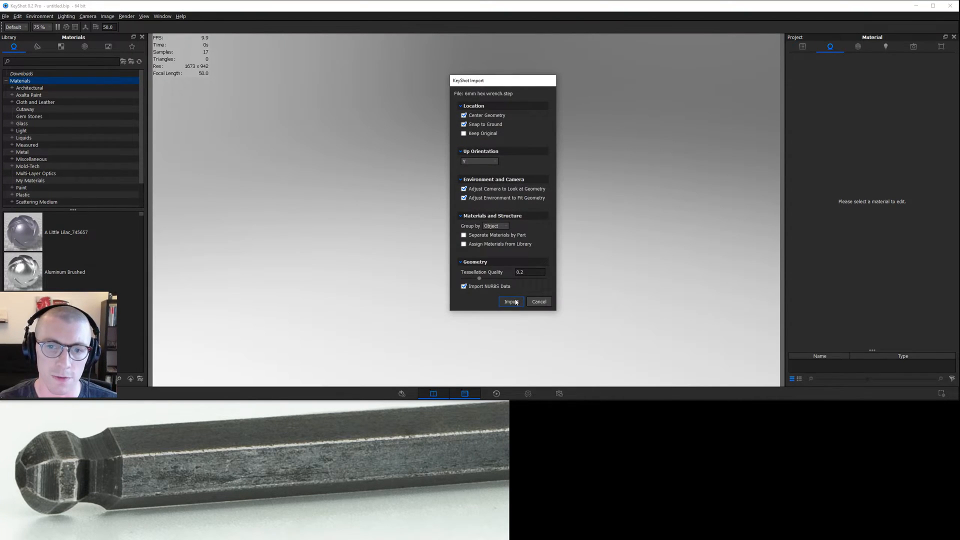
pyautogui.click(510, 301)
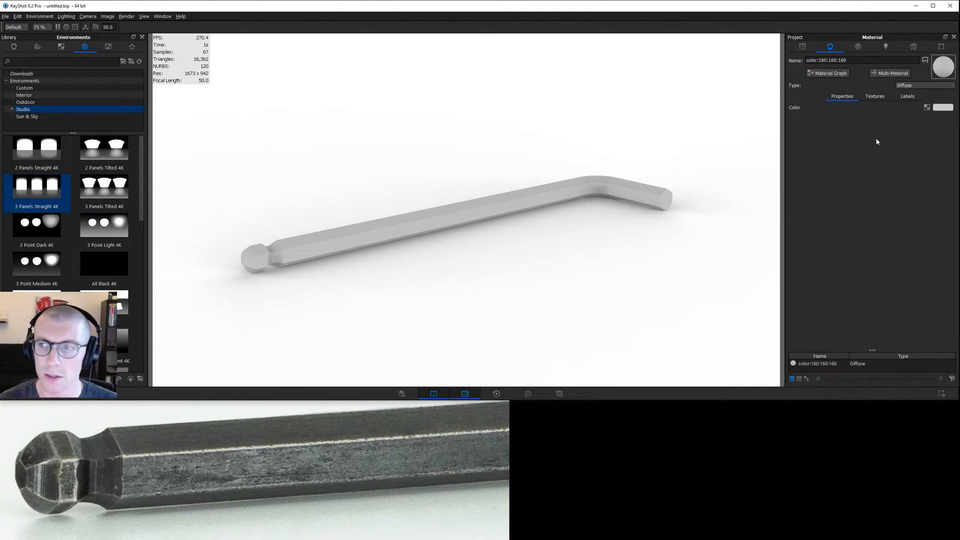
# Set the wrench material type to Metal with 0.05 roughness and view its node graph
pyautogui.click(925, 85)
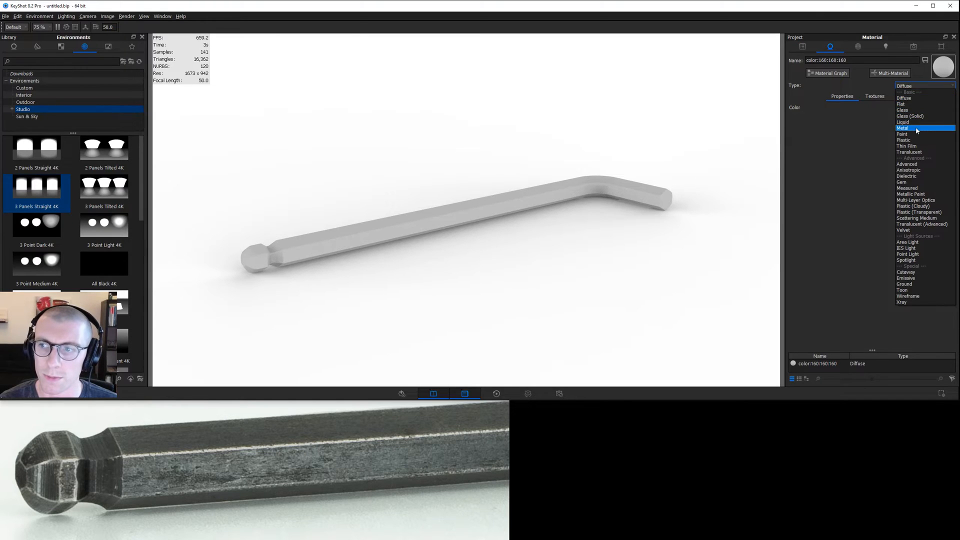
pyautogui.click(904, 128)
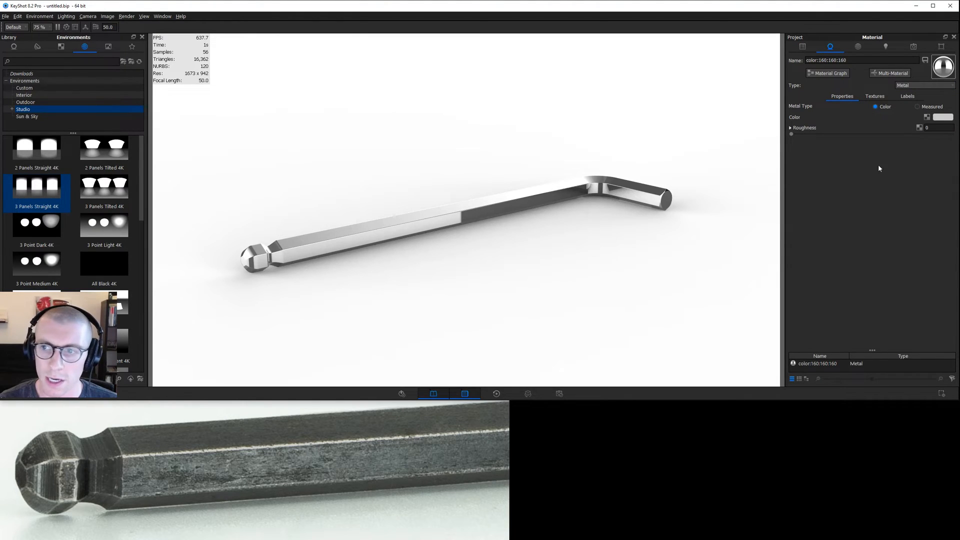
pyautogui.write('.05')
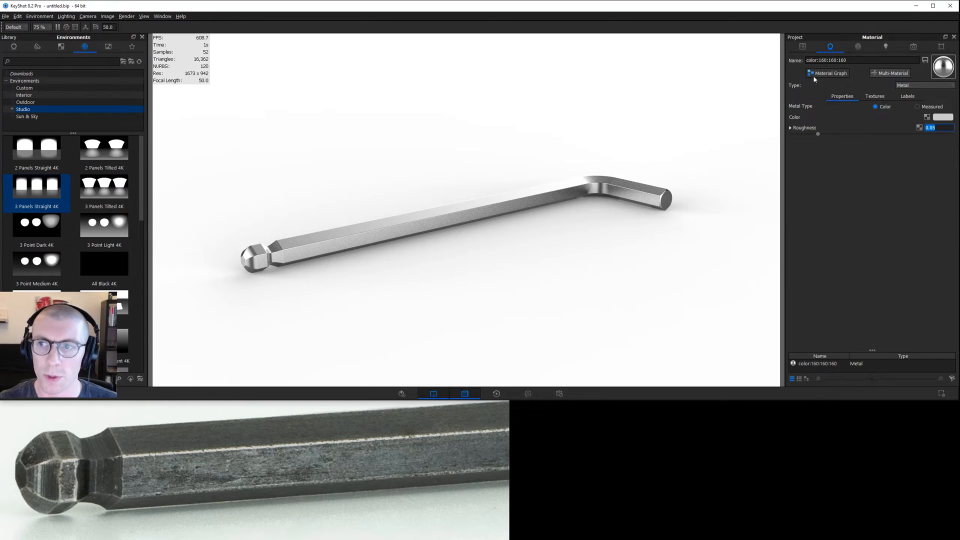
pyautogui.click(828, 73)
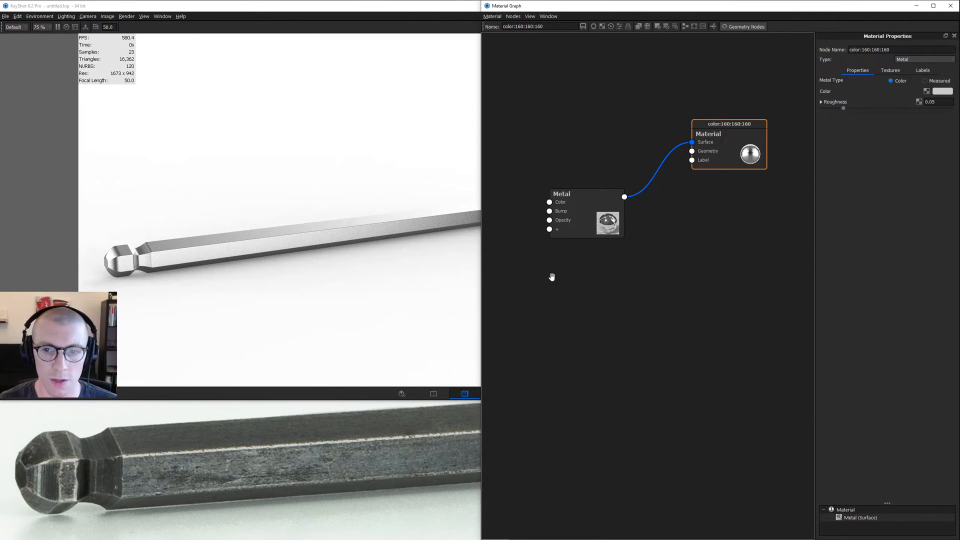
# Add a Plastic node into the Material's Label input and give it a dark colour
pyautogui.rightClick(551, 276)
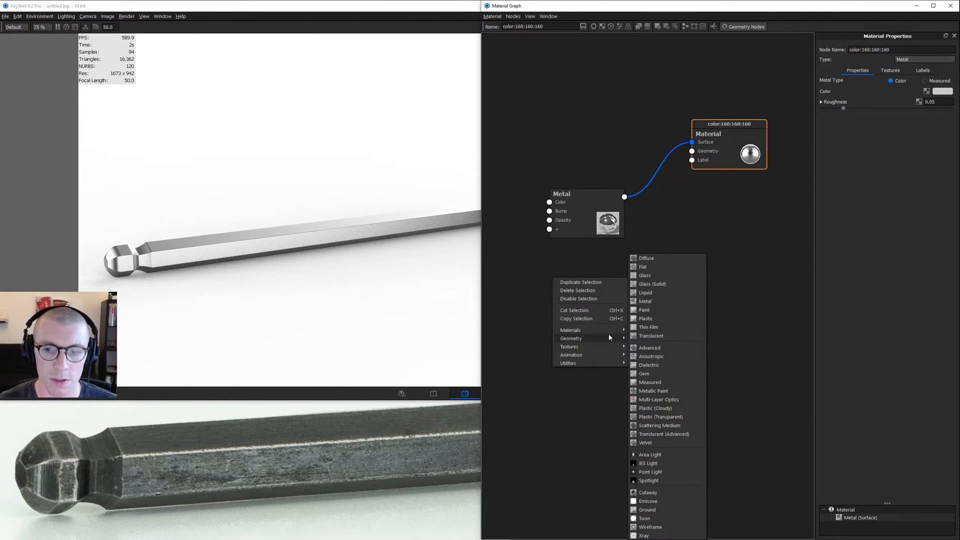
pyautogui.click(645, 318)
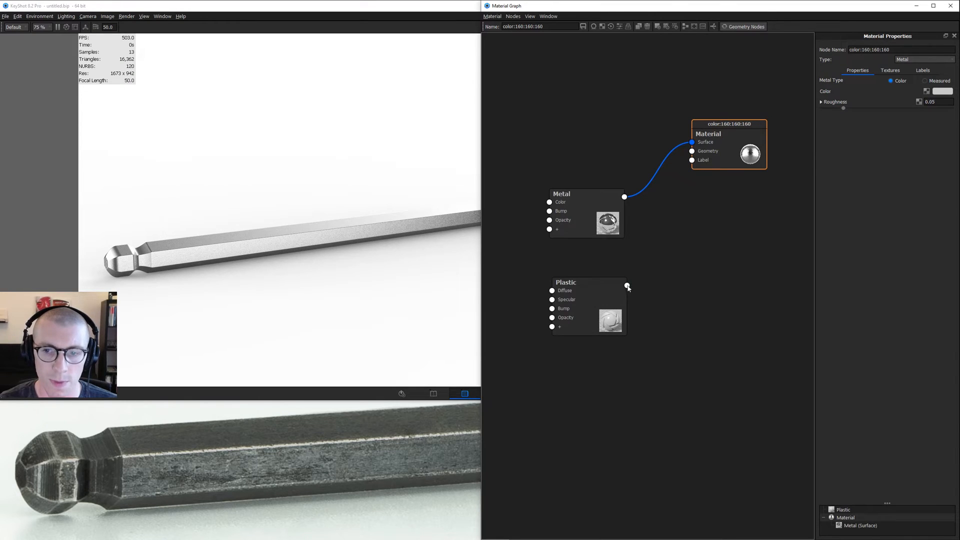
pyautogui.moveTo(625, 286); pyautogui.dragTo(691, 169)
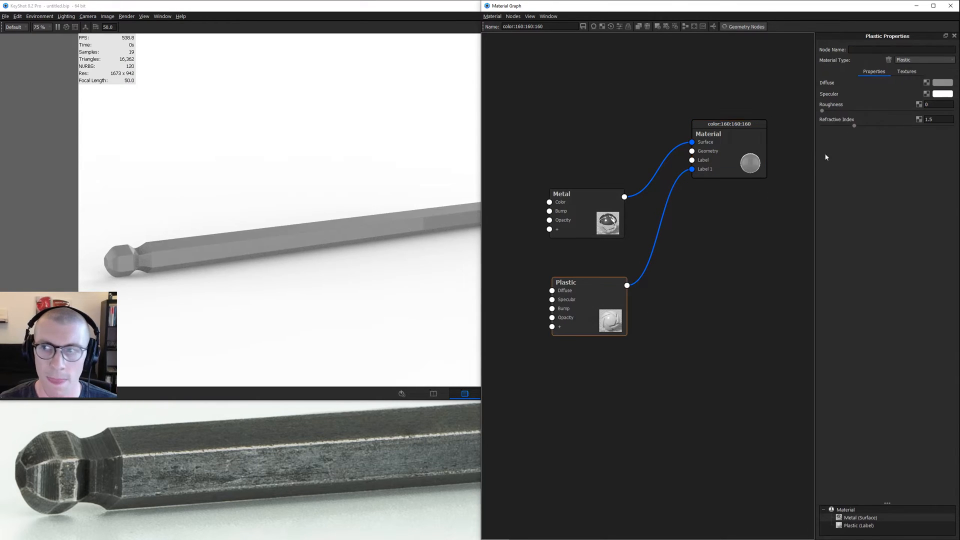
pyautogui.click(945, 83)
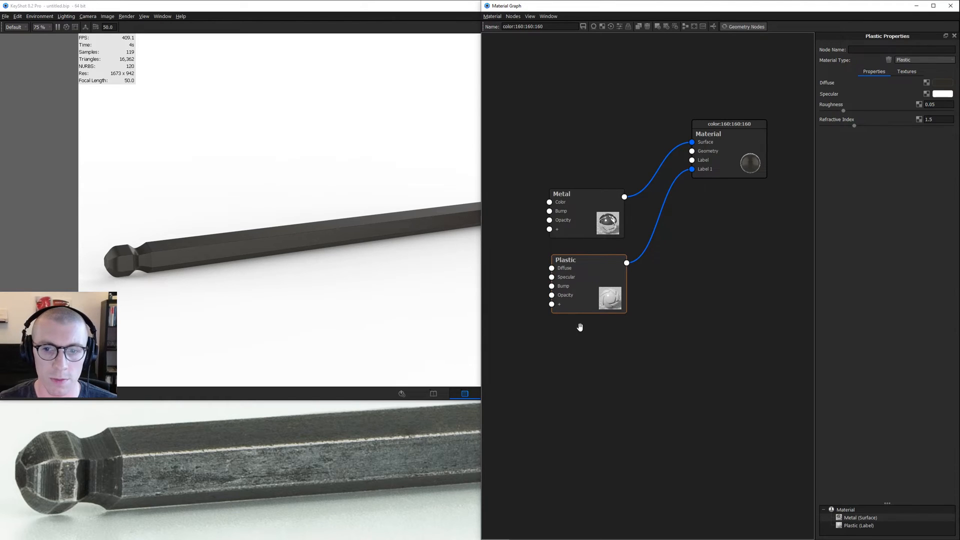
# Add a Curvature texture with black positive curvature, white elsewhere, and a 0.5 mm radius
pyautogui.rightClick(580, 327)
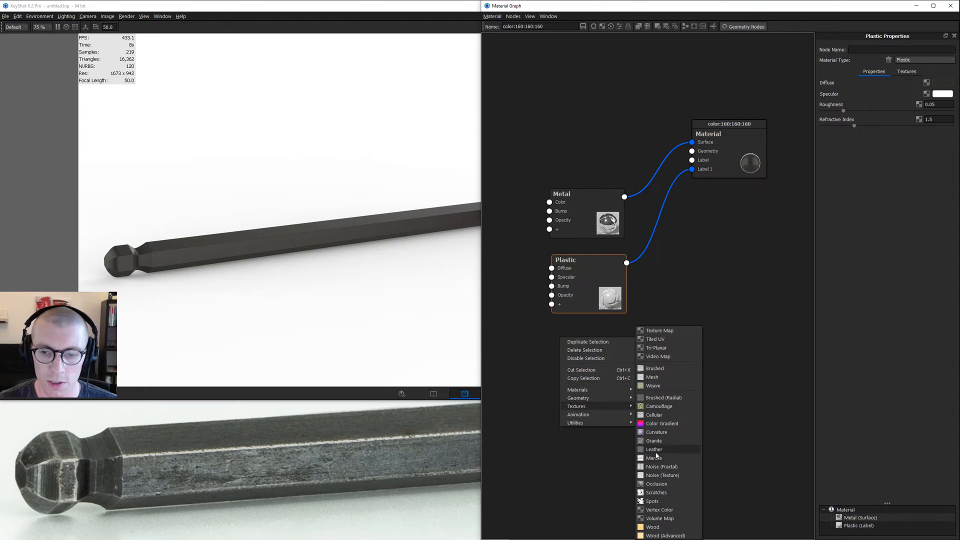
pyautogui.click(657, 432)
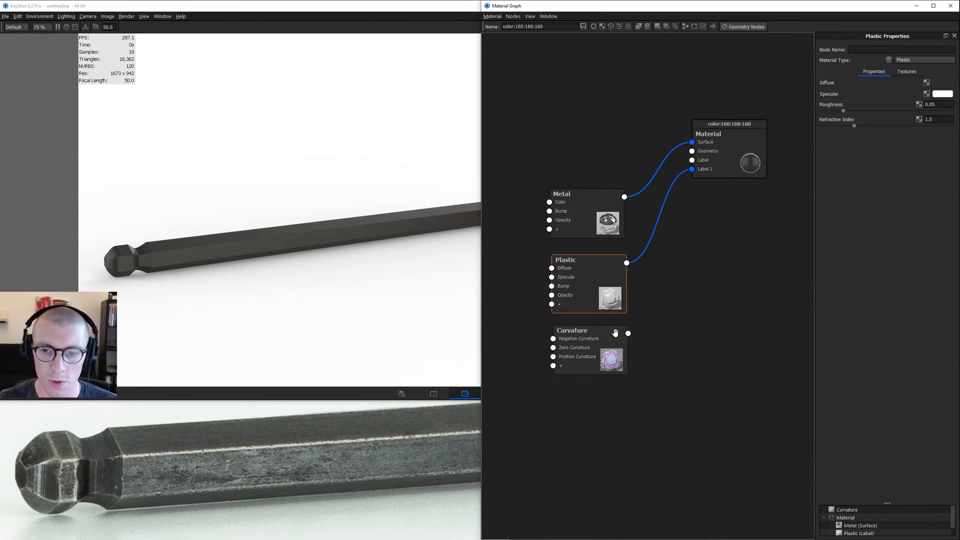
pyautogui.click(571, 331)
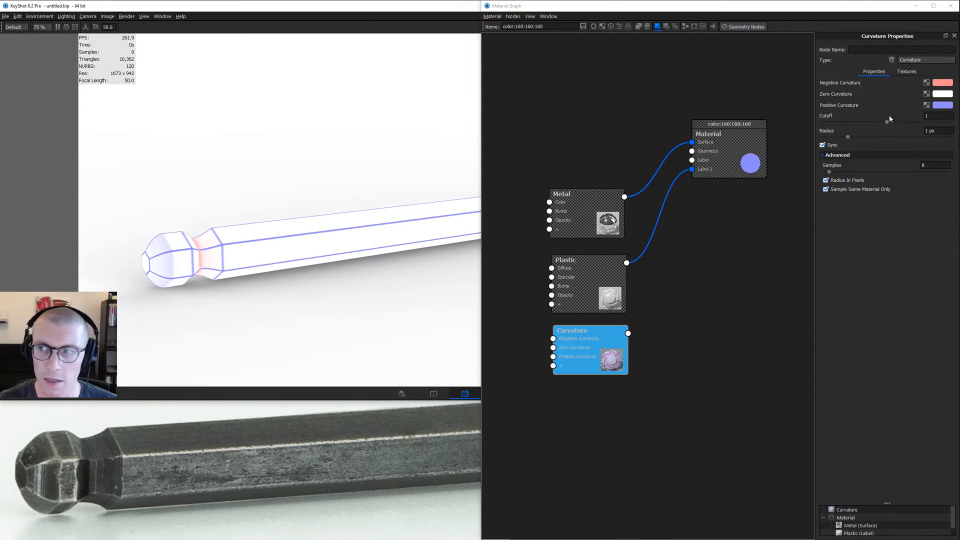
pyautogui.click(943, 105)
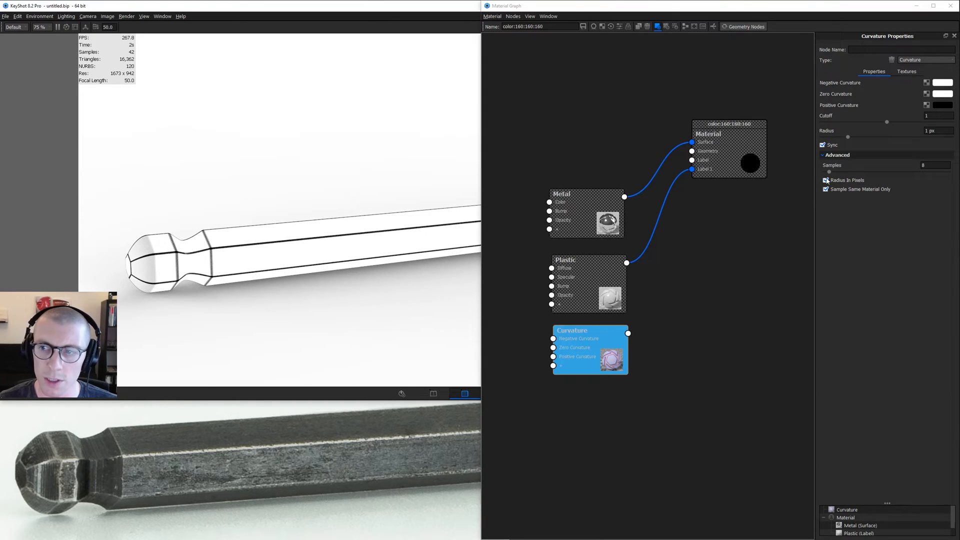
pyautogui.click(826, 180)
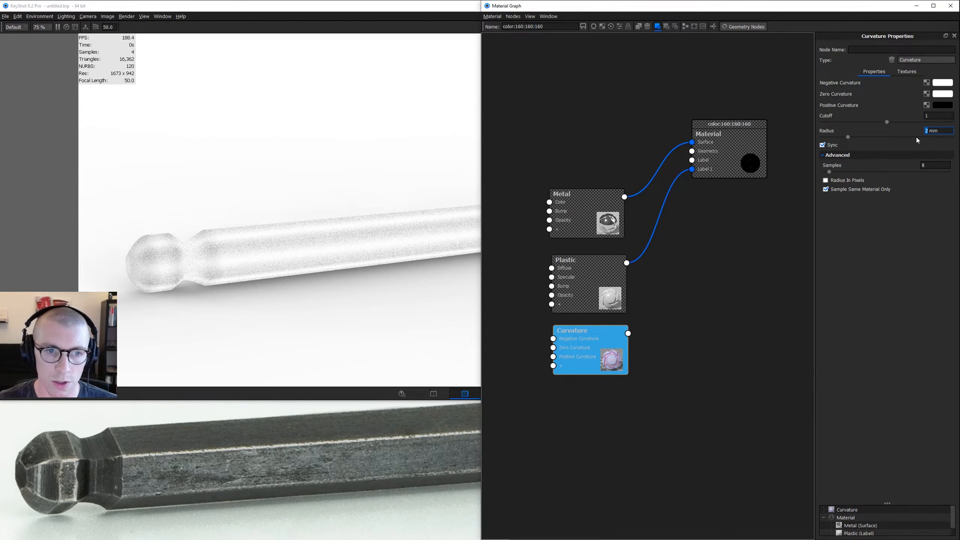
pyautogui.write('0.5')
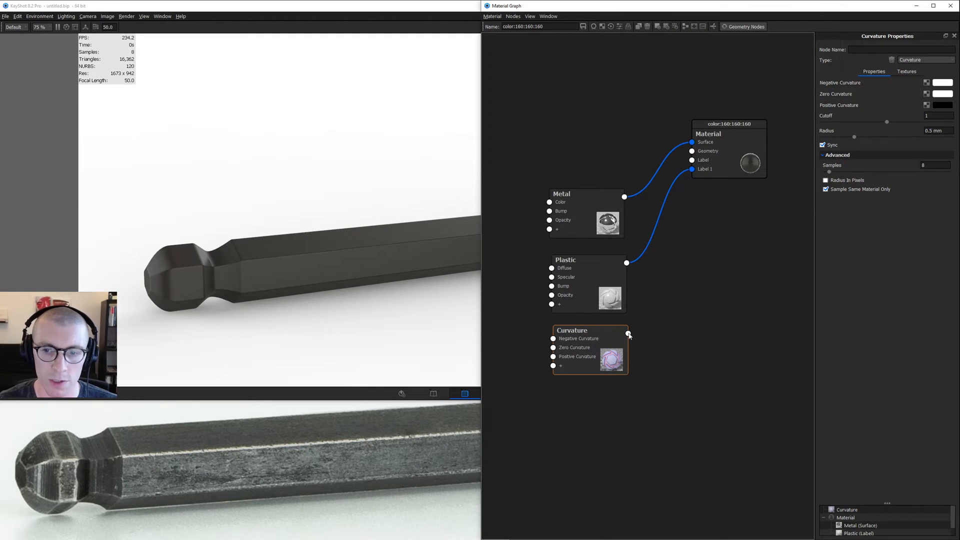
# Wire Curvature into the Plastic's Opacity and view the rounded wrench end up close
pyautogui.moveTo(627, 333); pyautogui.dragTo(550, 295)
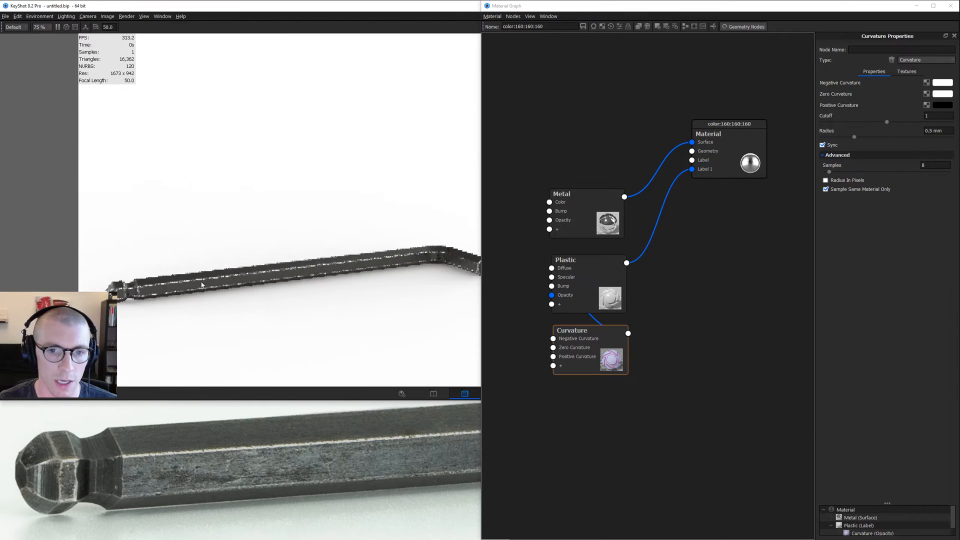
pyautogui.moveTo(202, 285); pyautogui.dragTo(421, 271)
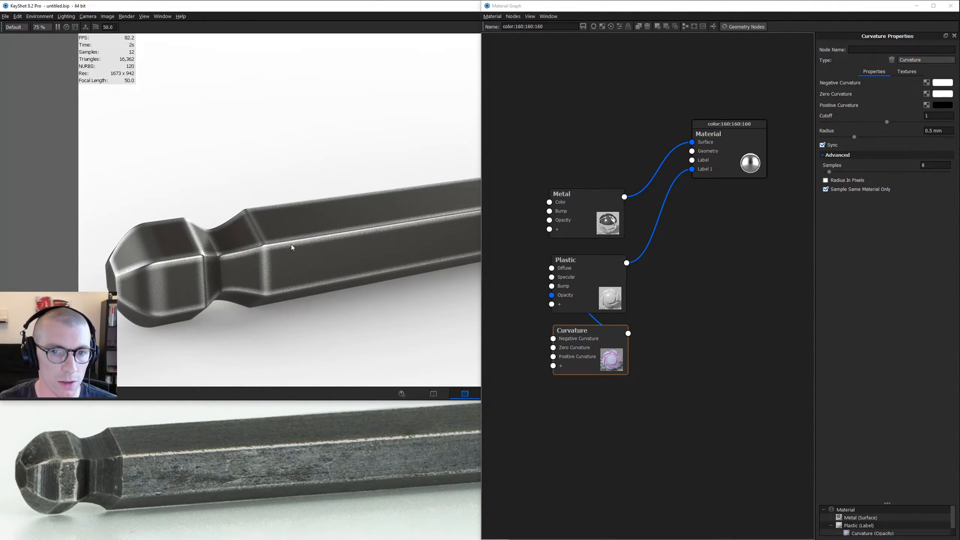
pyautogui.moveTo(590, 331); pyautogui.dragTo(548, 325)
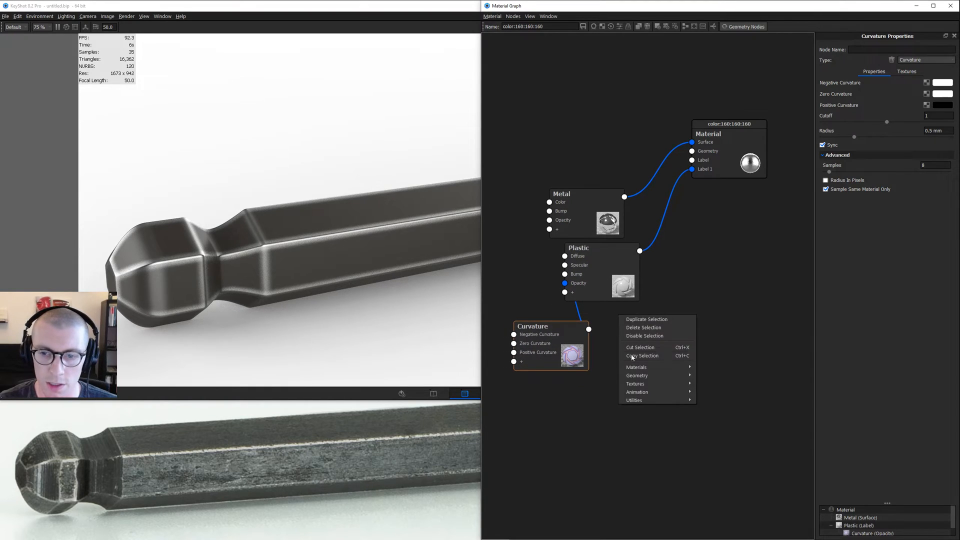
# Add a Camouflage texture node and set its scale
pyautogui.click(635, 384)
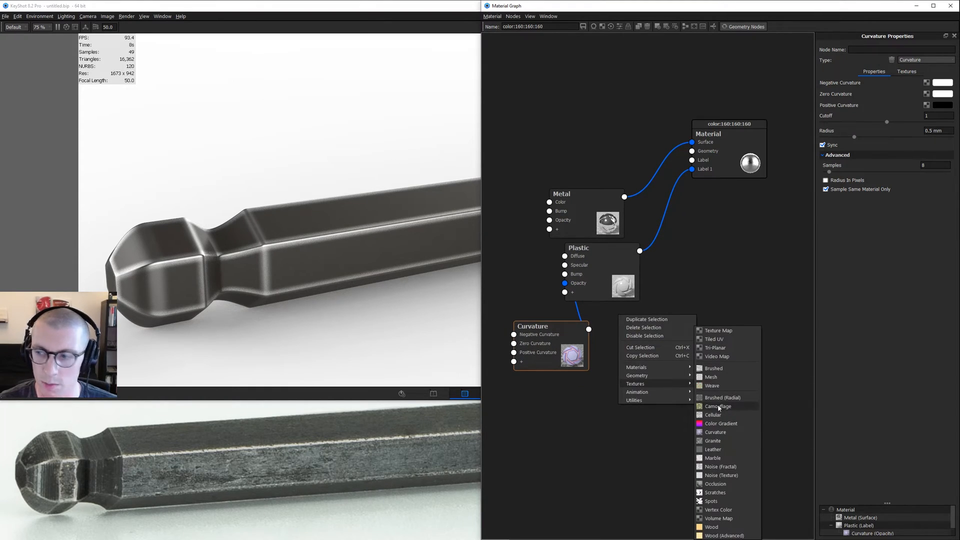
pyautogui.click(718, 406)
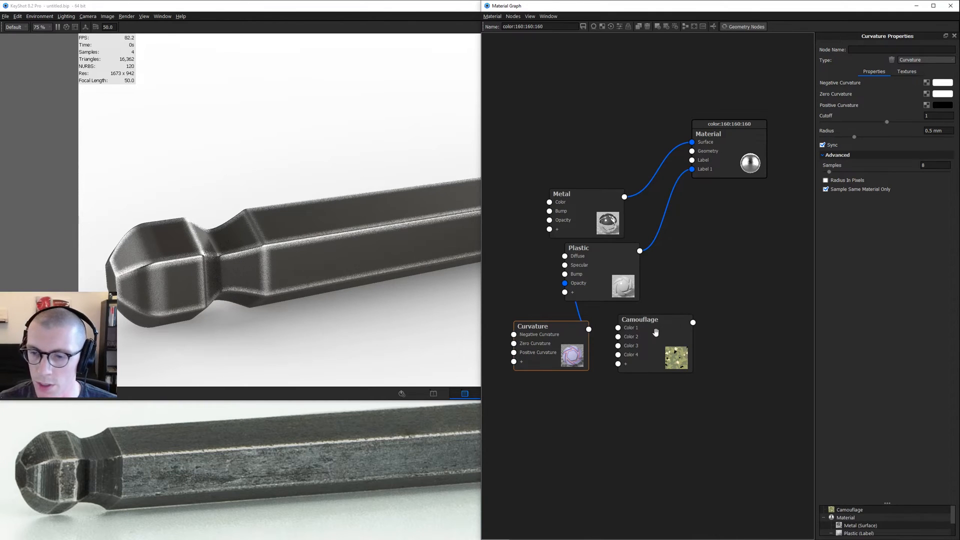
pyautogui.click(640, 319)
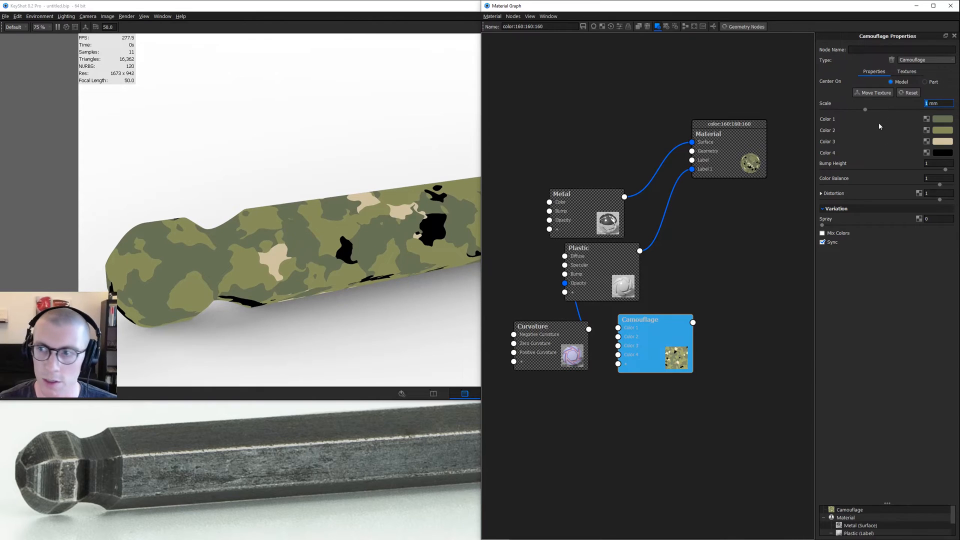
pyautogui.write('0.5')
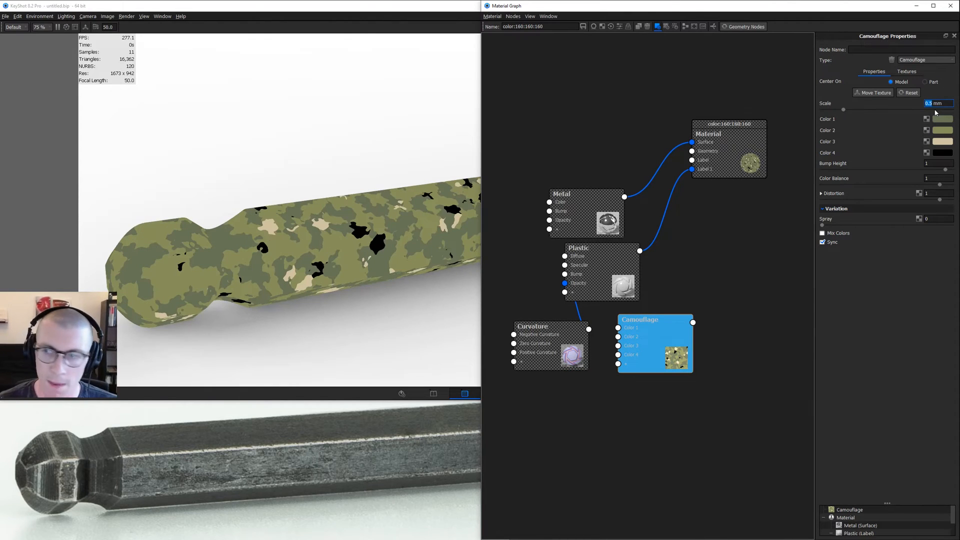
# Give the camouflage black-and-white colours, blend them together, and set Spray to 3
pyautogui.click(943, 142)
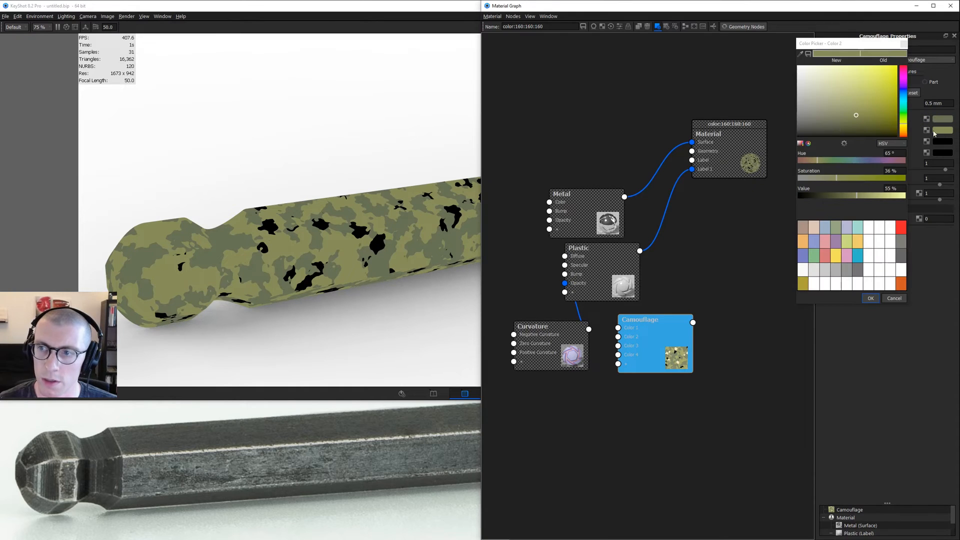
pyautogui.click(869, 298)
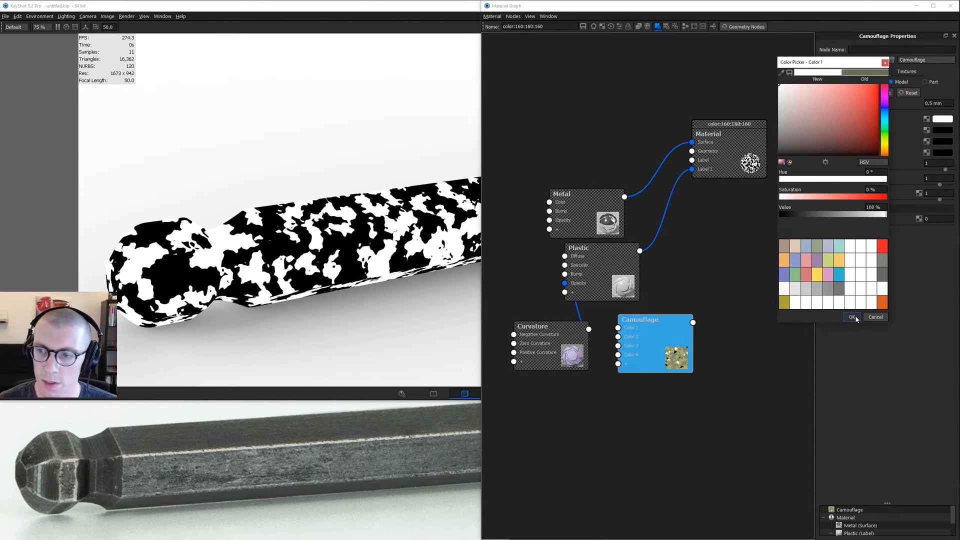
pyautogui.click(852, 317)
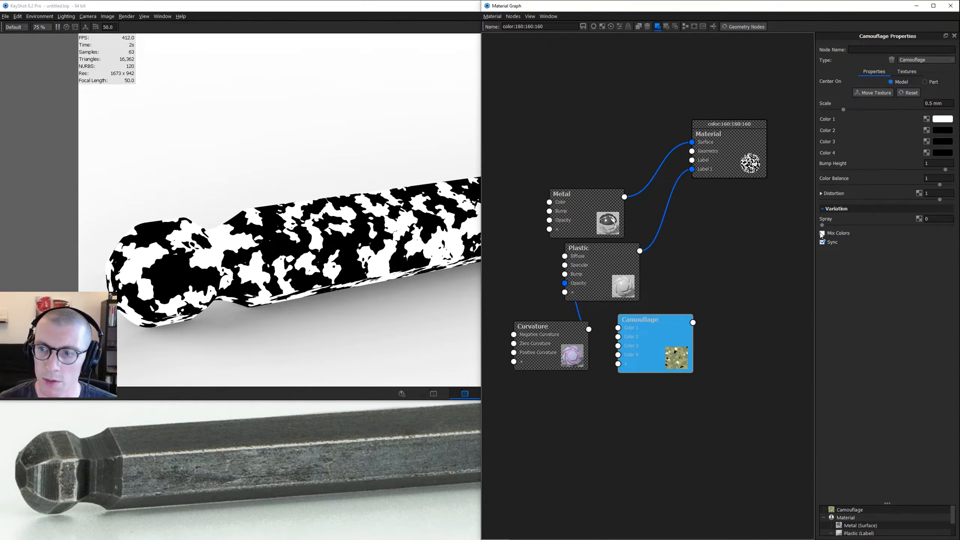
pyautogui.click(823, 233)
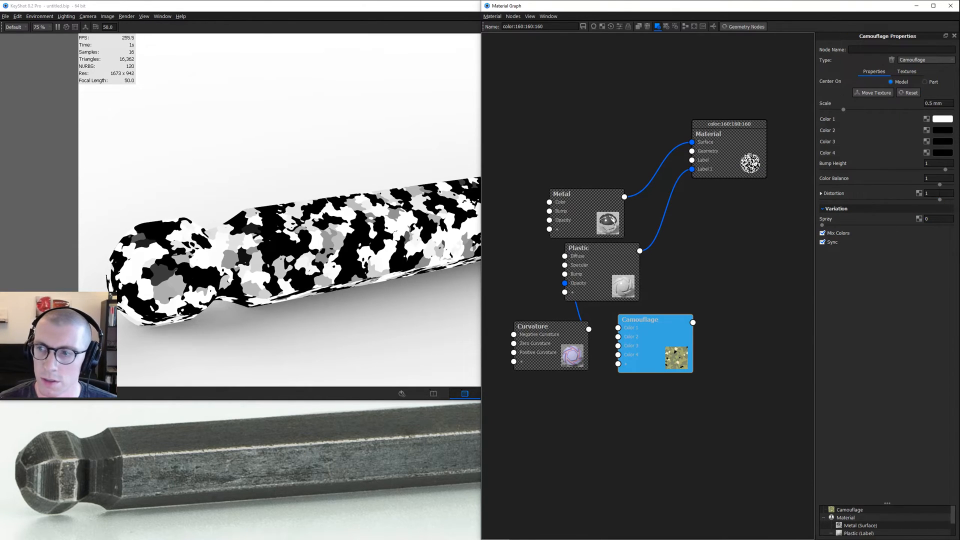
pyautogui.click(938, 218)
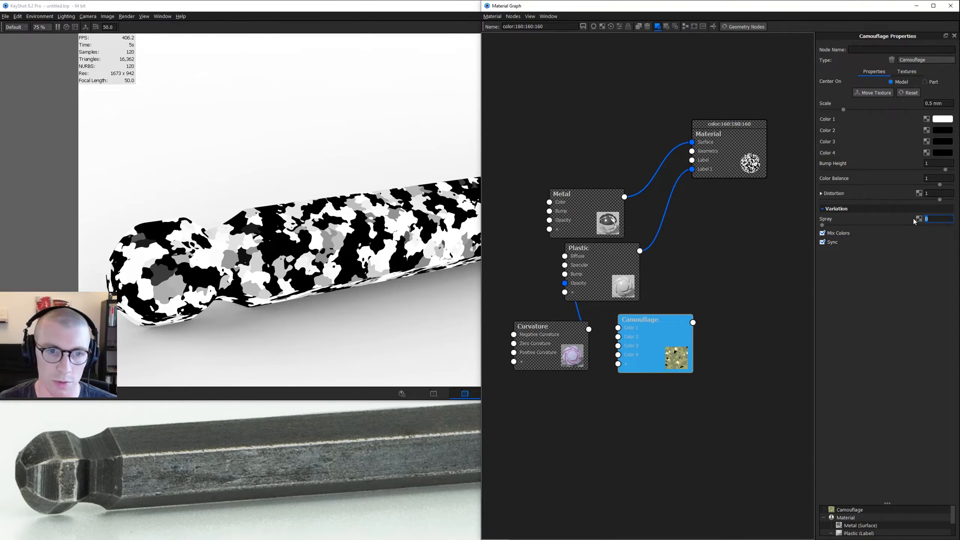
pyautogui.write('3')
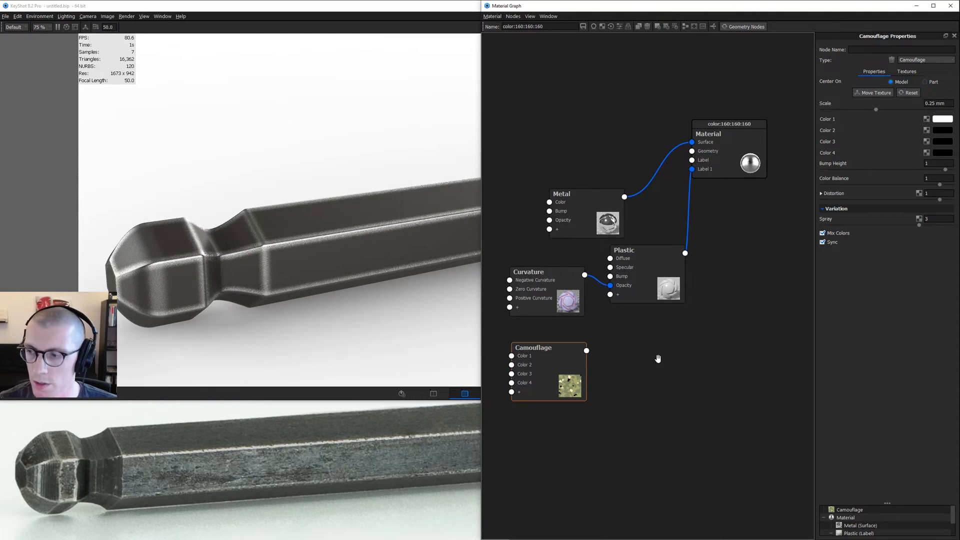
# Combine Curvature and Camouflage in a Screen-blend Color Composite feeding the Plastic's Opacity
pyautogui.rightClick(658, 358)
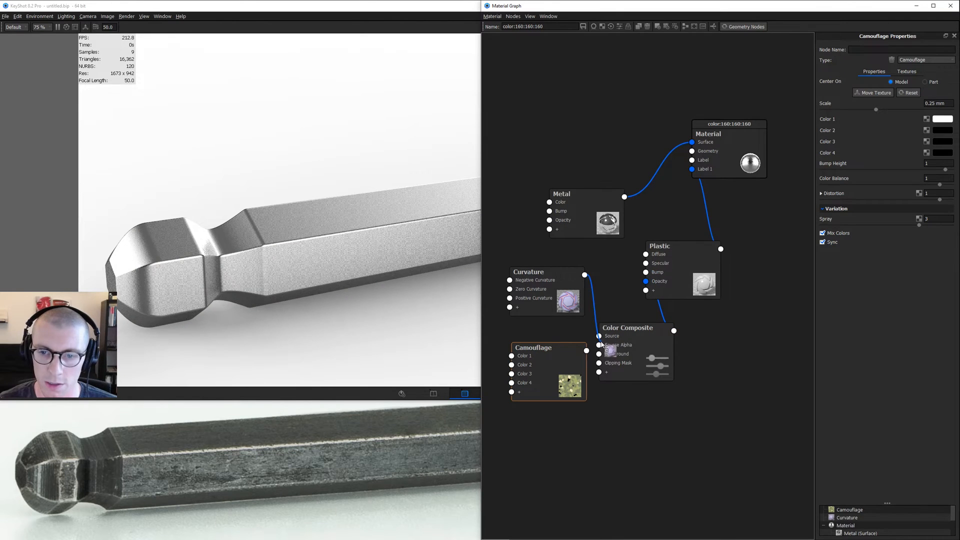
pyautogui.moveTo(627, 328); pyautogui.dragTo(641, 322)
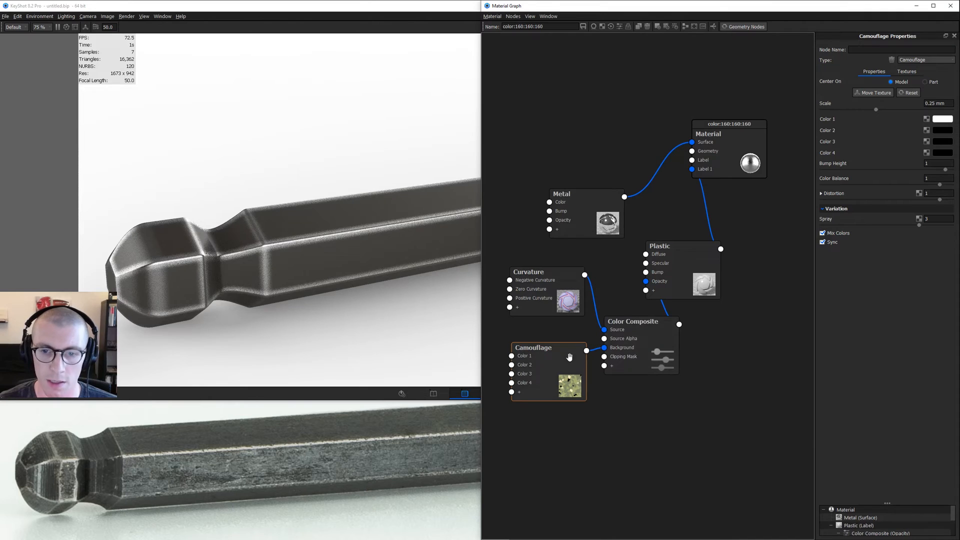
pyautogui.click(533, 347)
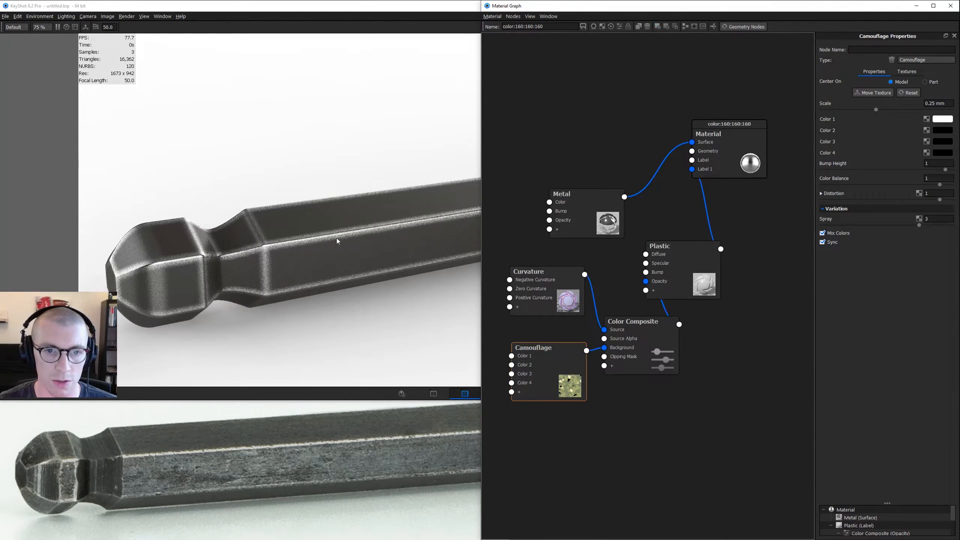
pyautogui.click(529, 271)
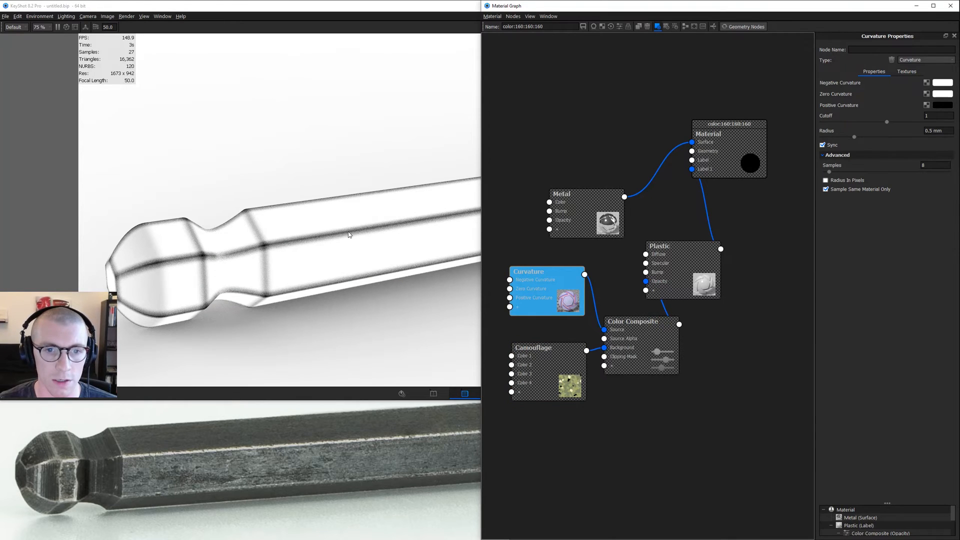
pyautogui.click(539, 347)
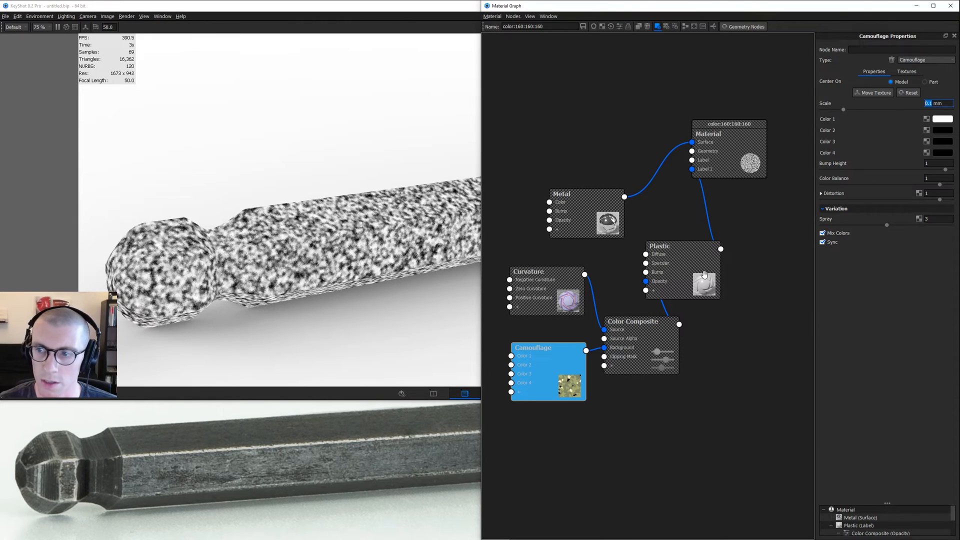
pyautogui.click(632, 321)
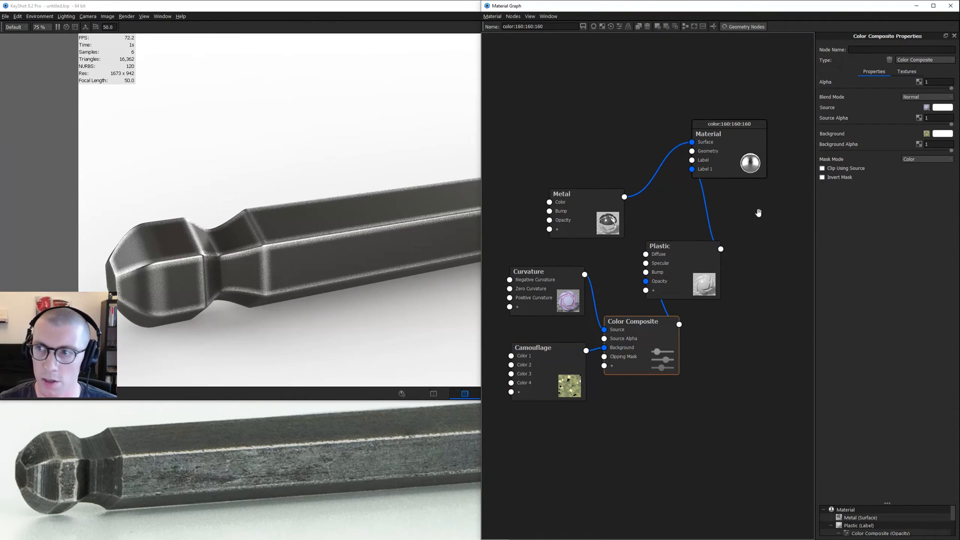
pyautogui.click(927, 96)
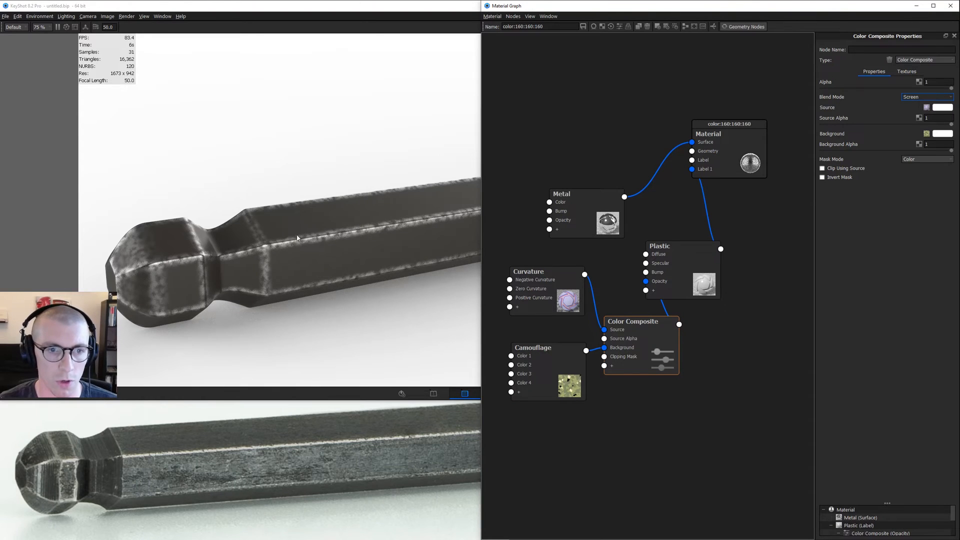
pyautogui.moveTo(335, 268)
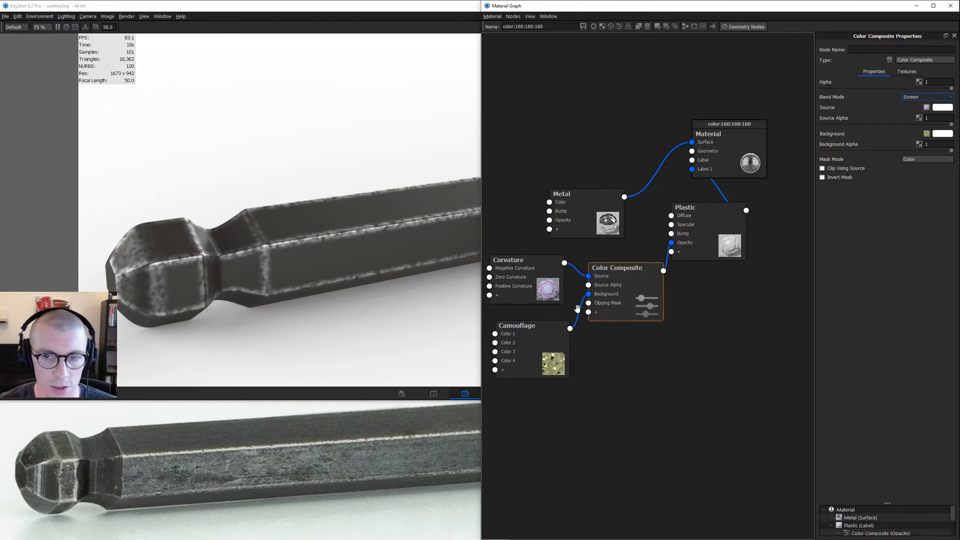
# Add a Granite texture node and place it below the Camouflage node
pyautogui.rightClick(578, 309)
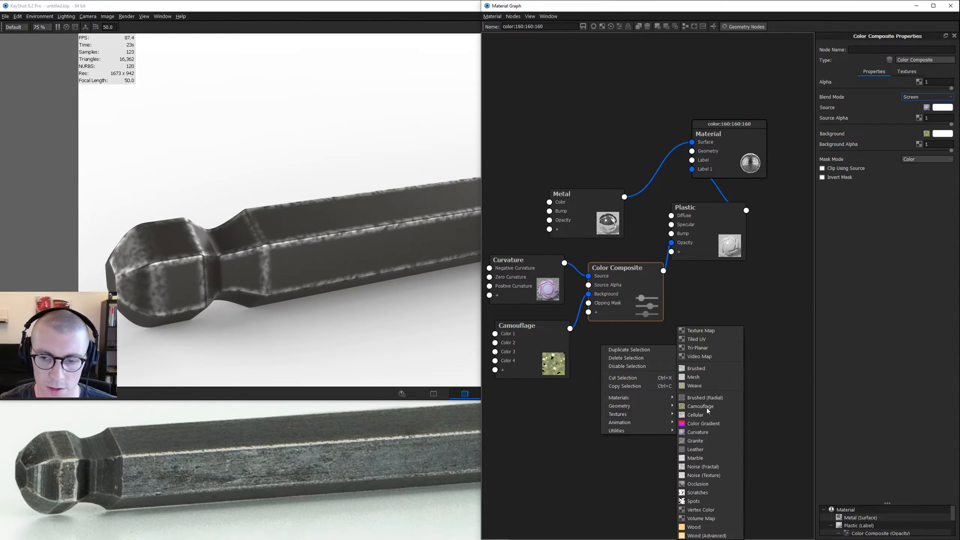
pyautogui.click(696, 440)
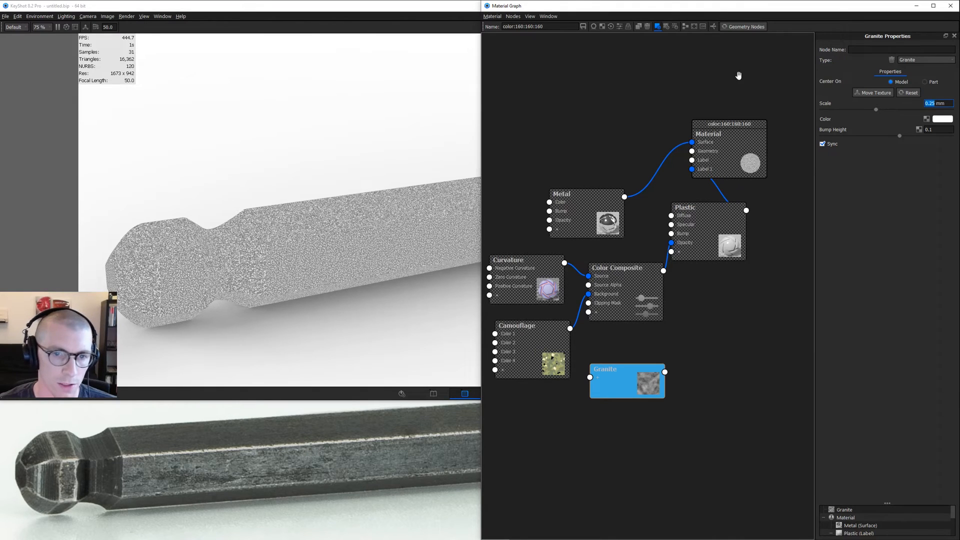
pyautogui.moveTo(230, 445)
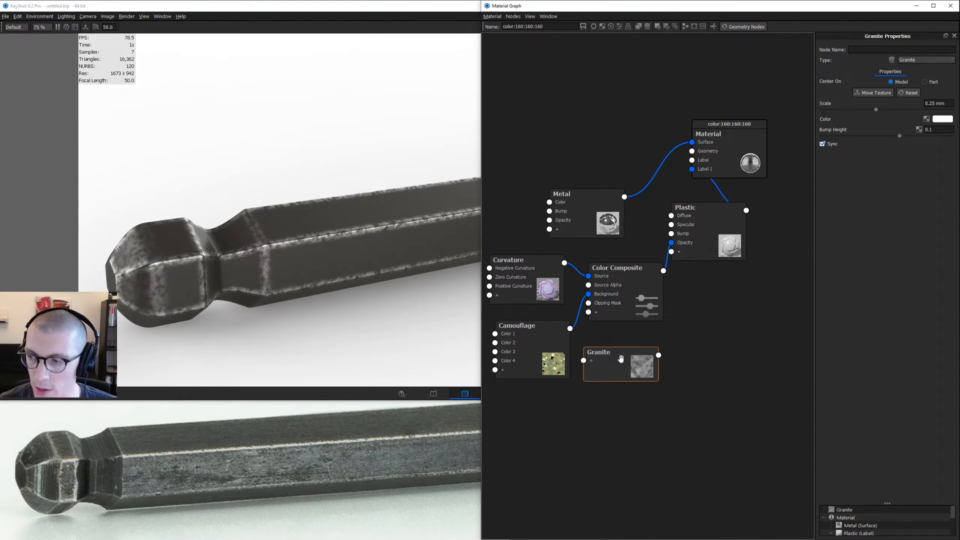
pyautogui.moveTo(620, 365); pyautogui.dragTo(533, 407)
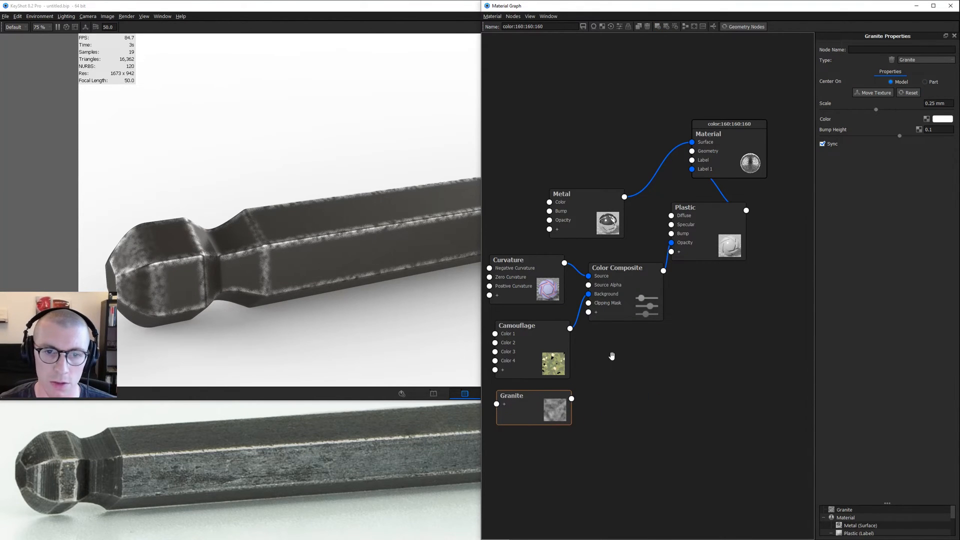
# Add a Granite-driven Displace node with 0.05 mm triangle size and execute it
pyautogui.rightClick(610, 352)
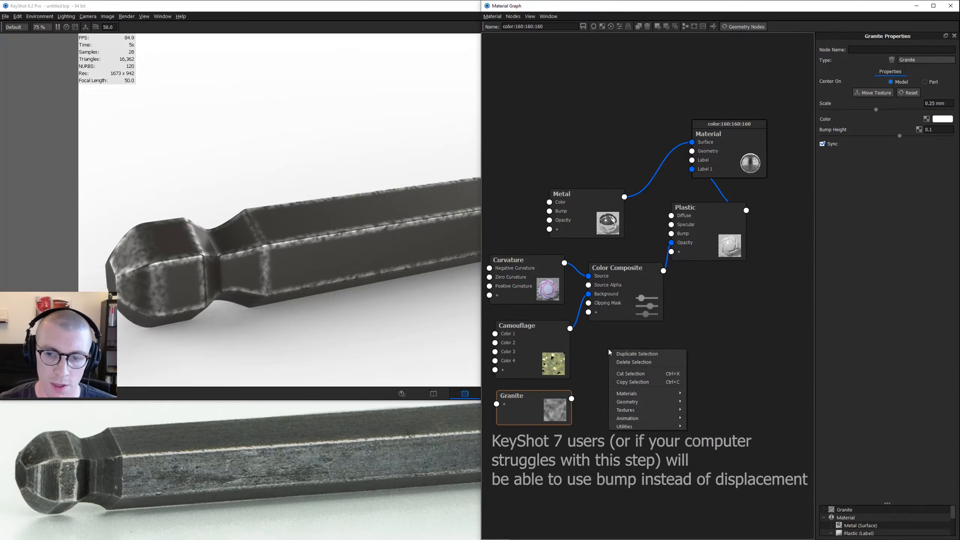
pyautogui.moveTo(627, 402)
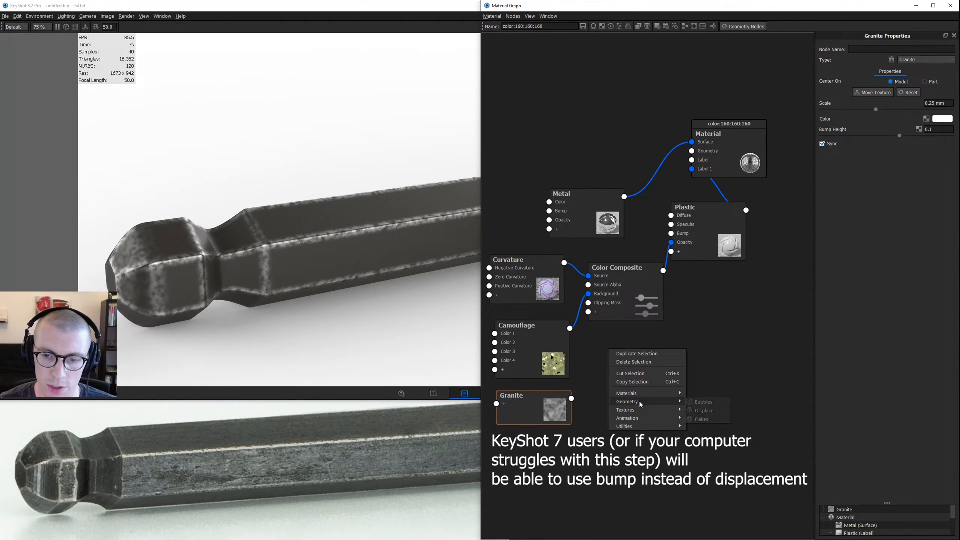
pyautogui.click(704, 410)
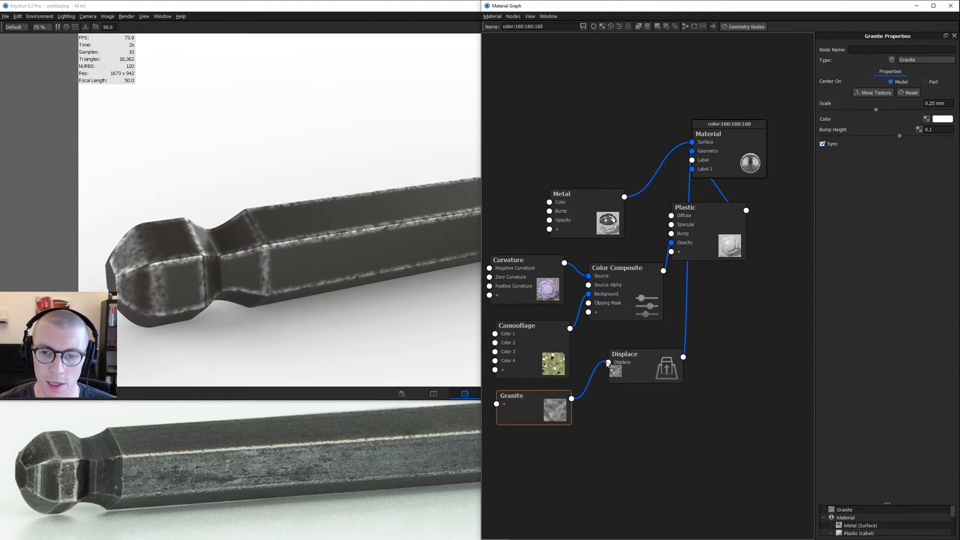
pyautogui.click(624, 354)
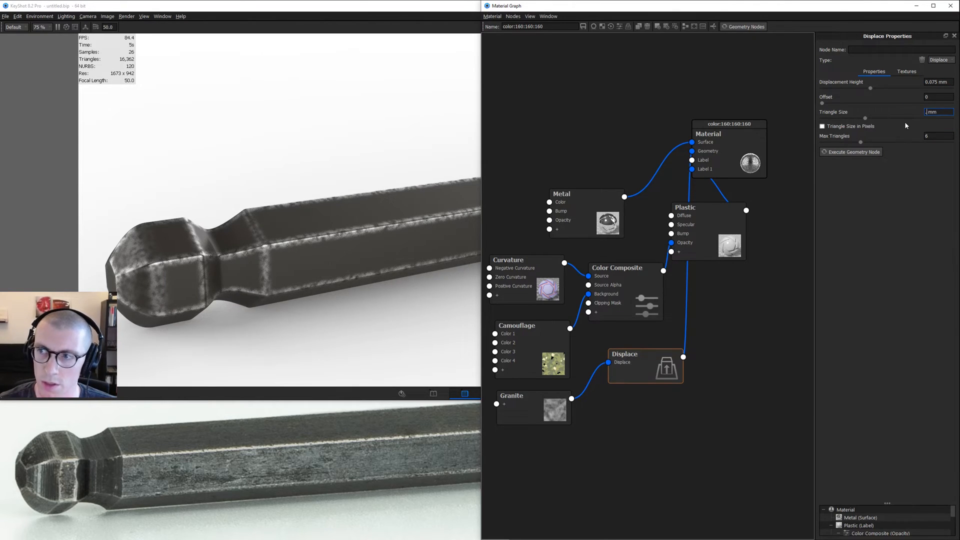
pyautogui.write('0.1')
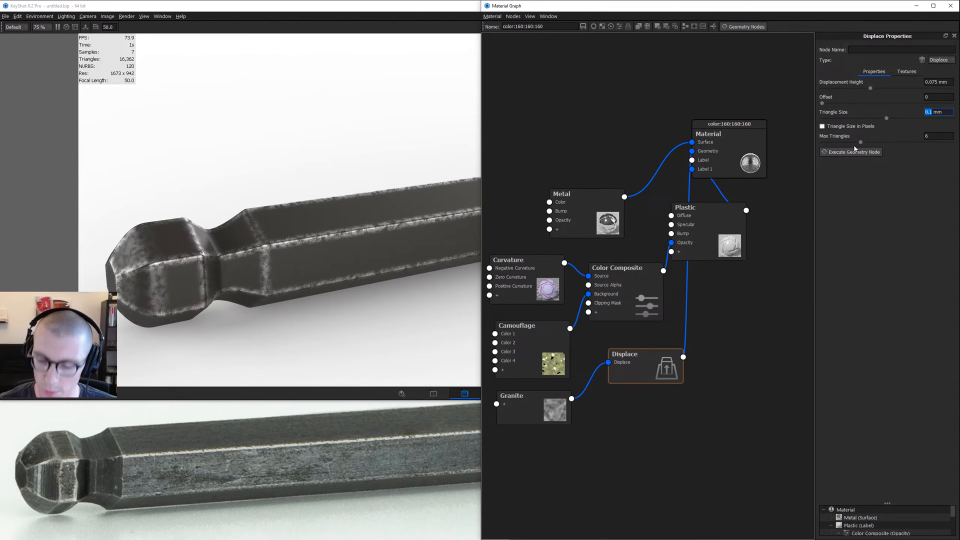
pyautogui.write('0.05')
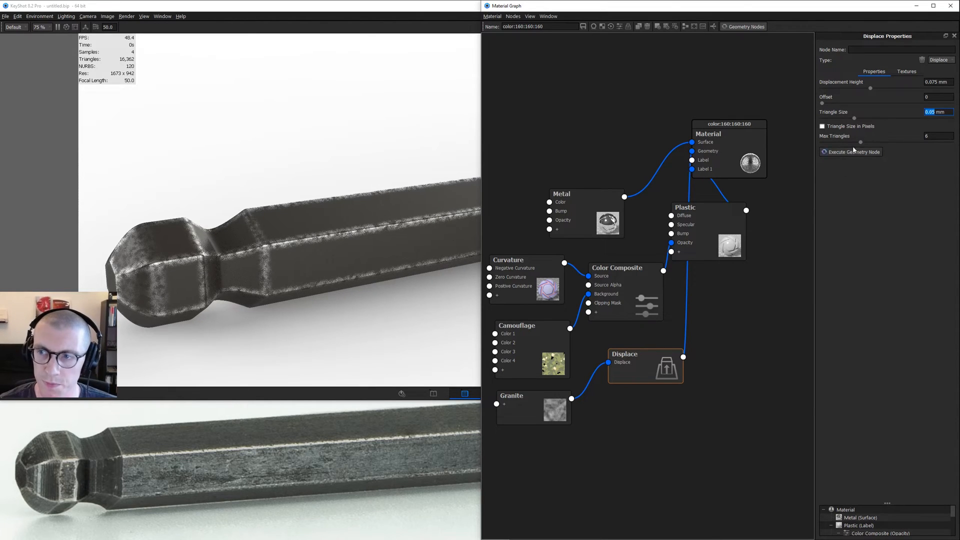
pyautogui.click(851, 151)
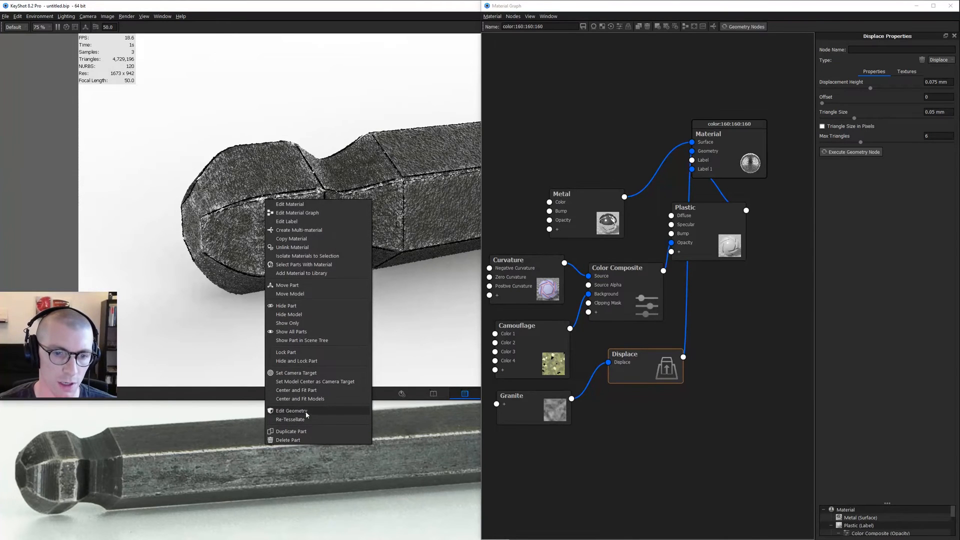
# Recalculate the wrench mesh normals via Edit Geometry, then re-execute the Displace node
pyautogui.click(292, 410)
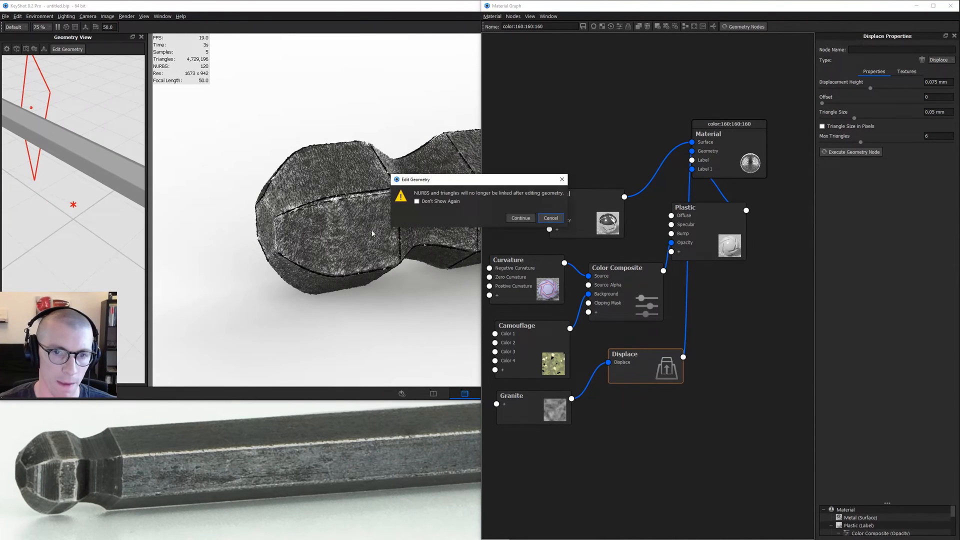
pyautogui.click(520, 218)
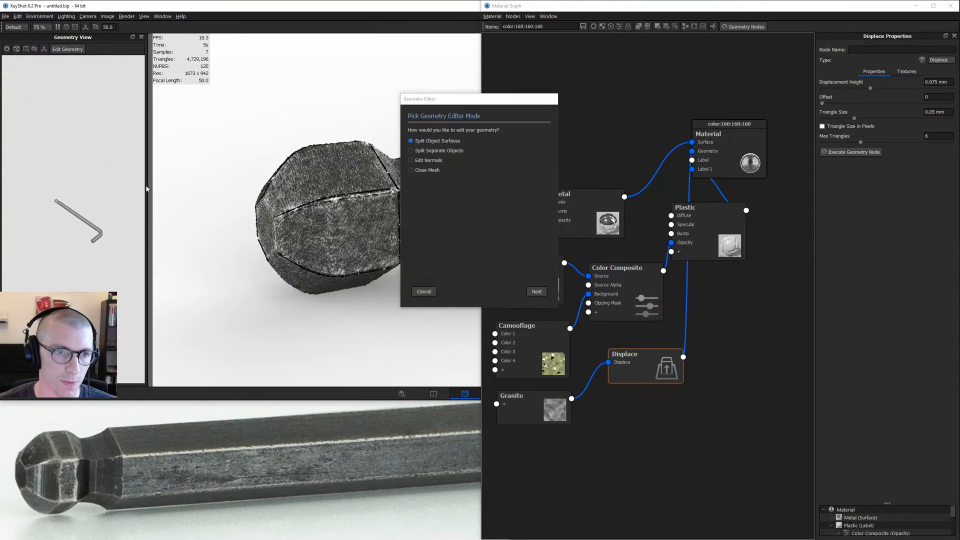
pyautogui.click(410, 160)
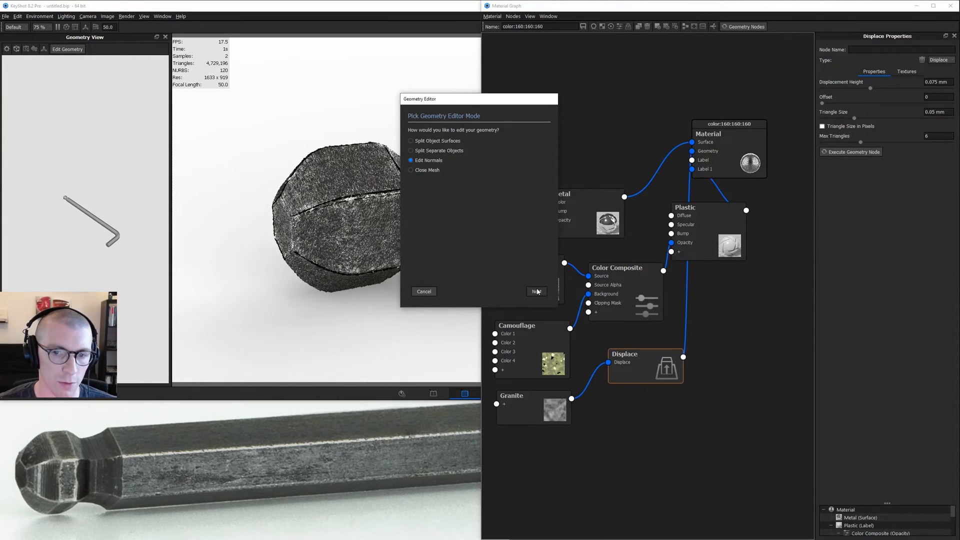
pyautogui.click(536, 291)
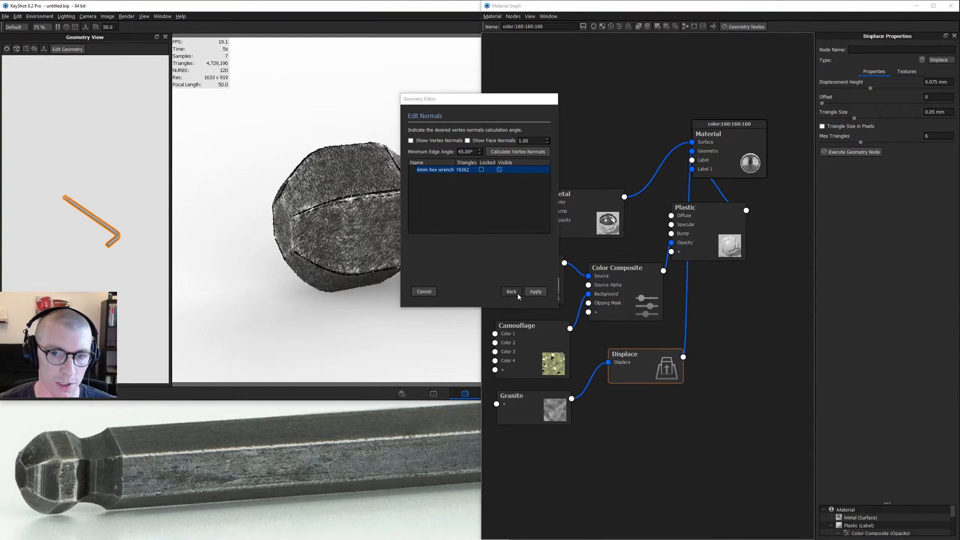
pyautogui.click(535, 291)
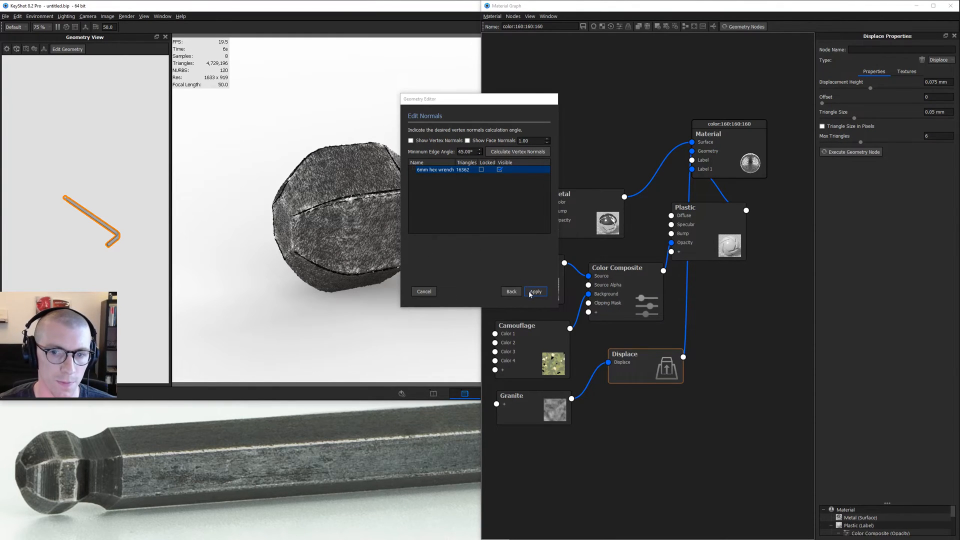
pyautogui.click(534, 291)
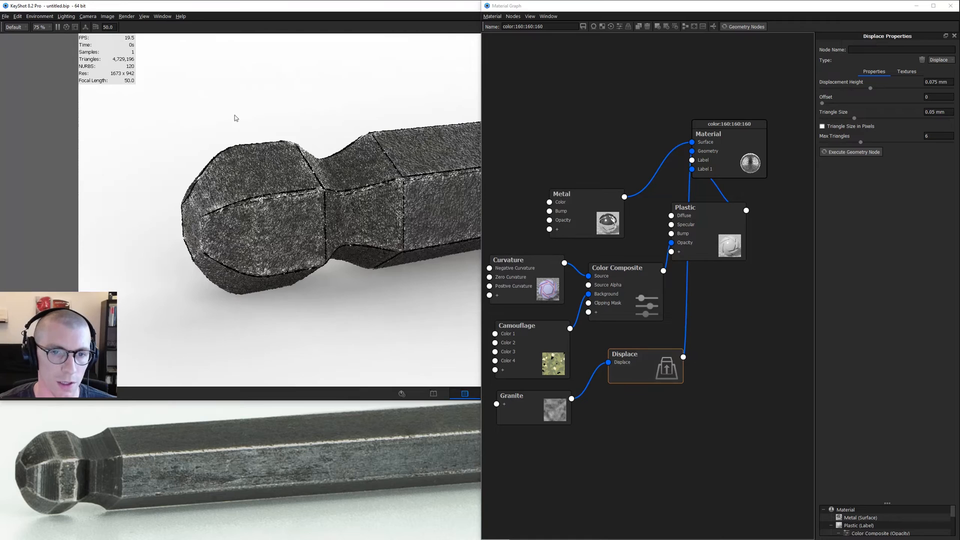
pyautogui.click(853, 152)
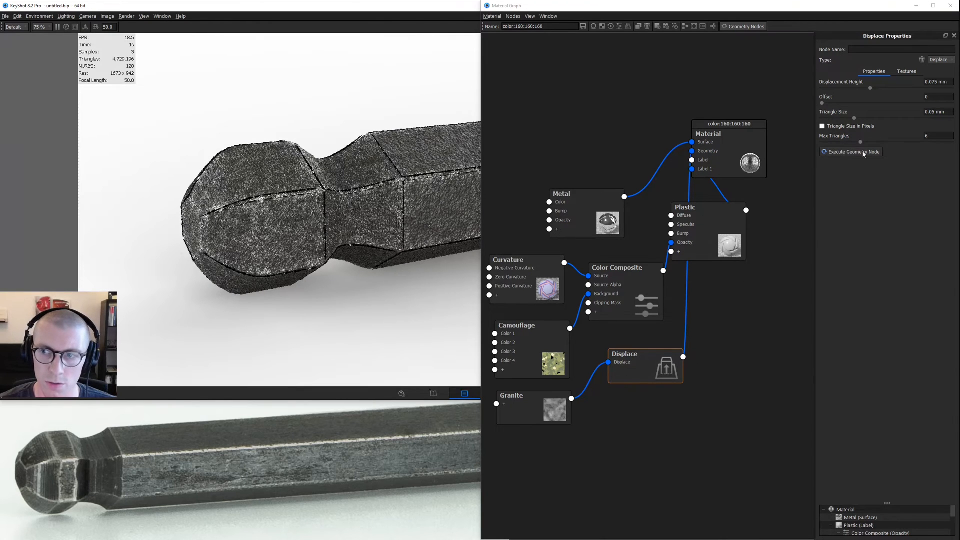
pyautogui.click(851, 152)
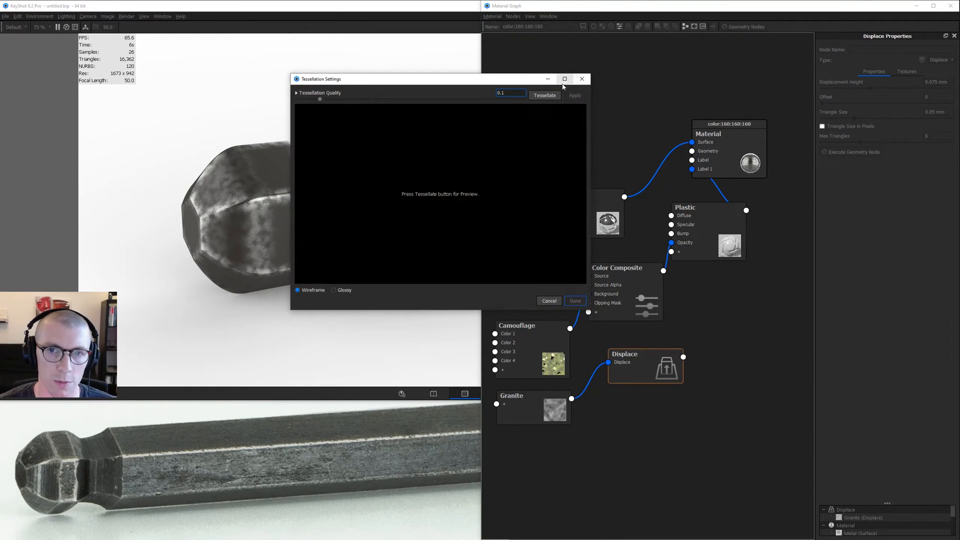
# Retessellate the wrench at 1% maximum edge length, previewing and applying the finer mesh
pyautogui.click(297, 93)
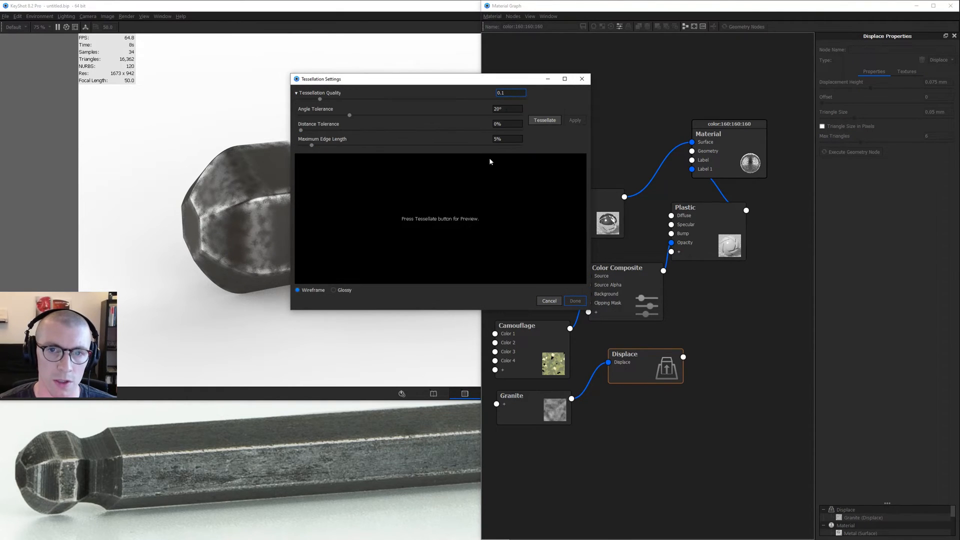
pyautogui.click(543, 120)
pyautogui.write('1')
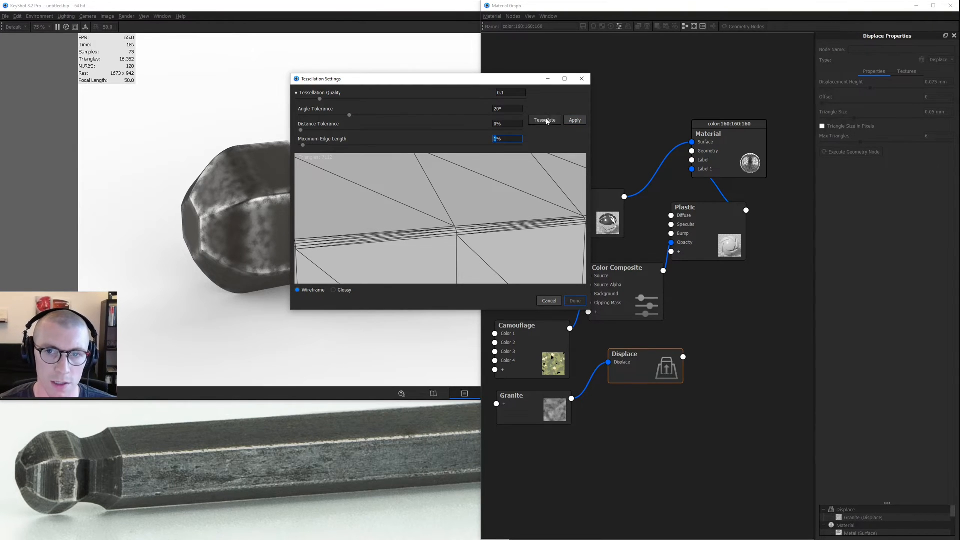
pyautogui.click(543, 120)
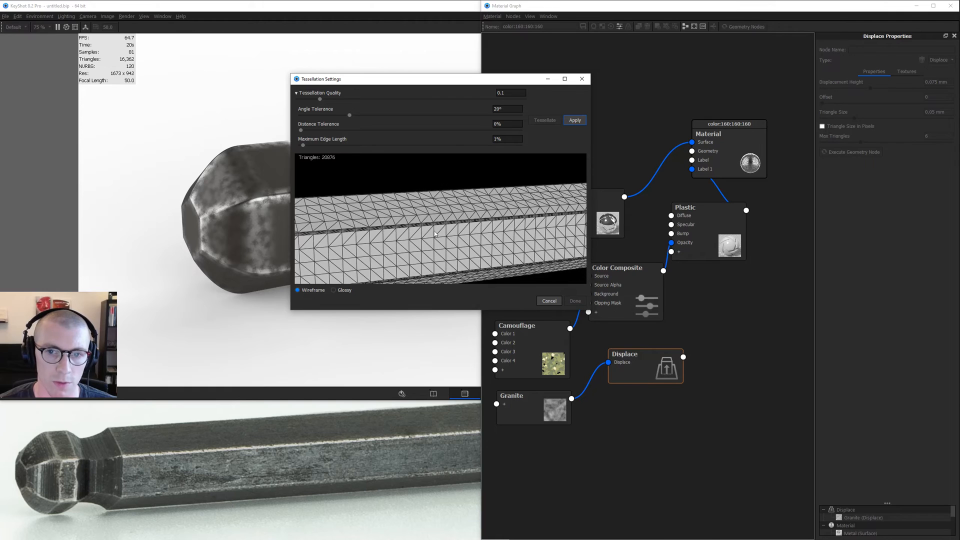
pyautogui.click(574, 120)
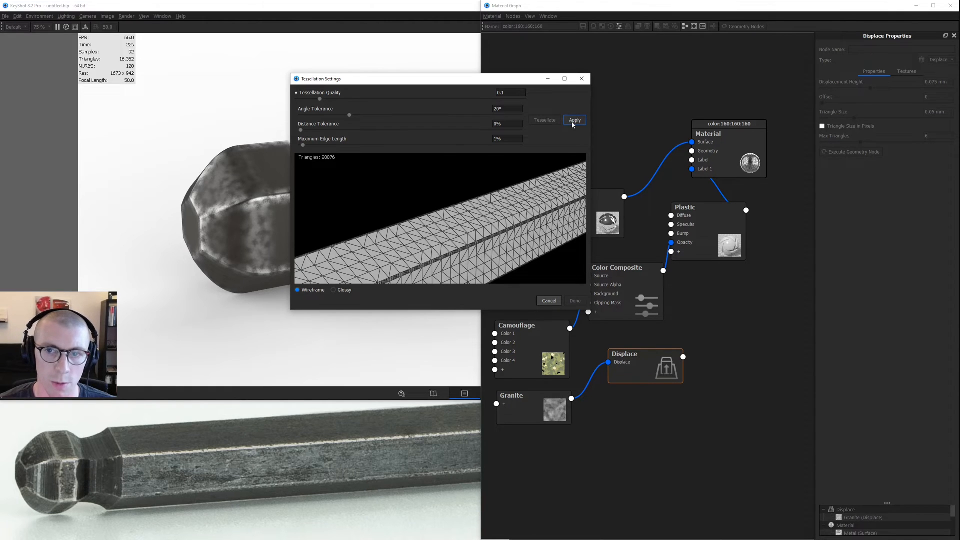
pyautogui.click(575, 120)
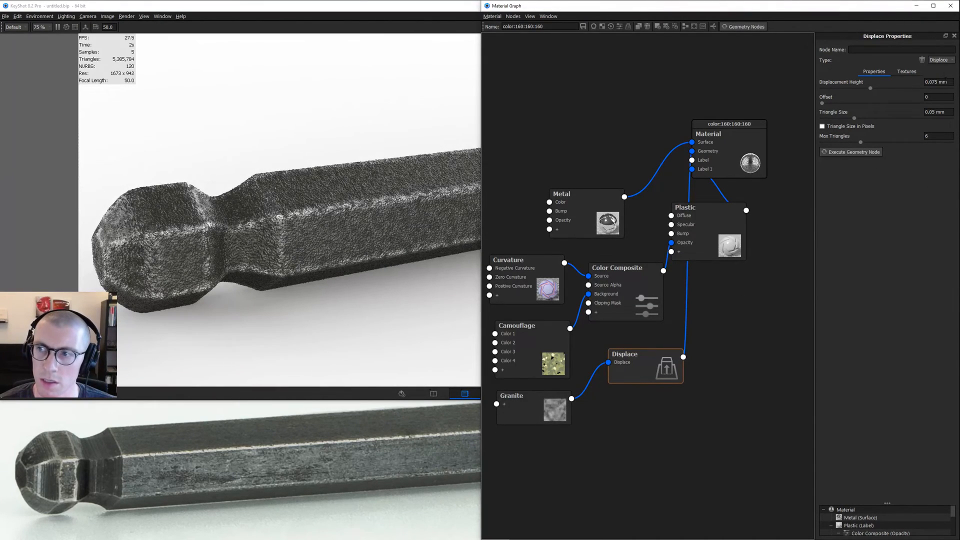
# Enter 0.025 mm as the Displace node's displacement height
pyautogui.click(936, 82)
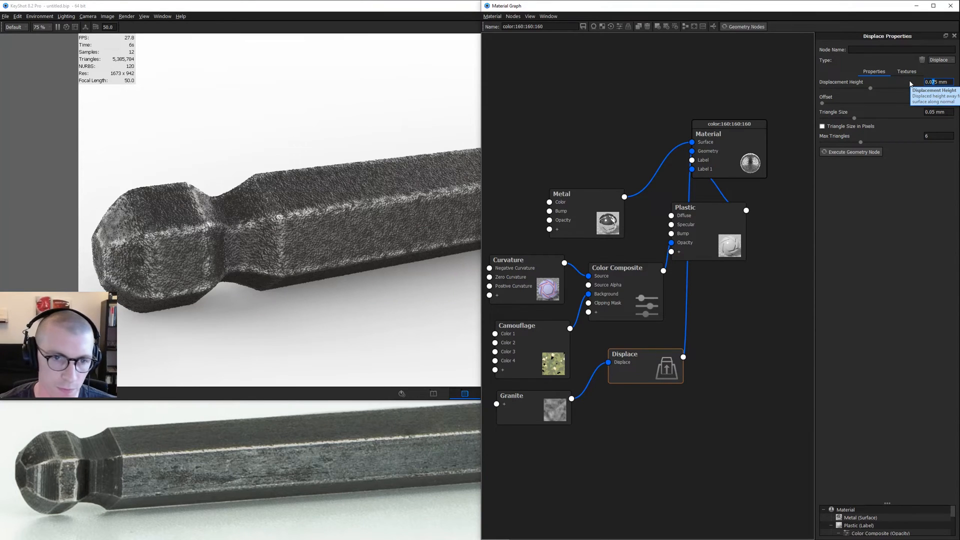
pyautogui.write('0.025')
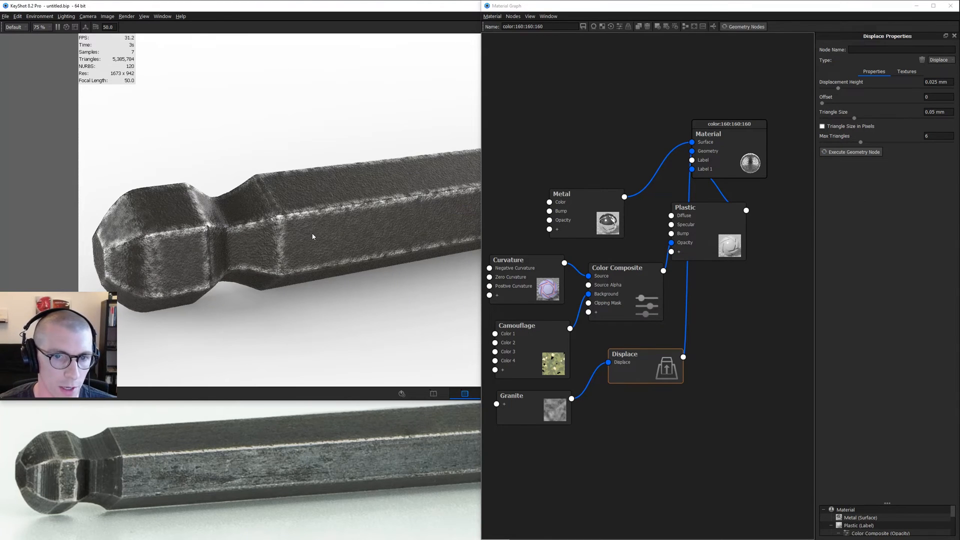
pyautogui.moveTo(397, 218)
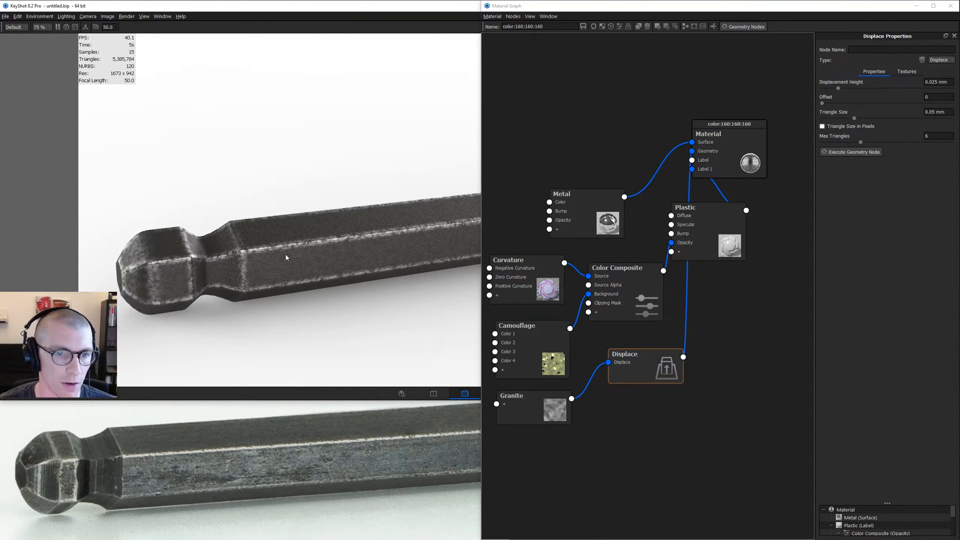
pyautogui.moveTo(328, 251)
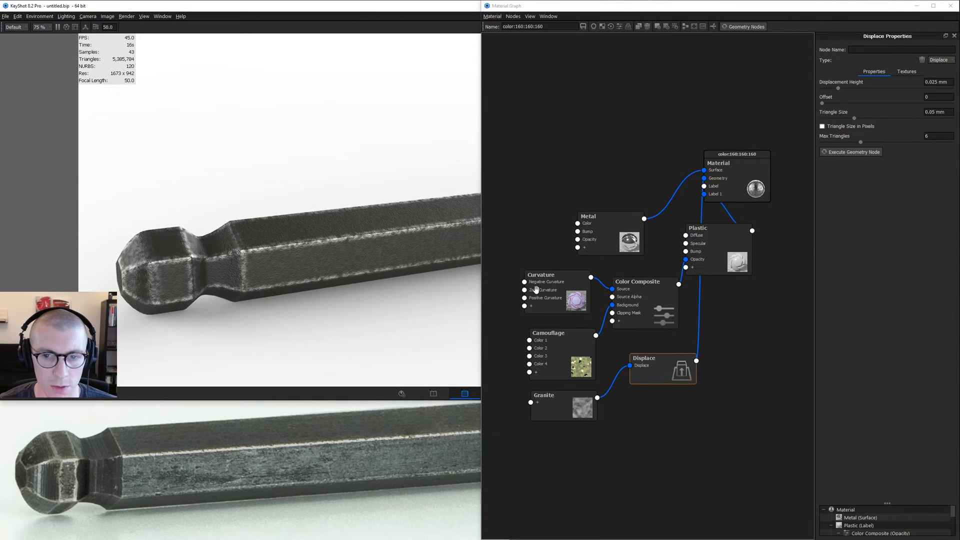
# Review the Curvature node's settings, then select the main material node
pyautogui.click(541, 275)
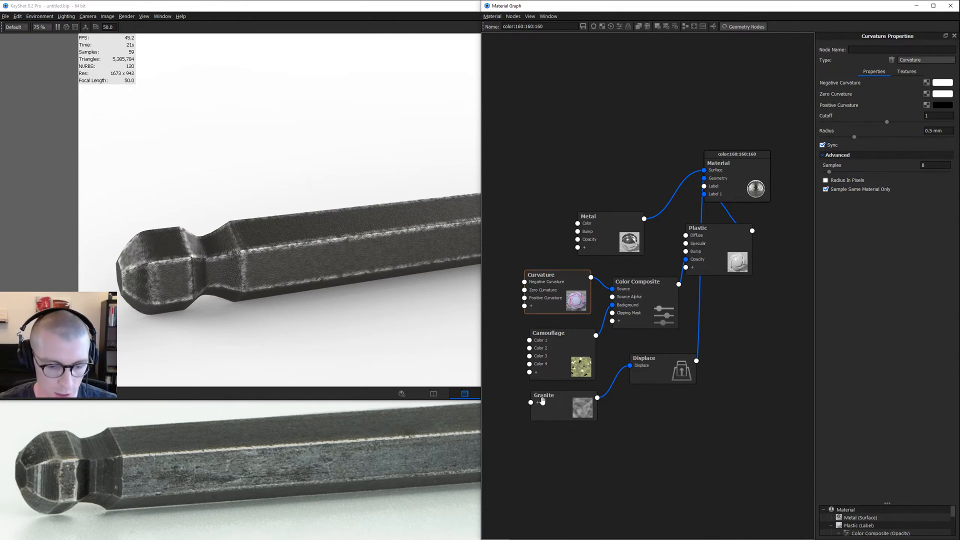
pyautogui.click(562, 406)
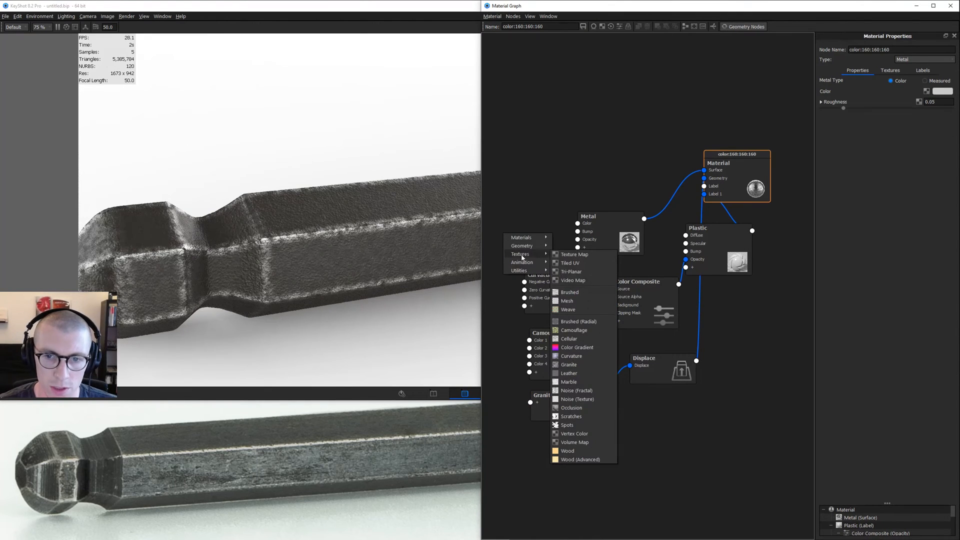
# Add a Noise (Fractal) texture and route it through a Color Invert node into Curvature
pyautogui.click(576, 391)
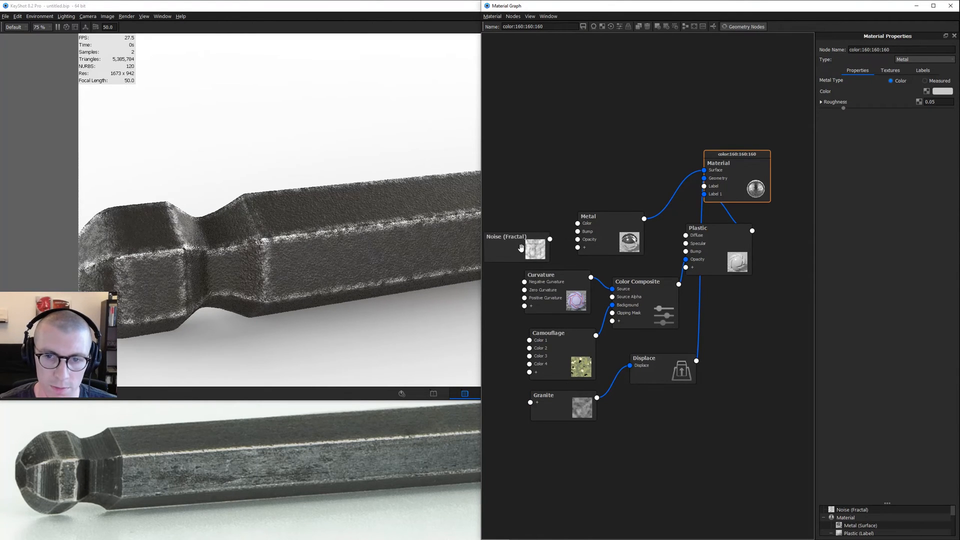
pyautogui.click(517, 248)
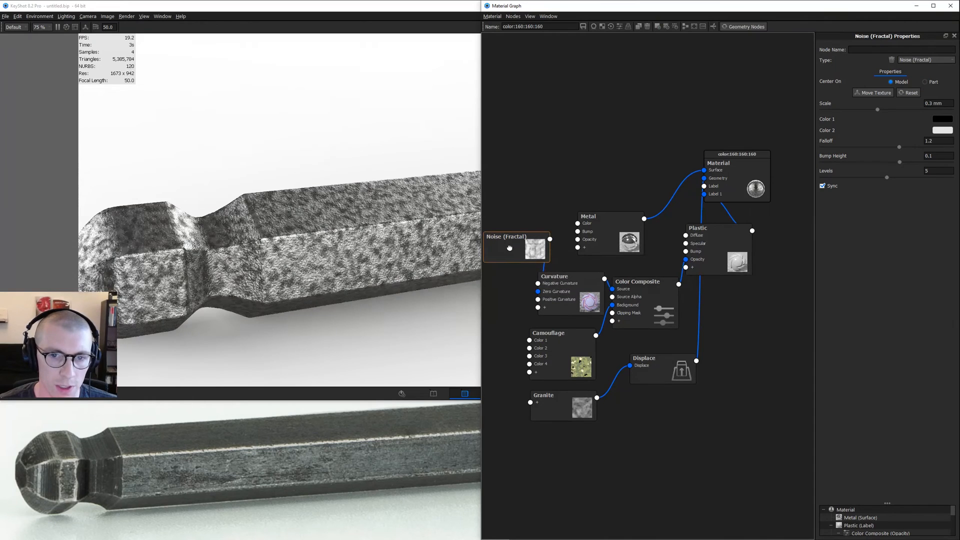
pyautogui.click(515, 248)
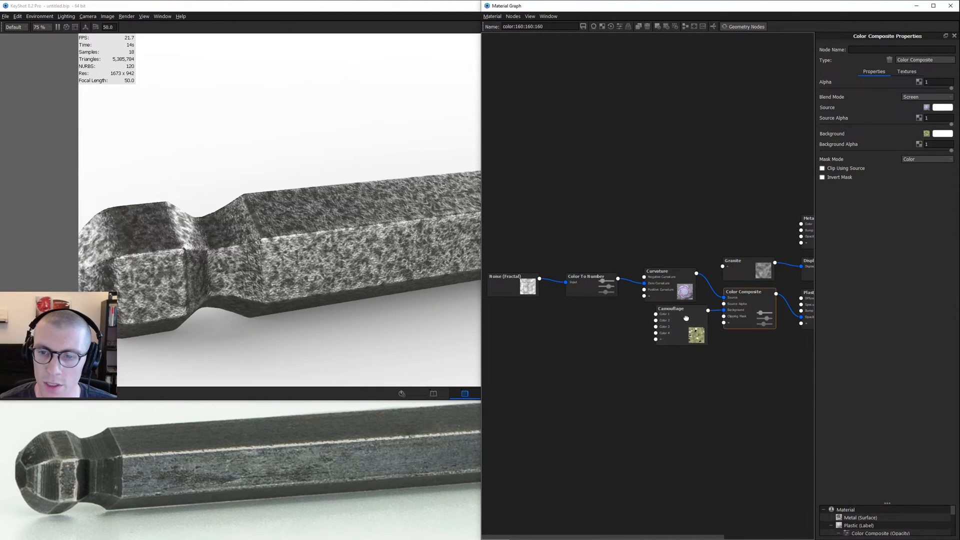
pyautogui.click(747, 292)
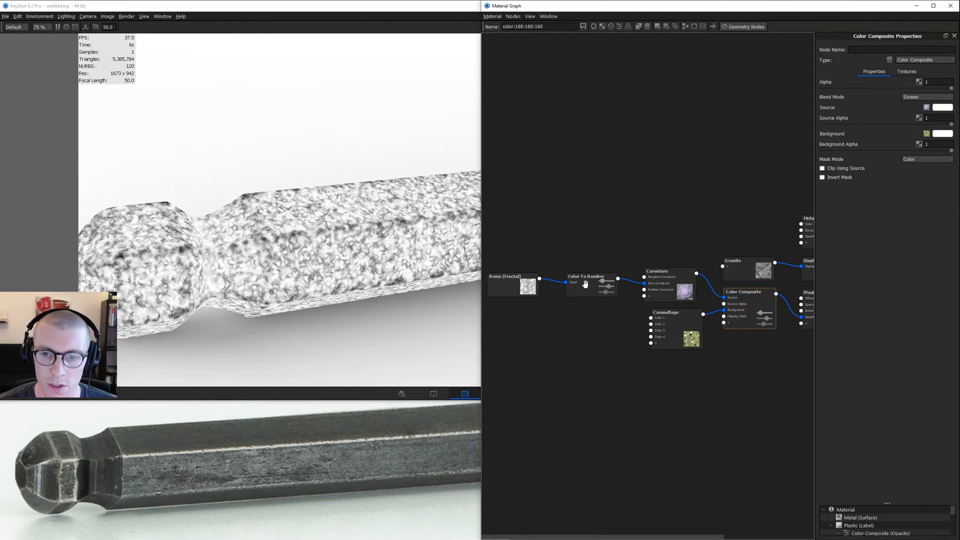
pyautogui.rightClick(585, 285)
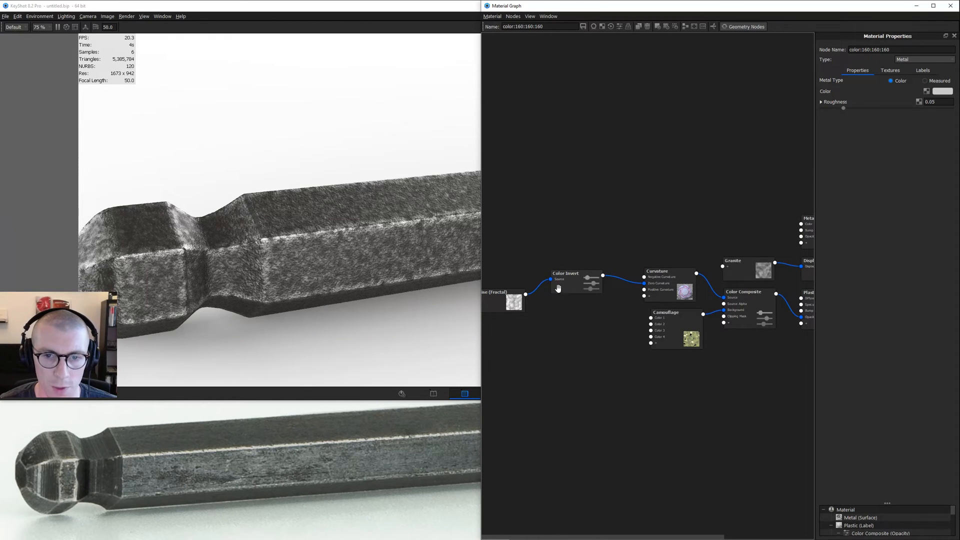
pyautogui.click(566, 281)
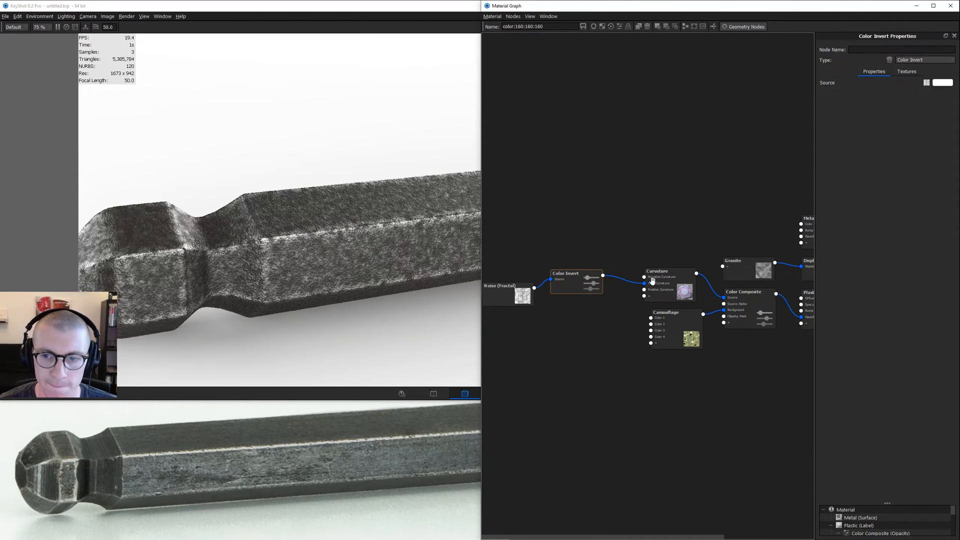
pyautogui.click(670, 271)
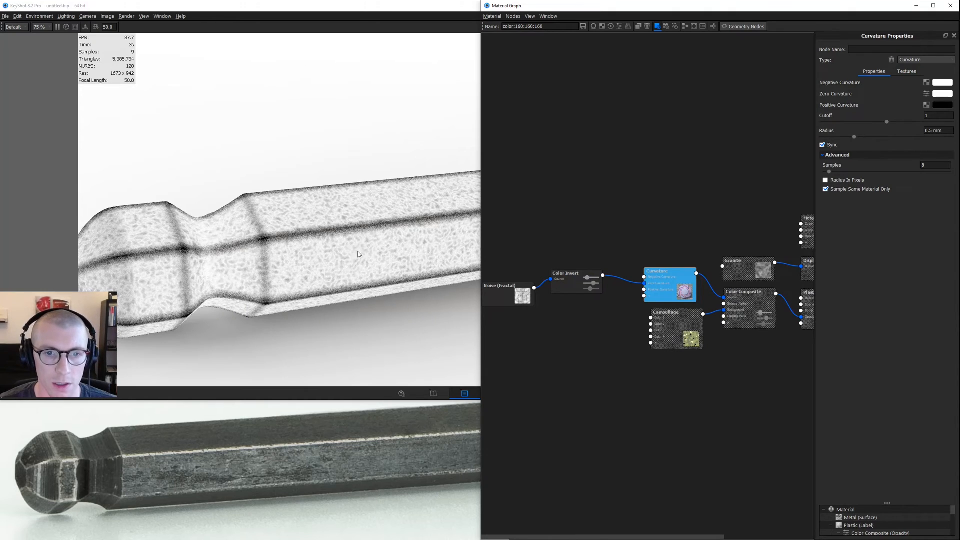
pyautogui.moveTo(395, 257)
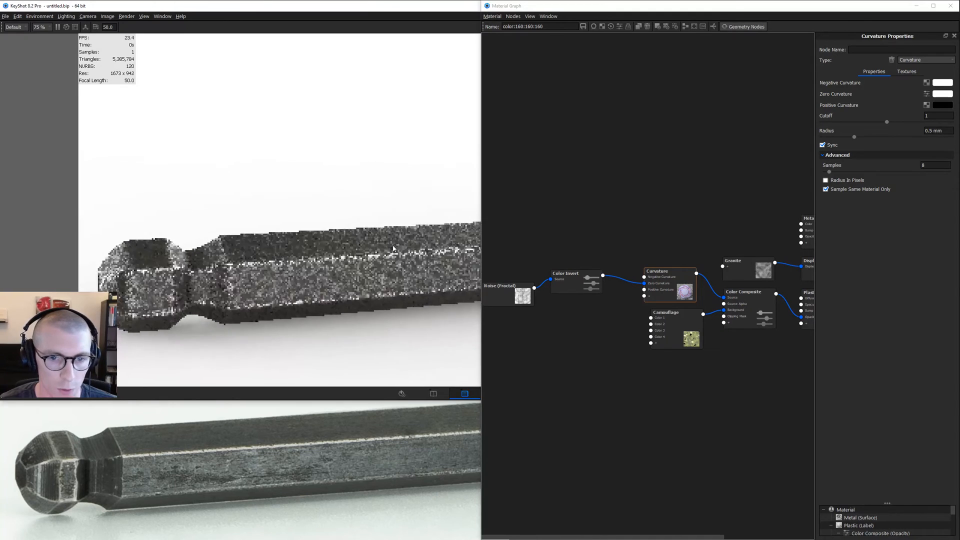
# Insert a Color To Number node after Curvature and raise Input From to 0.137
pyautogui.click(657, 271)
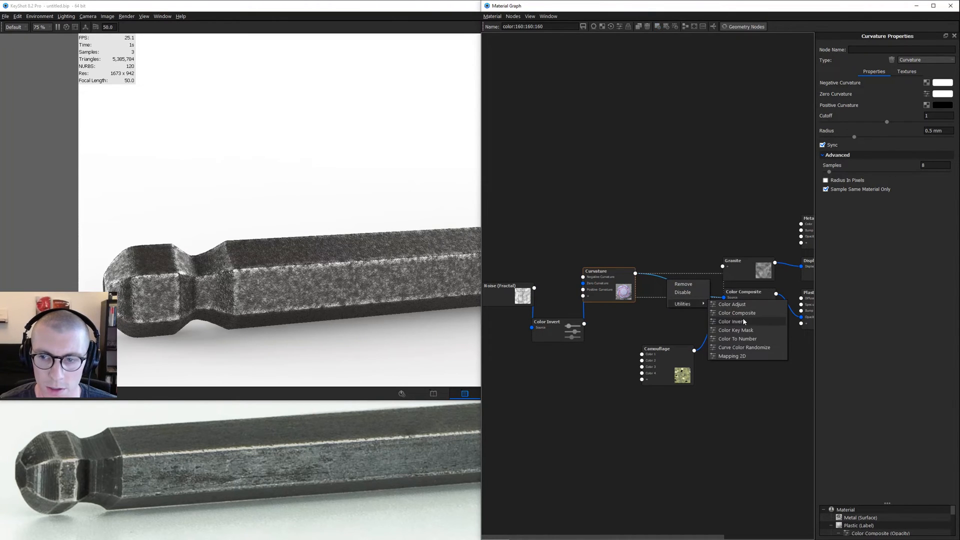
pyautogui.click(737, 339)
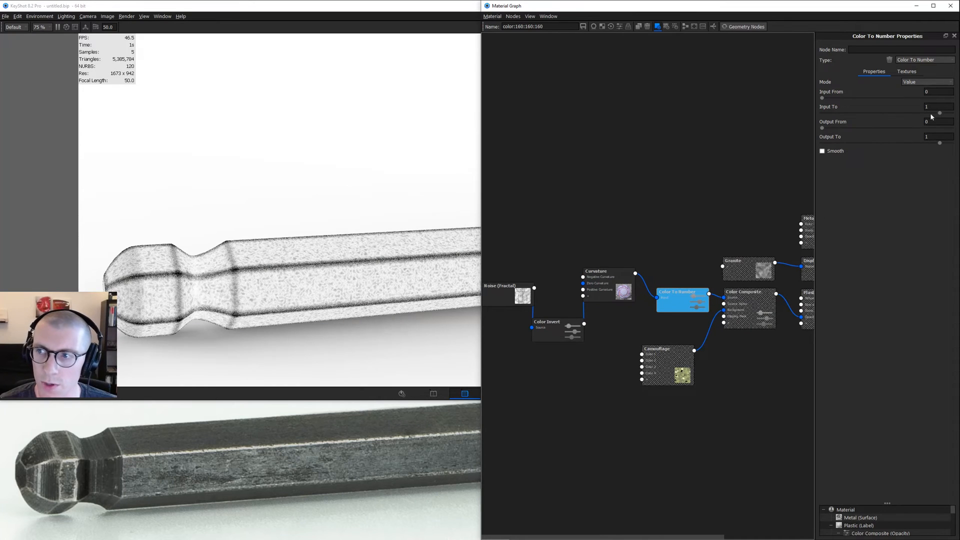
pyautogui.moveTo(823, 98); pyautogui.dragTo(826, 98)
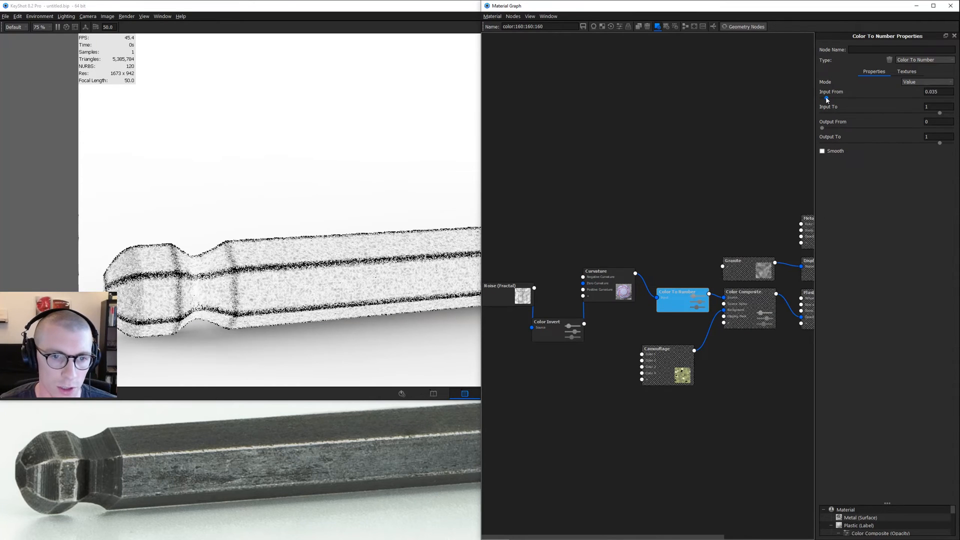
pyautogui.moveTo(824, 98); pyautogui.dragTo(870, 98)
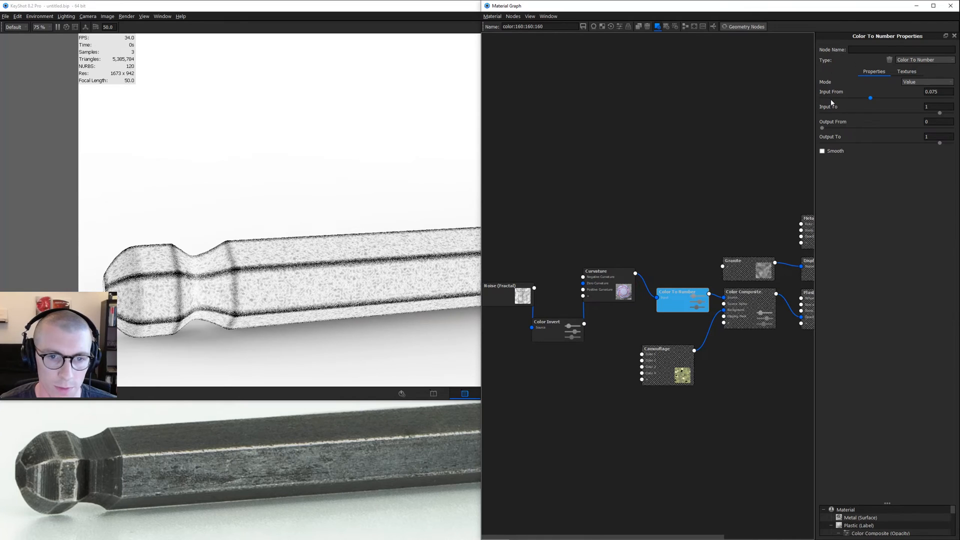
pyautogui.moveTo(870, 98); pyautogui.dragTo(882, 98)
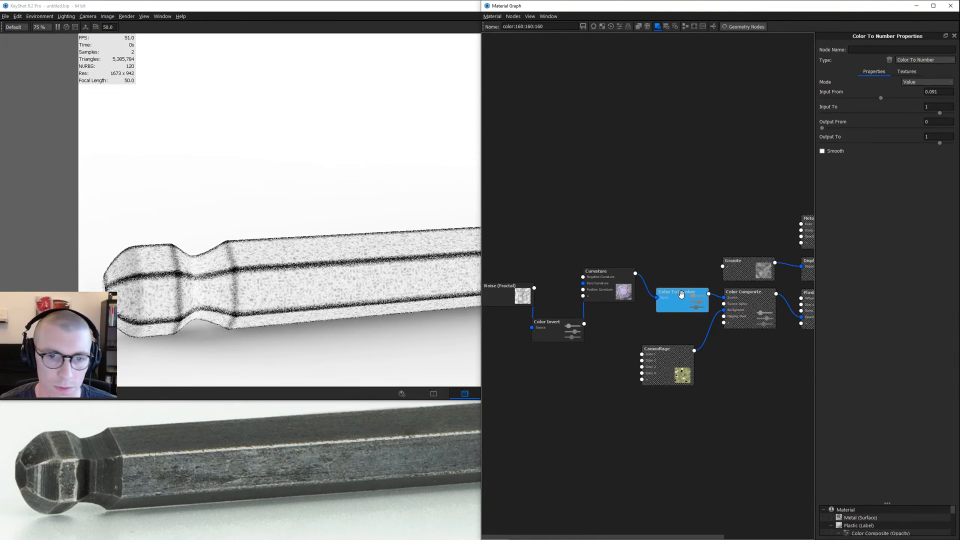
pyautogui.moveTo(880, 98); pyautogui.dragTo(911, 97)
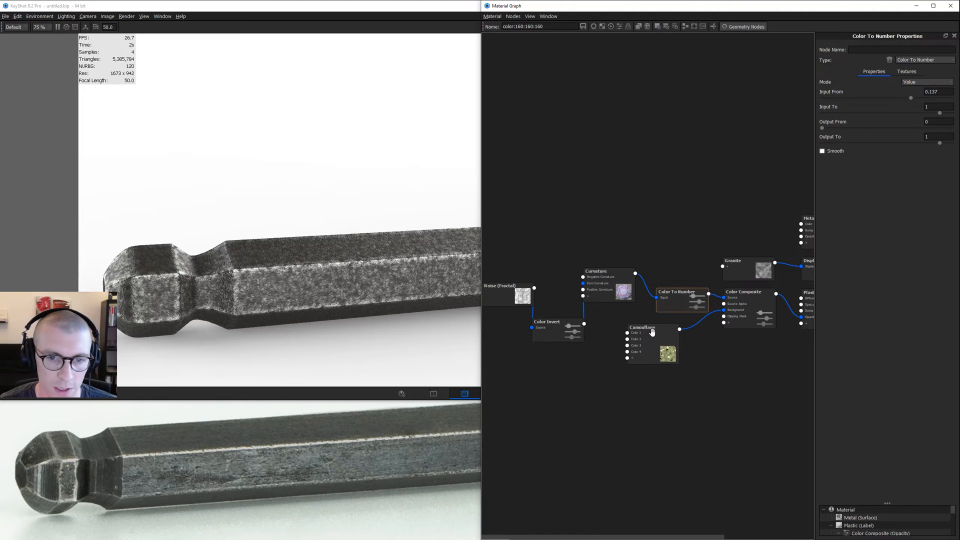
pyautogui.click(642, 327)
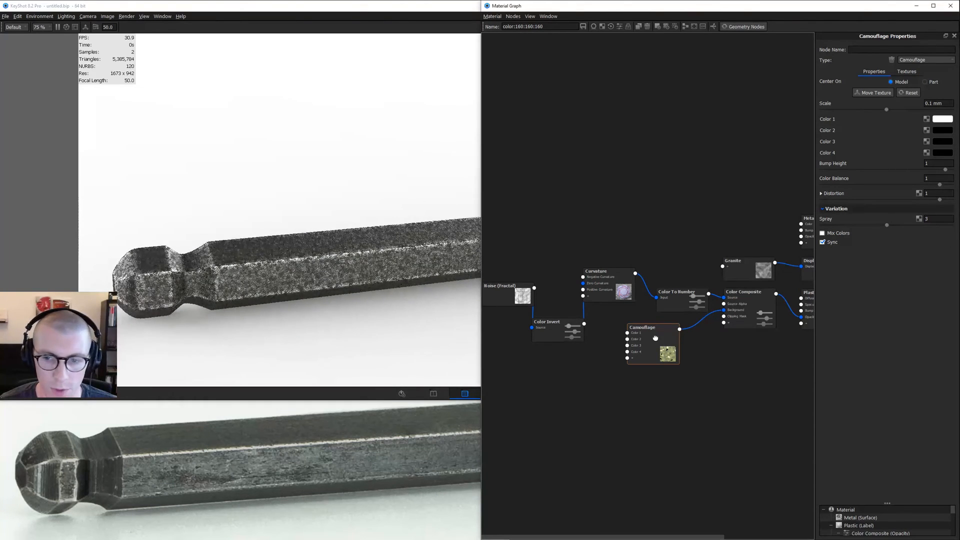
# Preview the camouflage pattern, then drop the Color Composite's background alpha to about 0.899
pyautogui.click(642, 327)
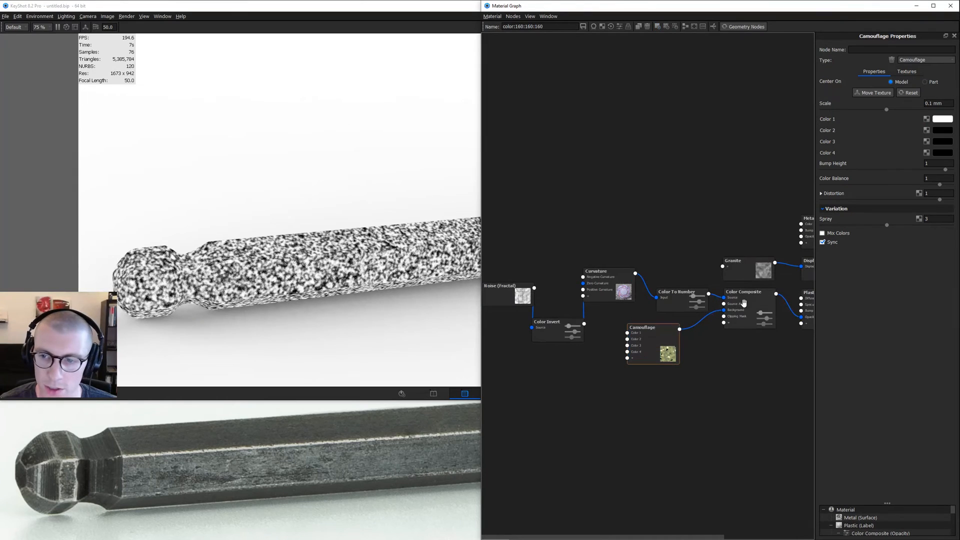
pyautogui.click(744, 291)
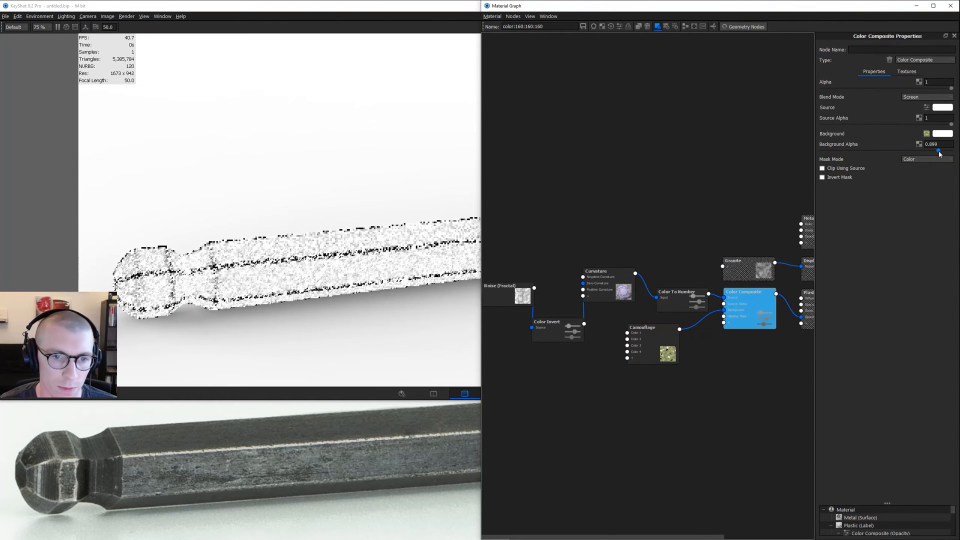
pyautogui.moveTo(938, 150); pyautogui.dragTo(918, 150)
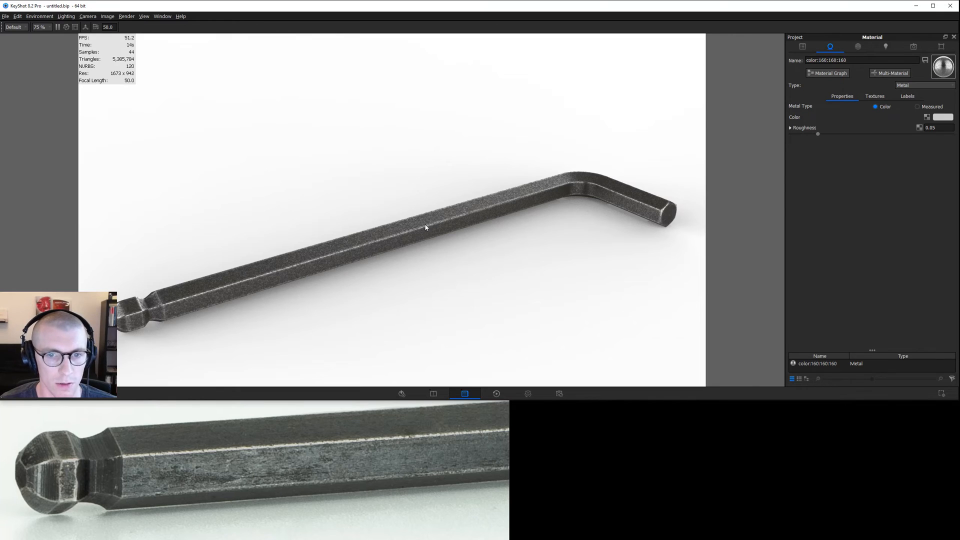
pyautogui.moveTo(386, 272)
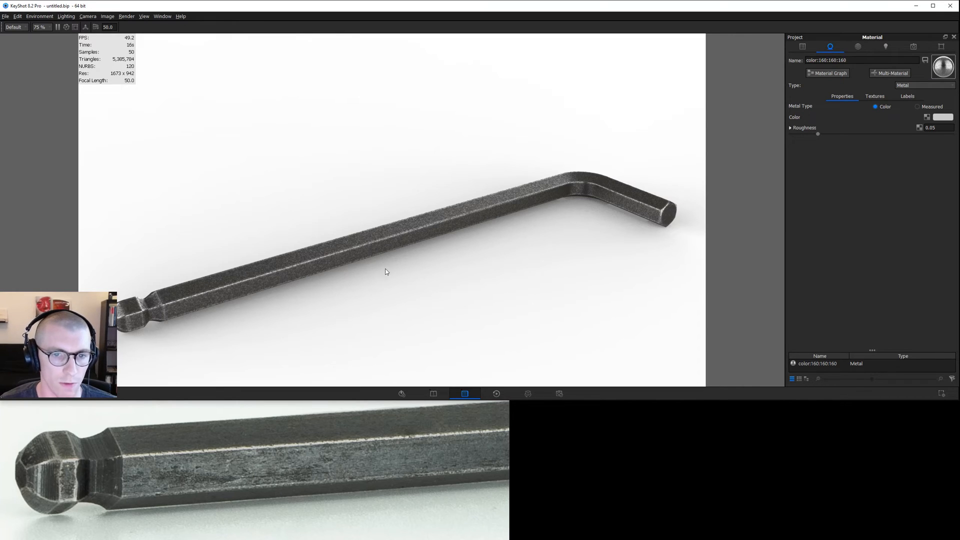
pyautogui.moveTo(400, 245)
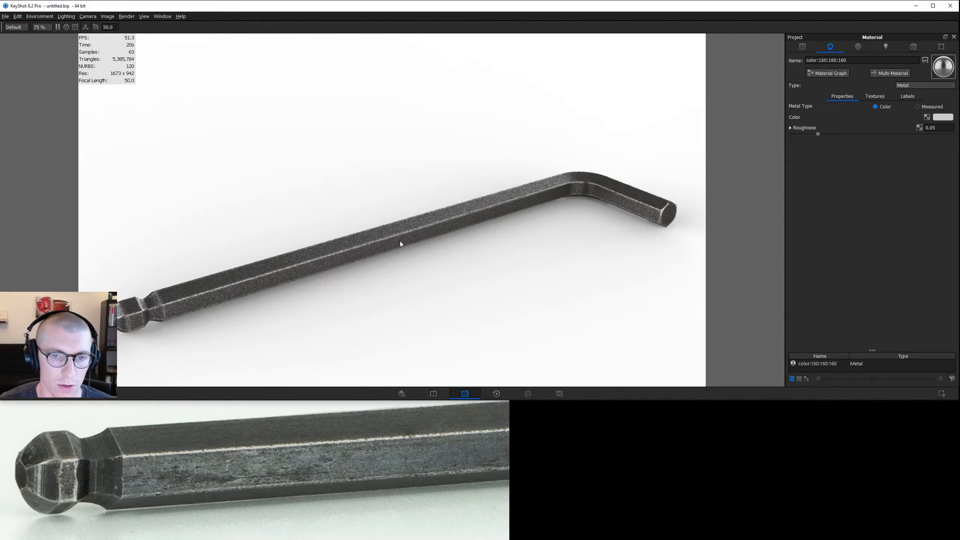
pyautogui.moveTo(649, 203)
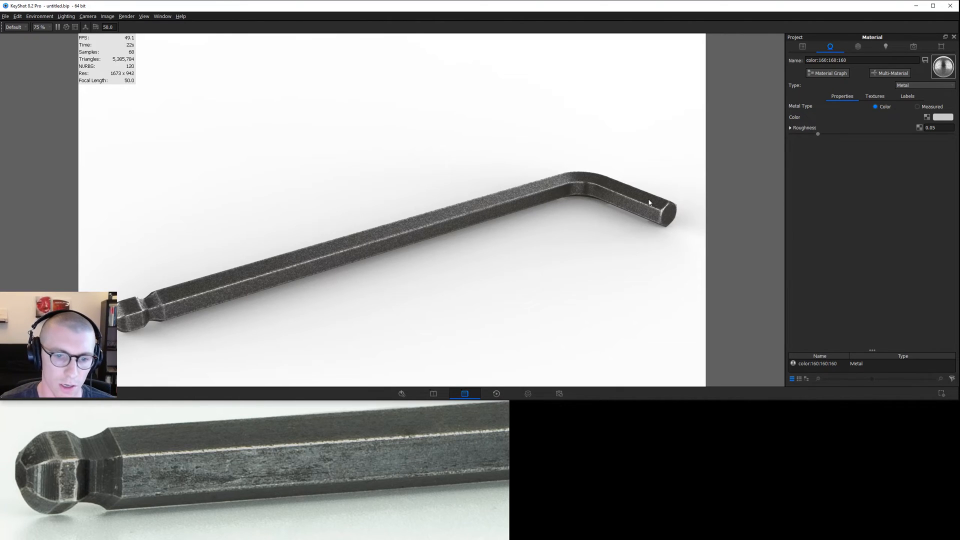
pyautogui.moveTo(442, 229)
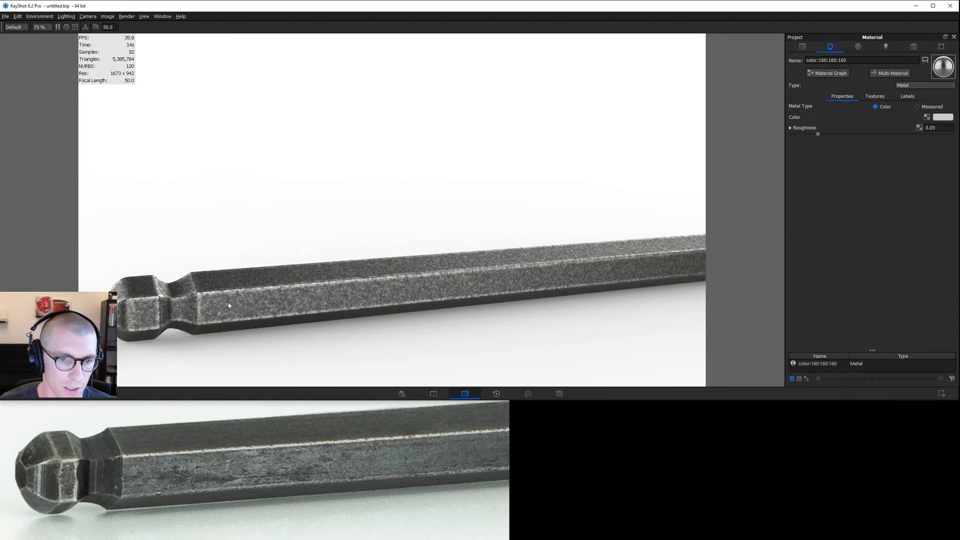
# Reopen the wrench material's node graph from the Material tab
pyautogui.click(829, 73)
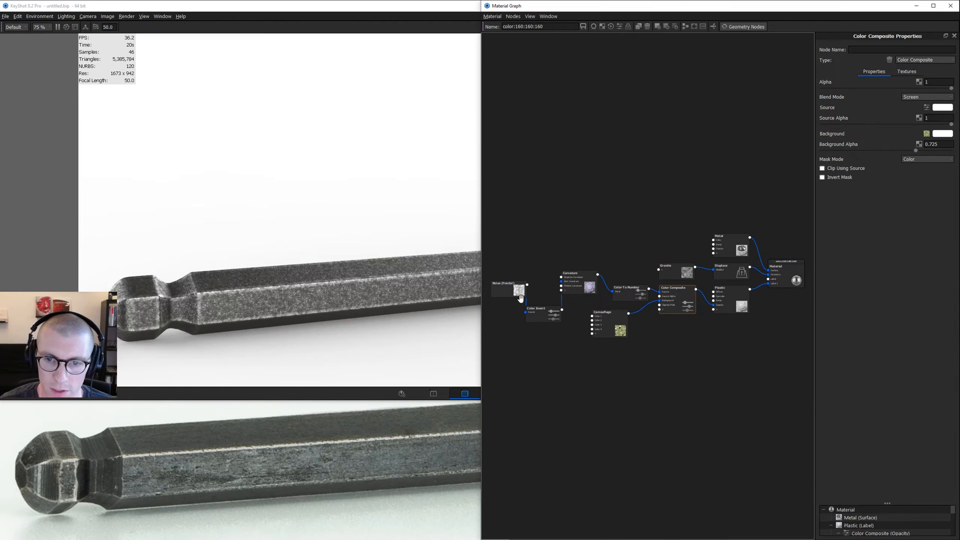
# Set fractal noise to falloff 1.459, bump 0.175, 3 levels, 0.5 mm; granite scale 0.2 mm
pyautogui.click(508, 288)
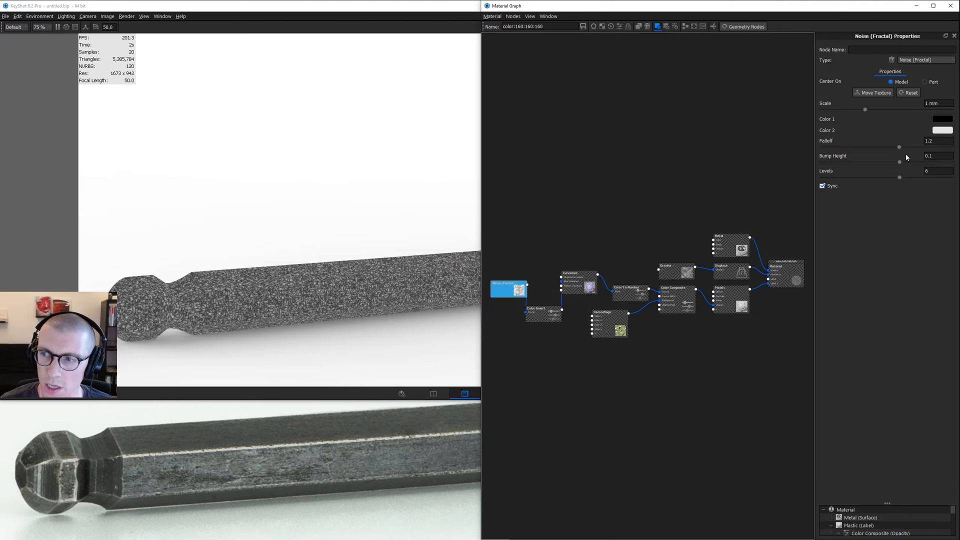
pyautogui.moveTo(900, 147); pyautogui.dragTo(936, 147)
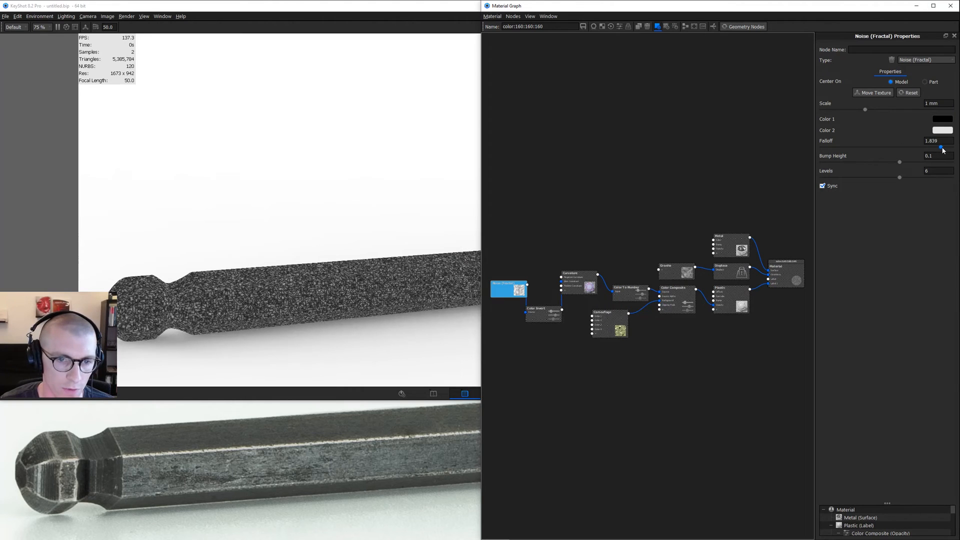
pyautogui.moveTo(937, 148); pyautogui.dragTo(868, 148)
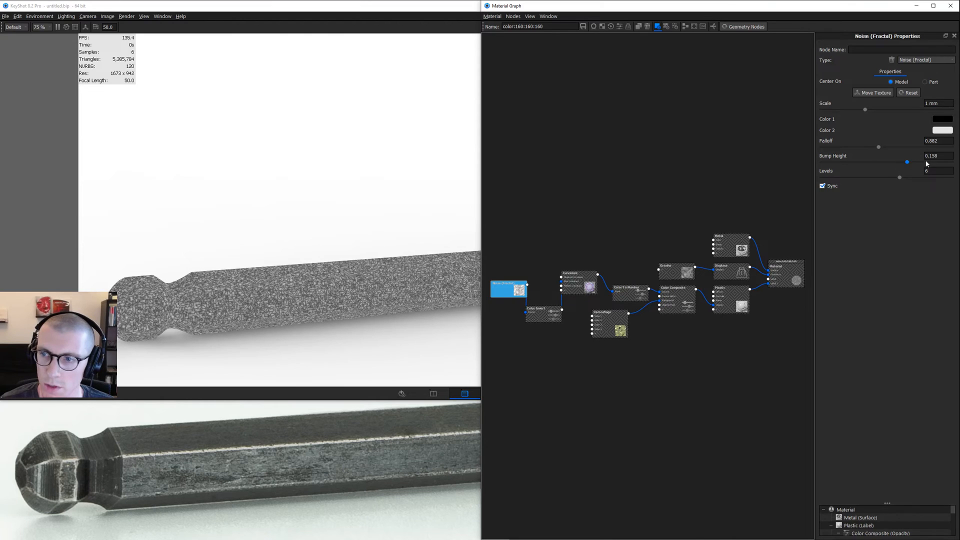
pyautogui.moveTo(900, 178); pyautogui.dragTo(861, 178)
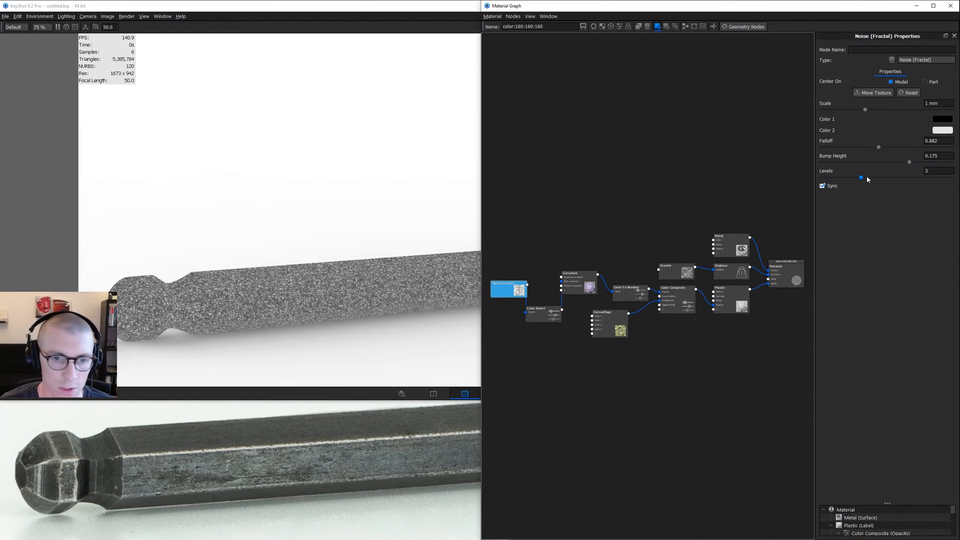
pyautogui.moveTo(878, 147); pyautogui.dragTo(906, 147)
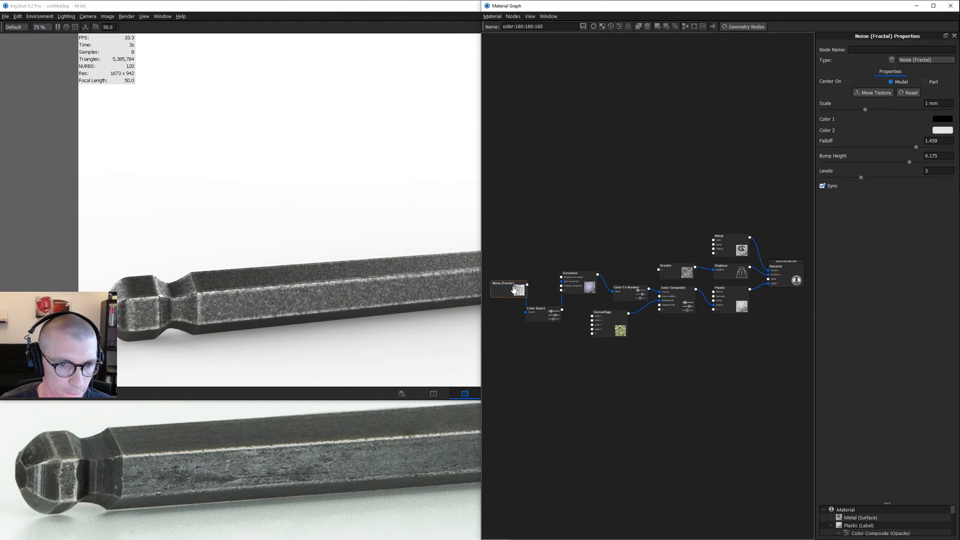
pyautogui.moveTo(319, 297)
pyautogui.write('0.5')
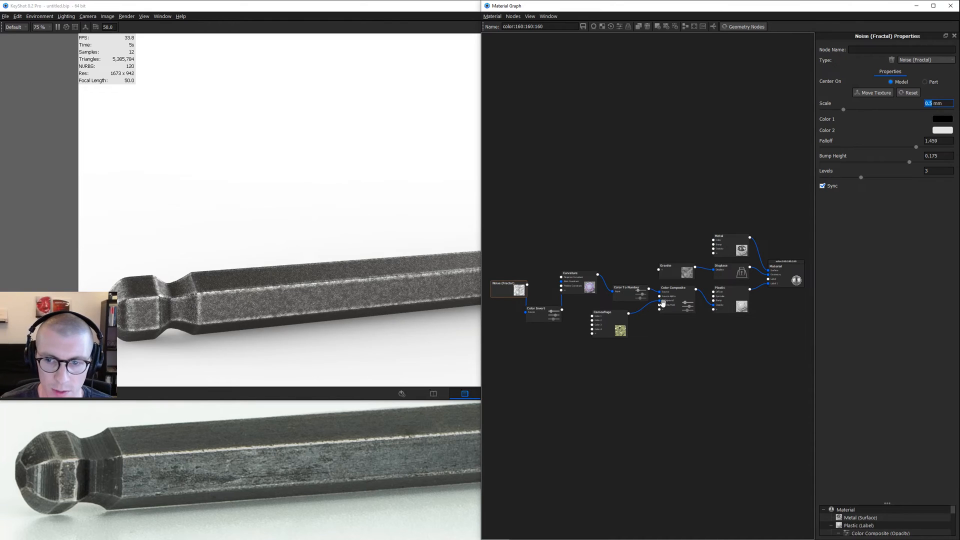
pyautogui.click(676, 271)
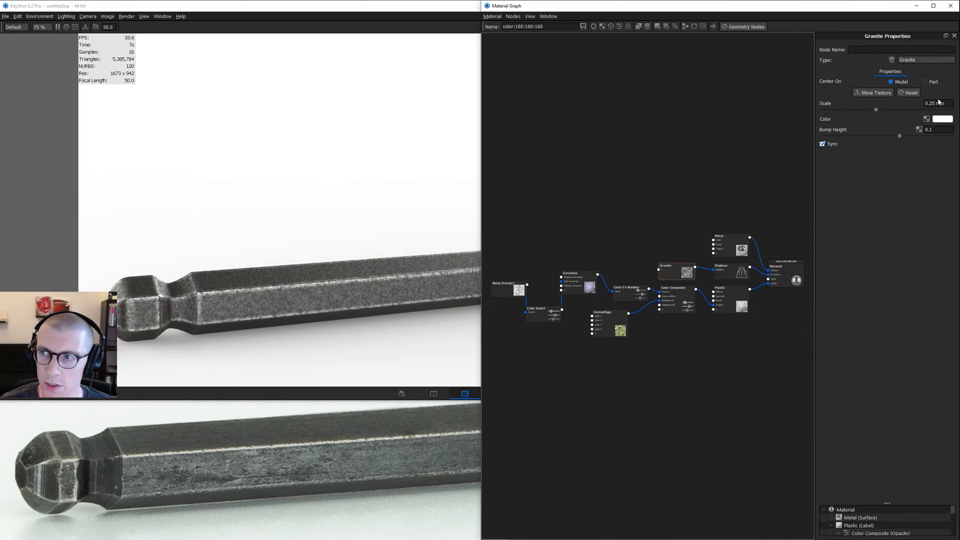
pyautogui.click(936, 103)
pyautogui.write('0.2')
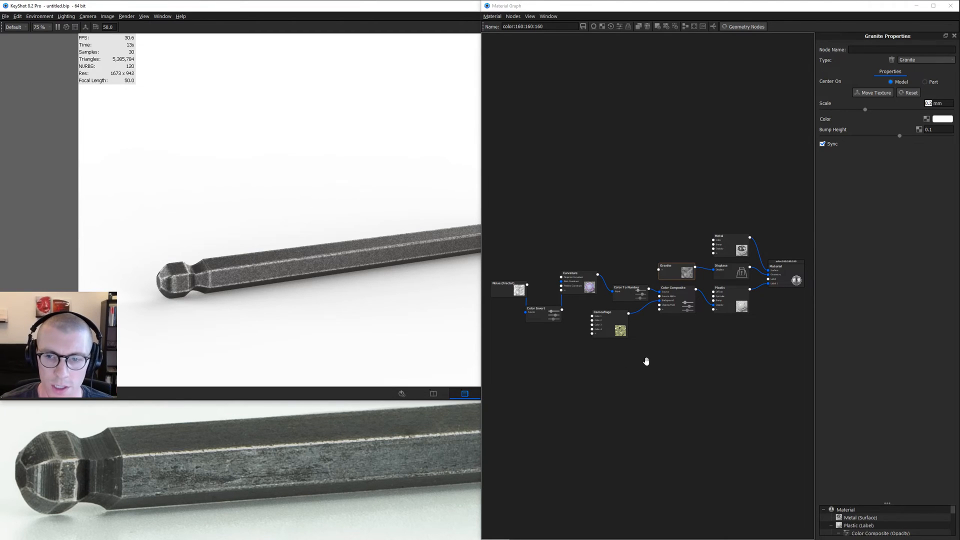
# Add a Paint material node to the graph and give it a dark grey colour
pyautogui.rightClick(646, 361)
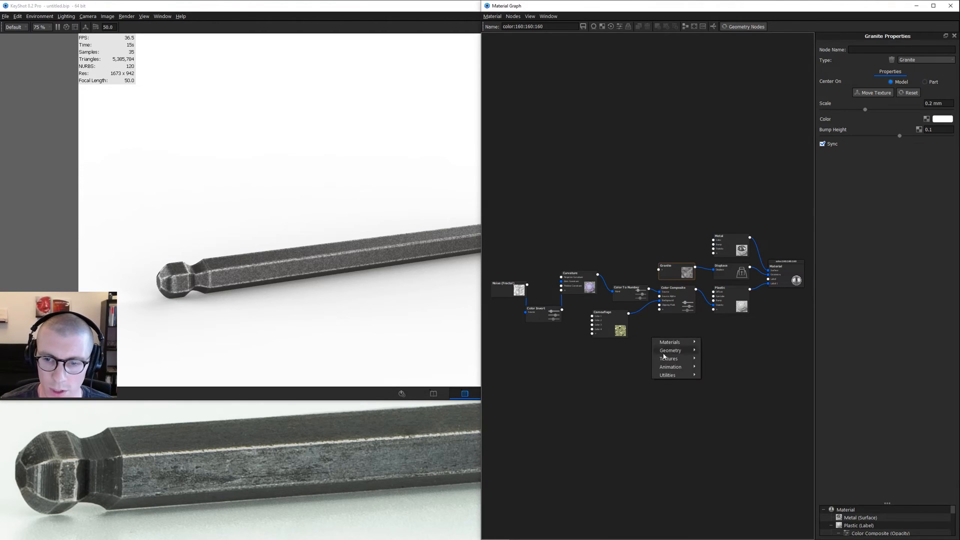
pyautogui.click(669, 342)
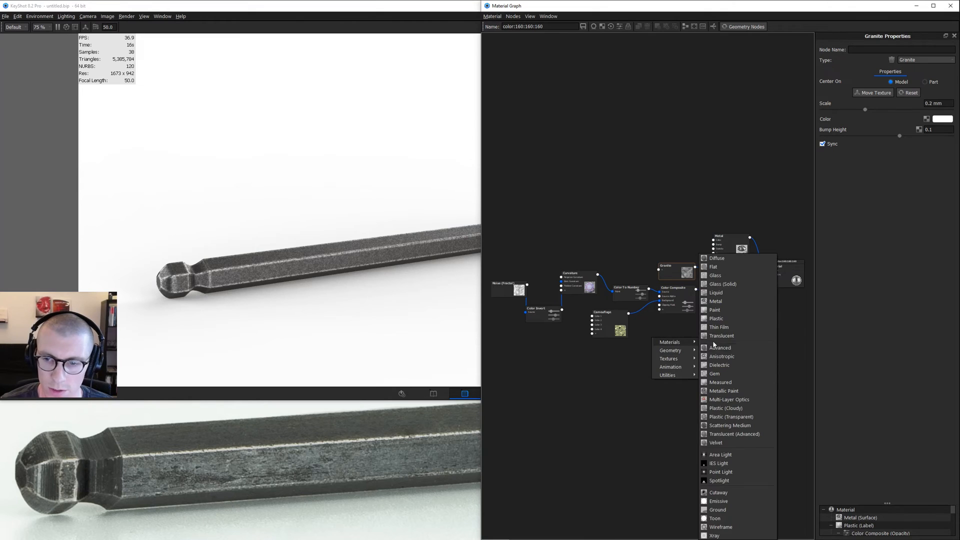
pyautogui.click(714, 309)
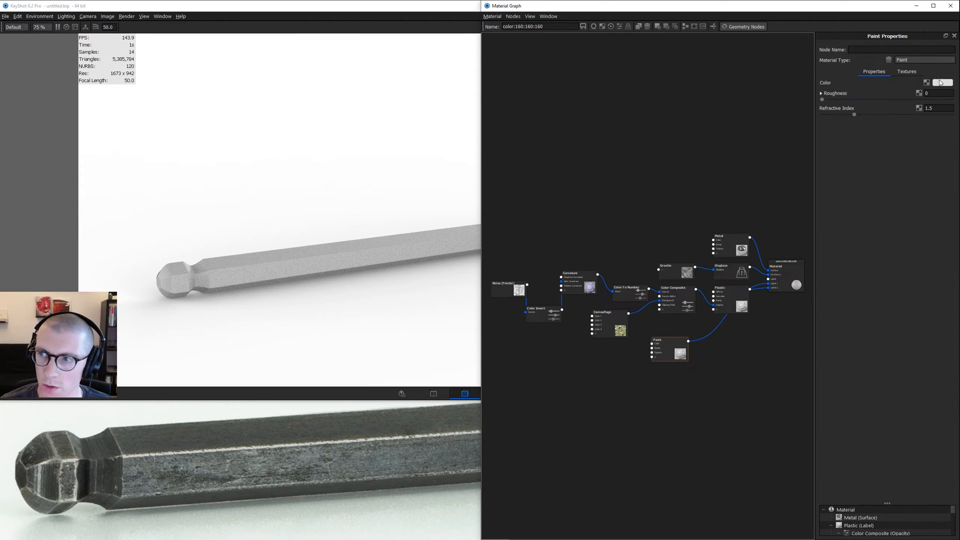
pyautogui.click(944, 82)
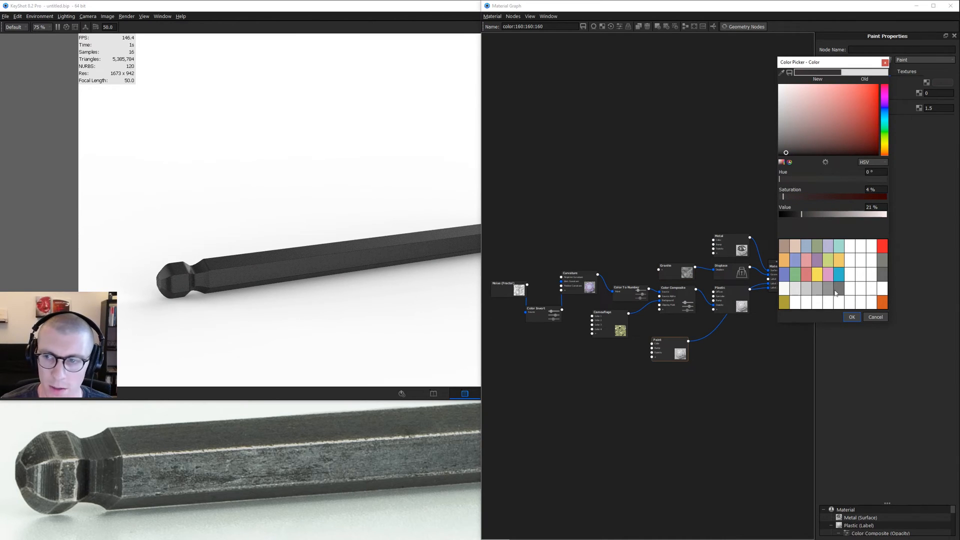
pyautogui.click(851, 317)
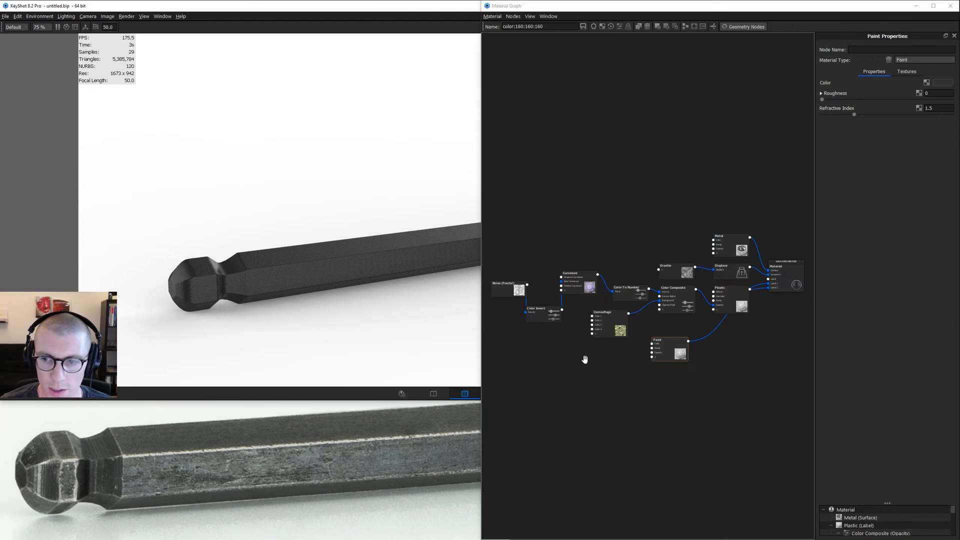
# Add a Curvature texture with black and white colours, switching its radius away from pixels
pyautogui.rightClick(585, 359)
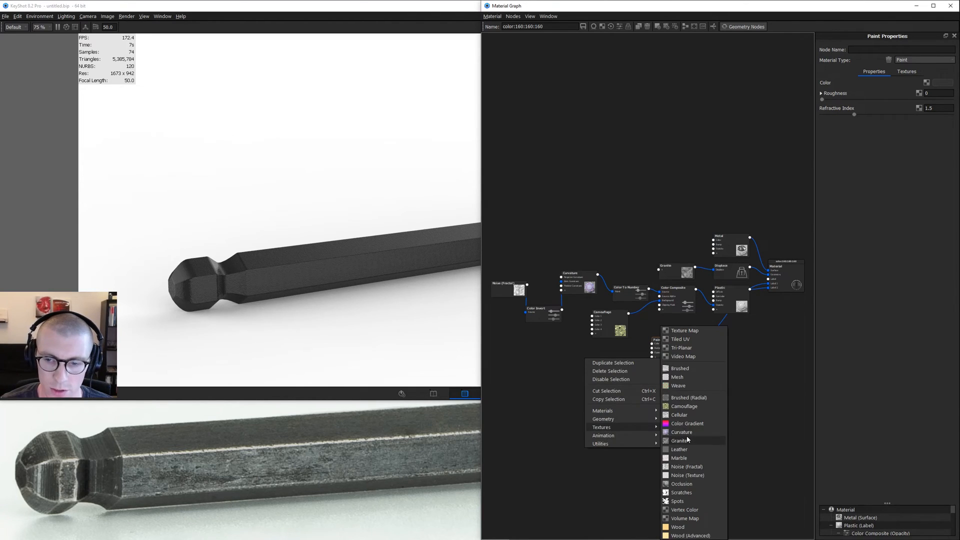
pyautogui.click(681, 432)
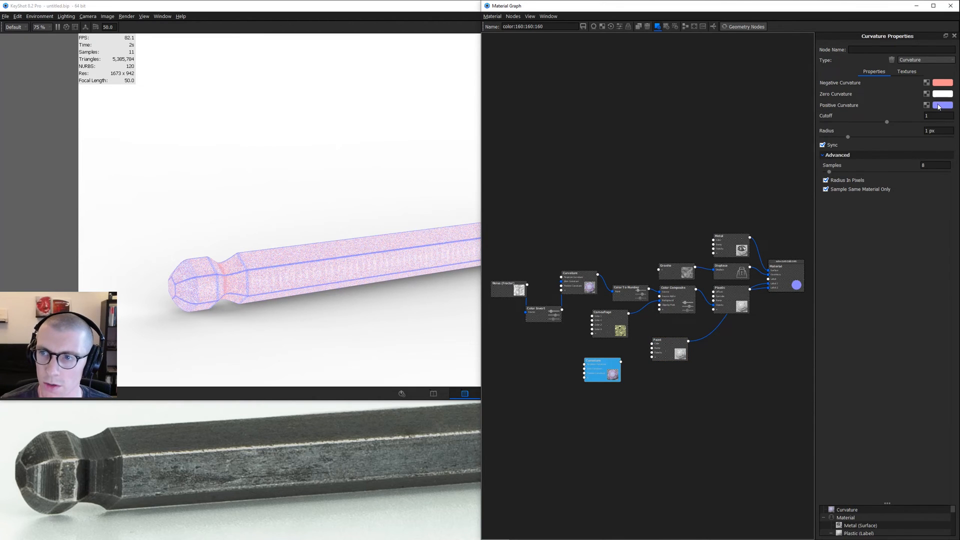
pyautogui.click(942, 104)
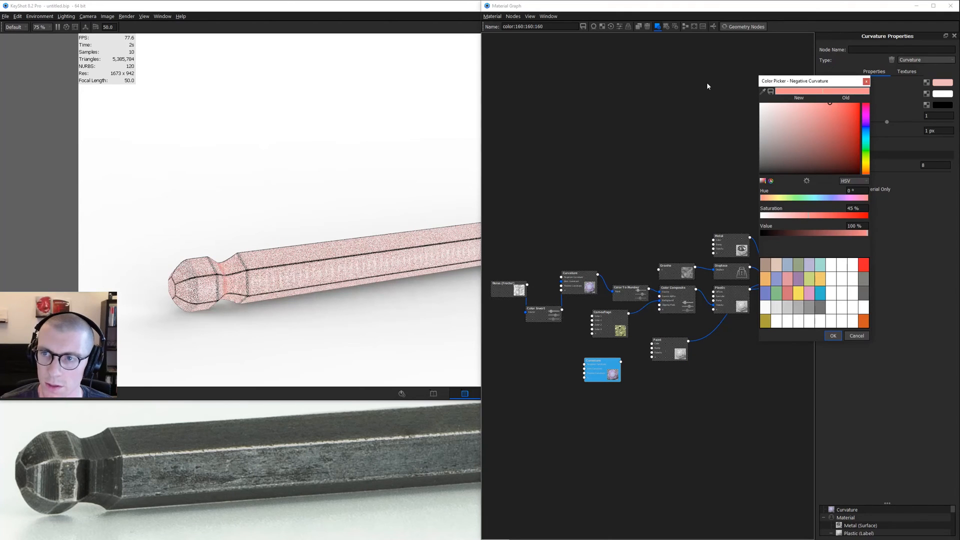
pyautogui.click(832, 336)
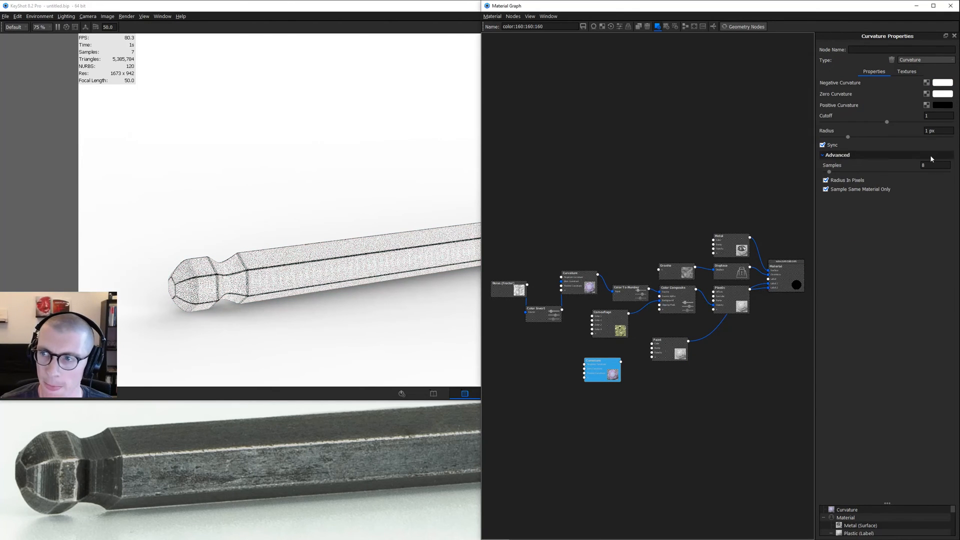
pyautogui.click(823, 144)
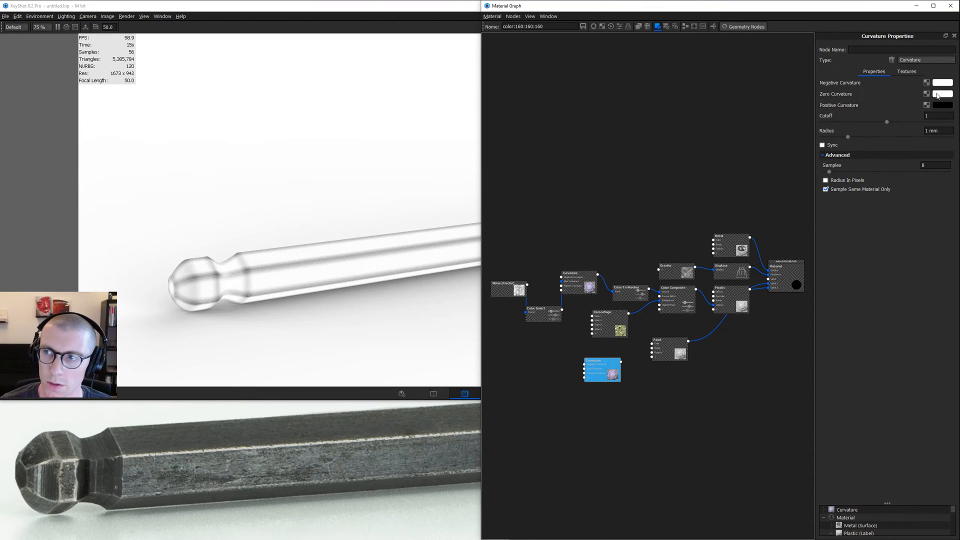
# Set the zero curvature colour to a grey of about 70% brightness
pyautogui.click(945, 94)
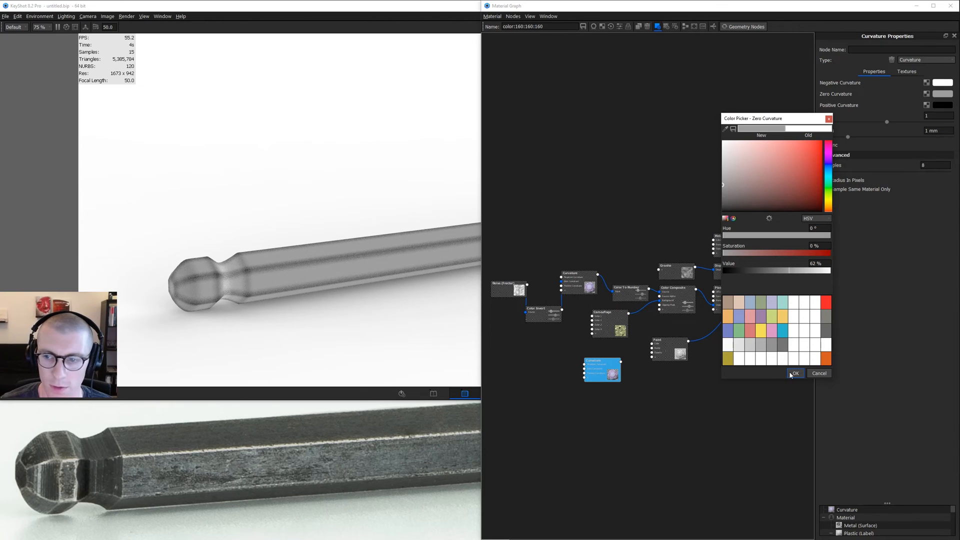
pyautogui.click(795, 373)
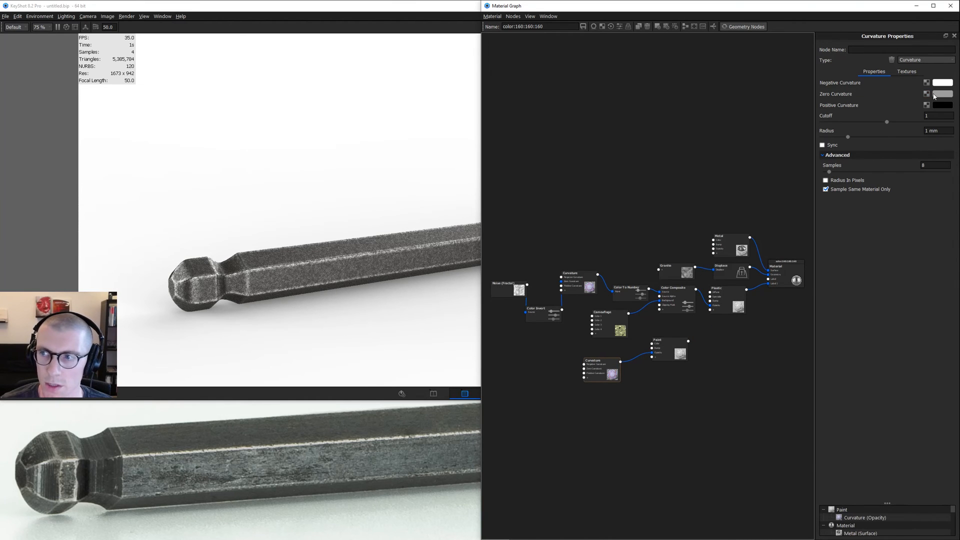
pyautogui.click(944, 93)
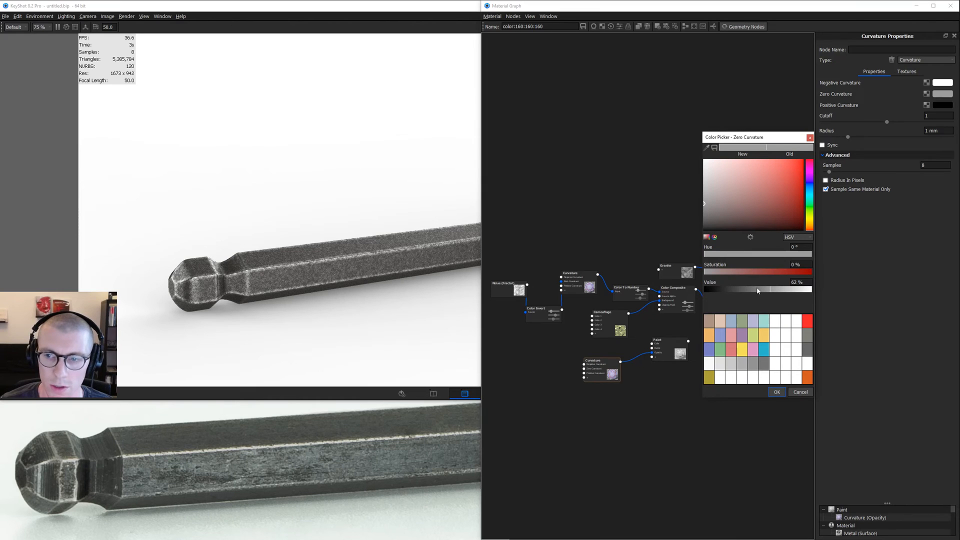
pyautogui.moveTo(759, 289); pyautogui.dragTo(725, 289)
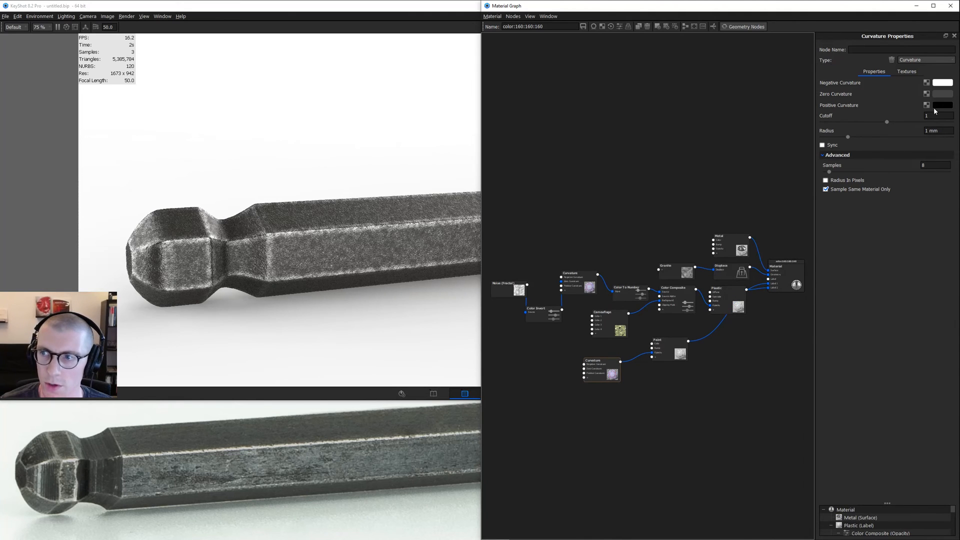
pyautogui.click(943, 93)
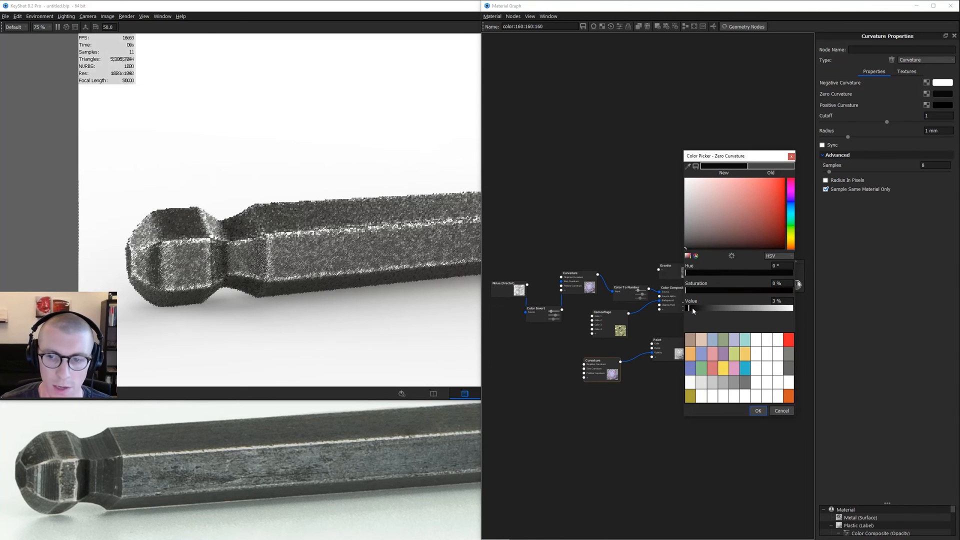
pyautogui.moveTo(687, 309); pyautogui.dragTo(792, 309)
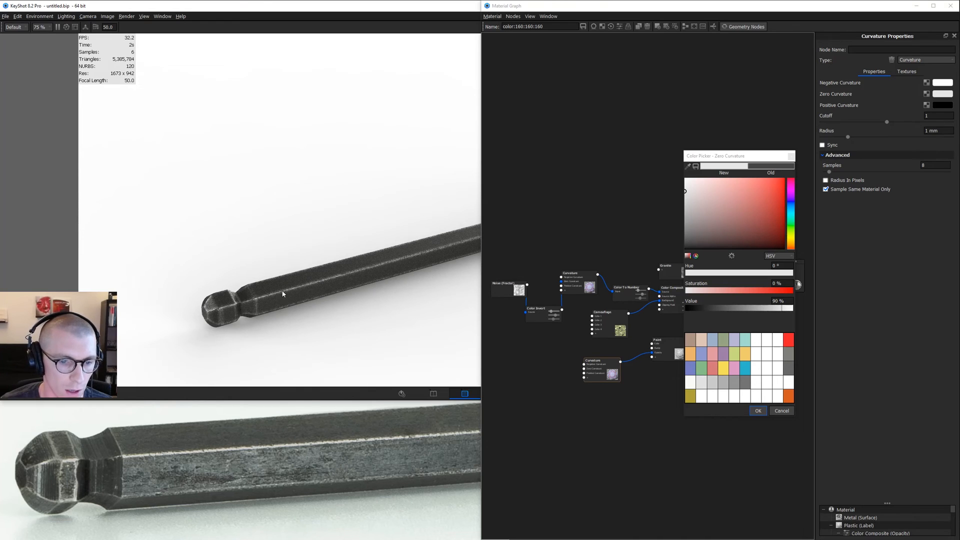
pyautogui.moveTo(792, 308); pyautogui.dragTo(761, 309)
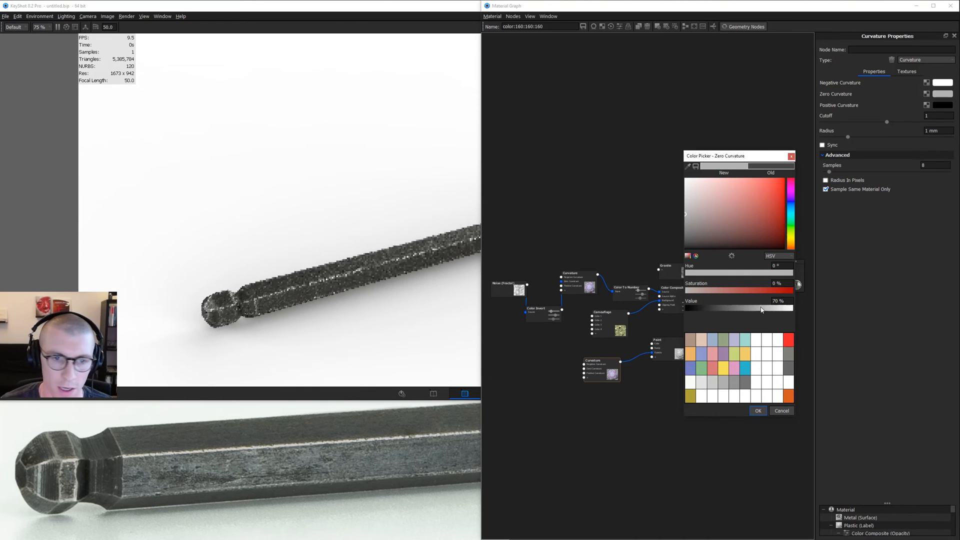
pyautogui.click(758, 412)
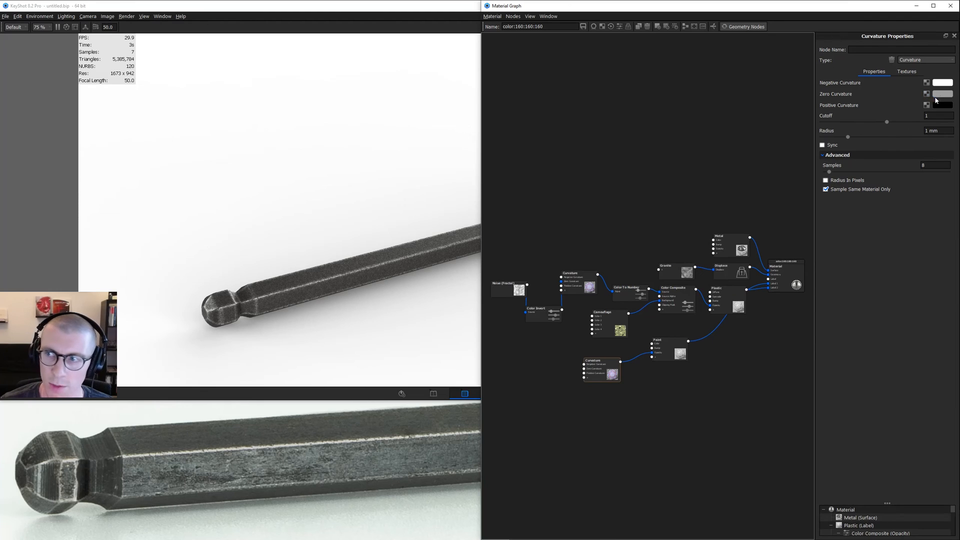
# Adjust the positive curvature colour's brightness to a grey of about 68%
pyautogui.click(945, 104)
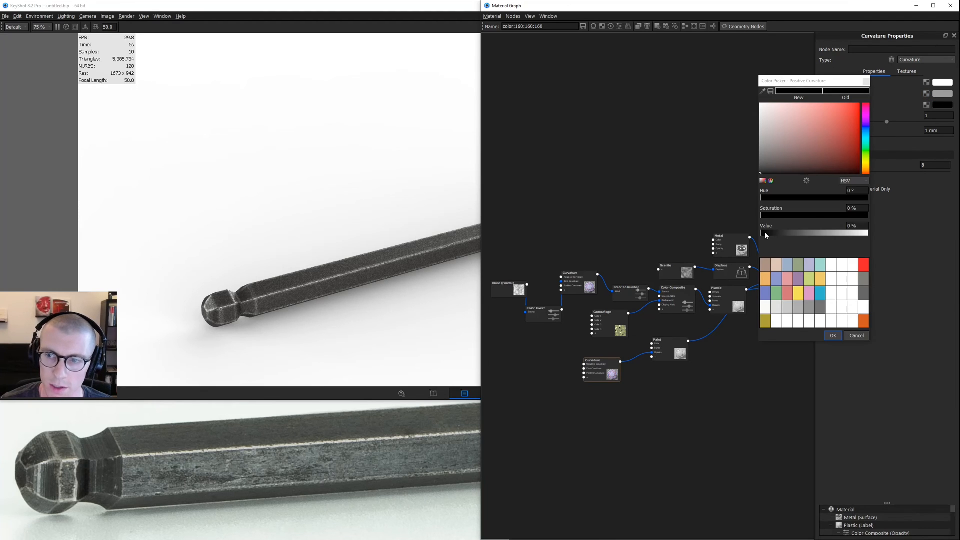
pyautogui.moveTo(764, 232); pyautogui.dragTo(772, 232)
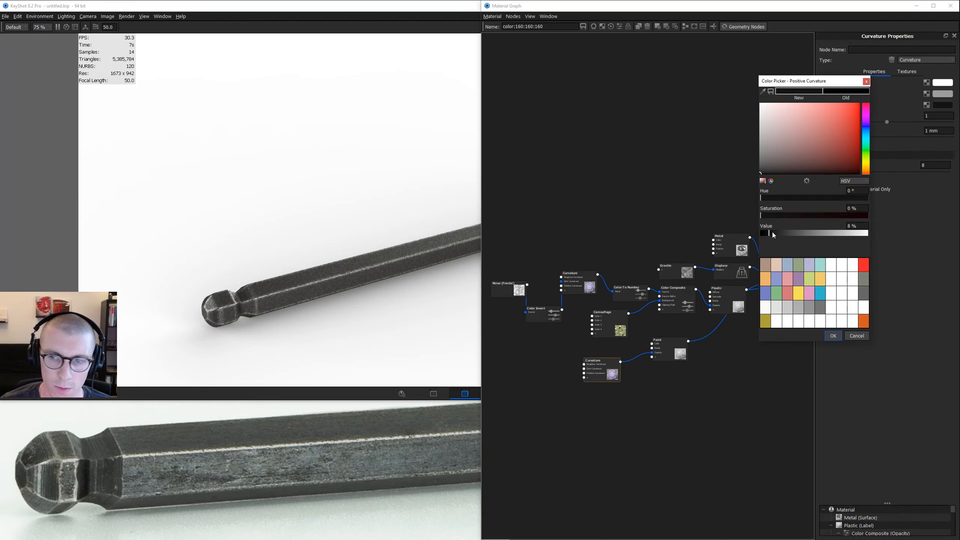
pyautogui.moveTo(764, 233); pyautogui.dragTo(819, 232)
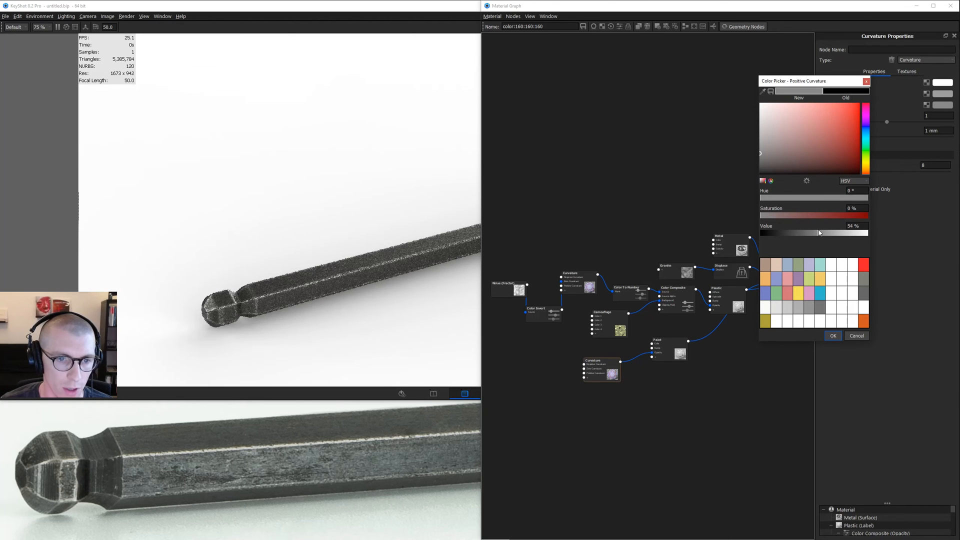
pyautogui.moveTo(819, 233); pyautogui.dragTo(833, 233)
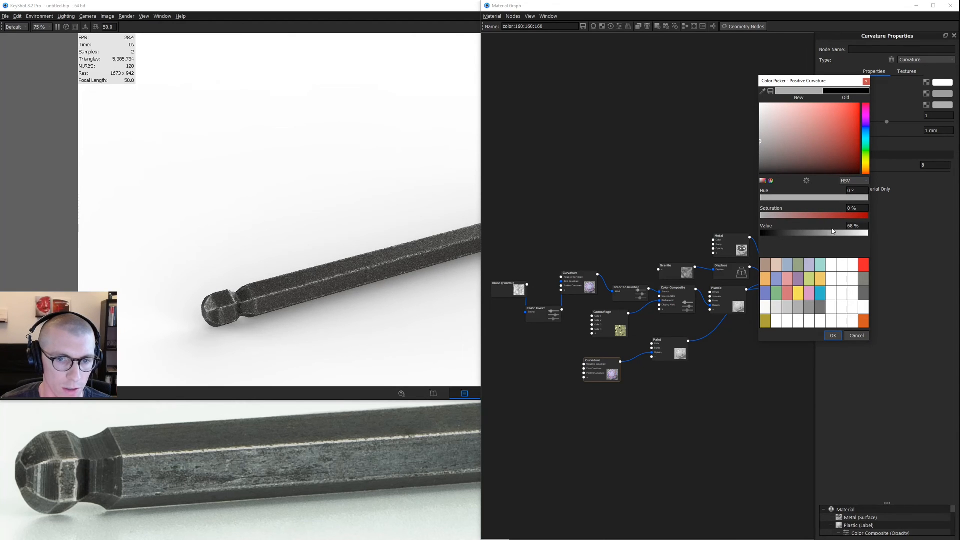
pyautogui.moveTo(851, 232); pyautogui.dragTo(784, 233)
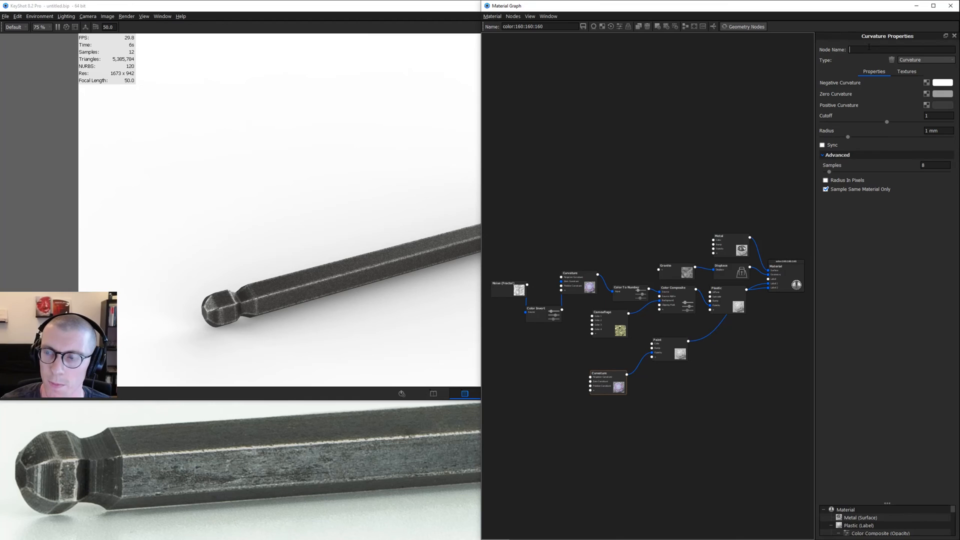
# Rename the Curvature node 'Paint Cover' and change the Paint node colour from purple to yellow
pyautogui.click(660, 350)
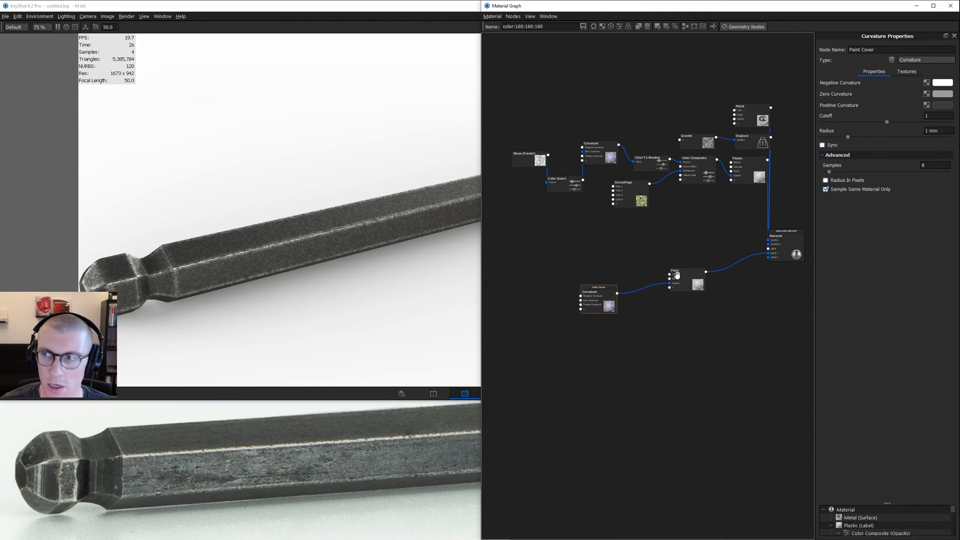
pyautogui.click(698, 284)
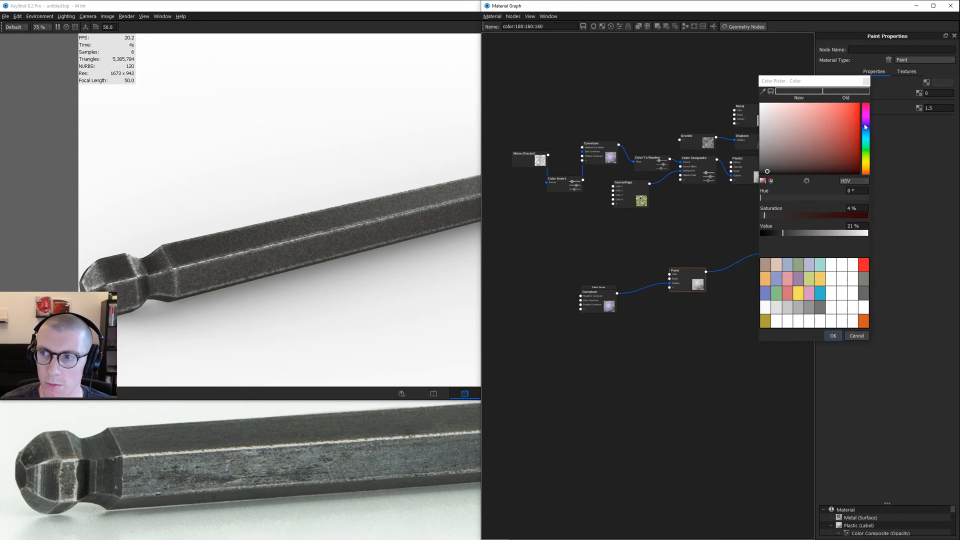
pyautogui.click(834, 128)
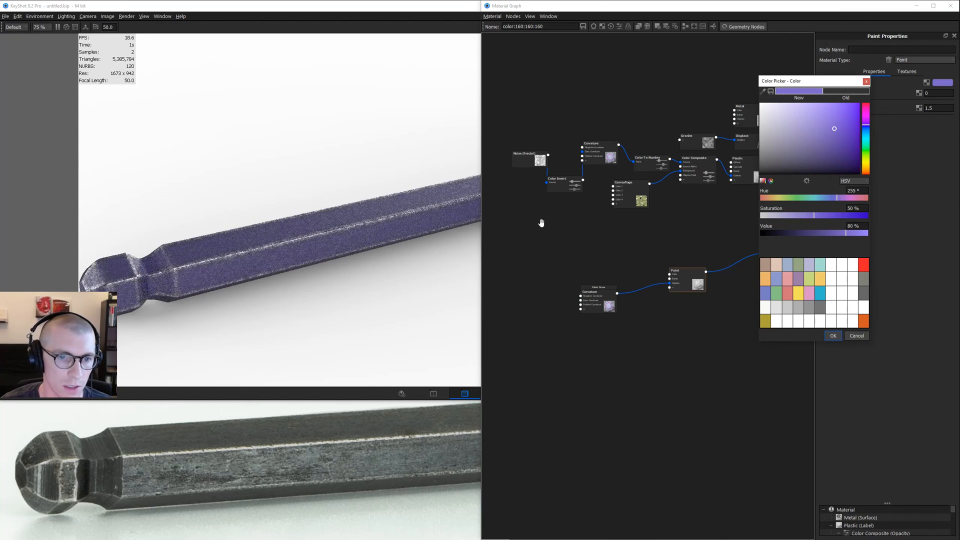
pyautogui.moveTo(834, 128); pyautogui.dragTo(848, 151)
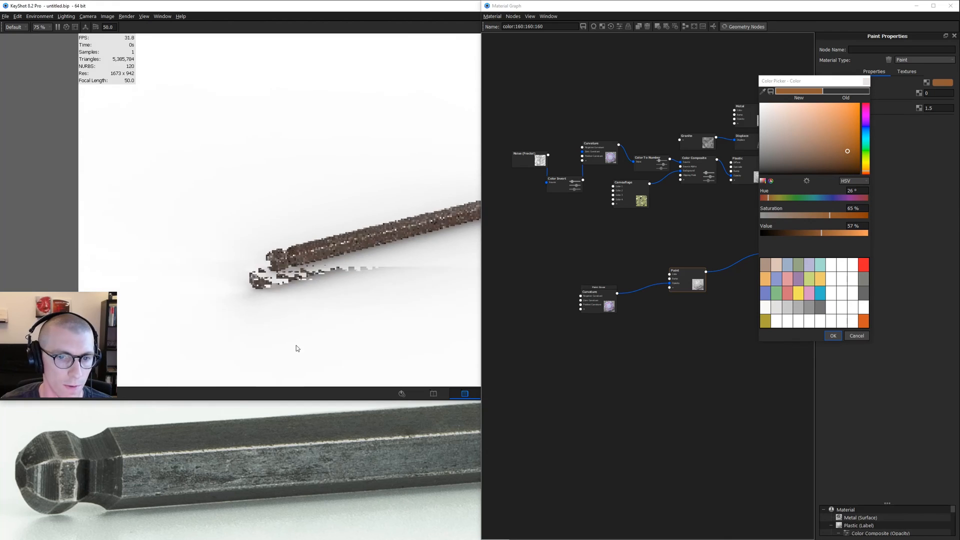
pyautogui.click(847, 110)
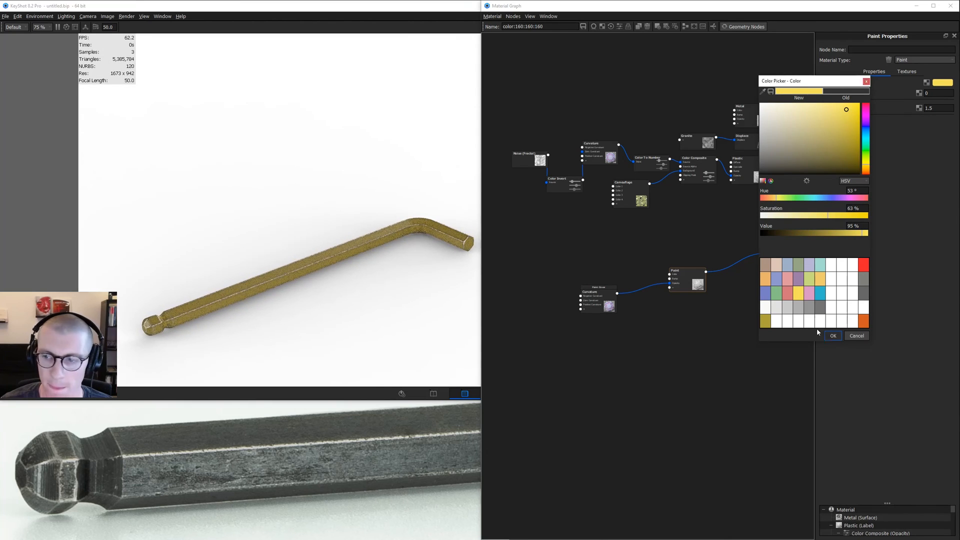
pyautogui.click(832, 336)
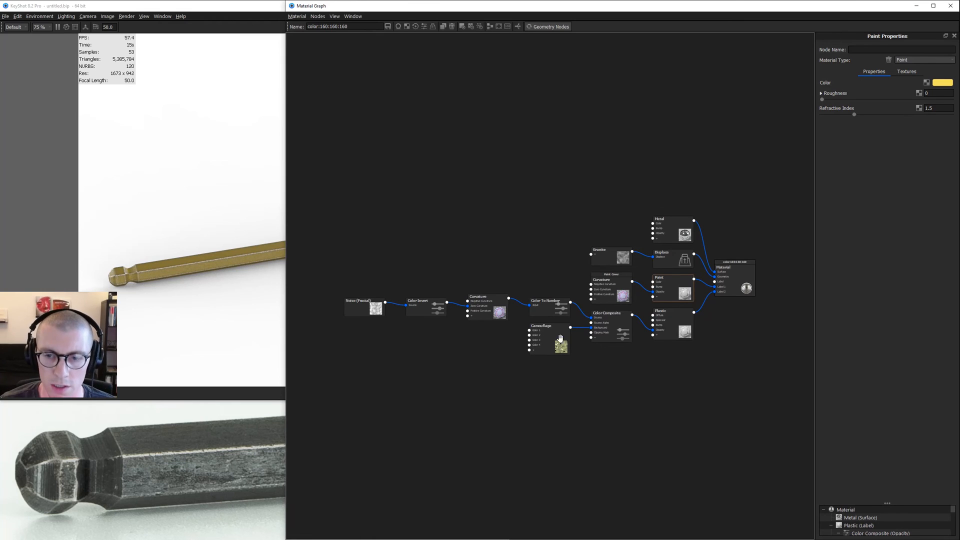
pyautogui.moveTo(362, 243)
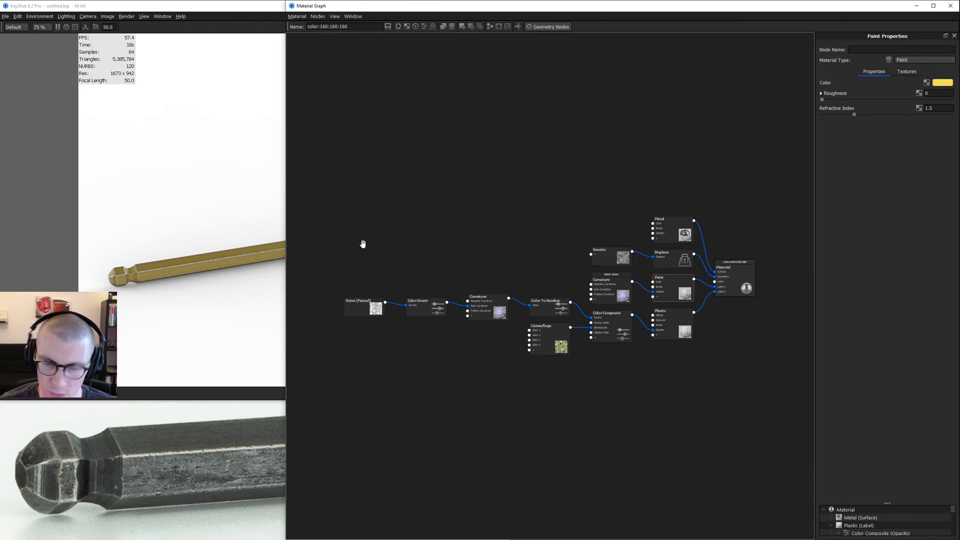
pyautogui.moveTo(661, 259)
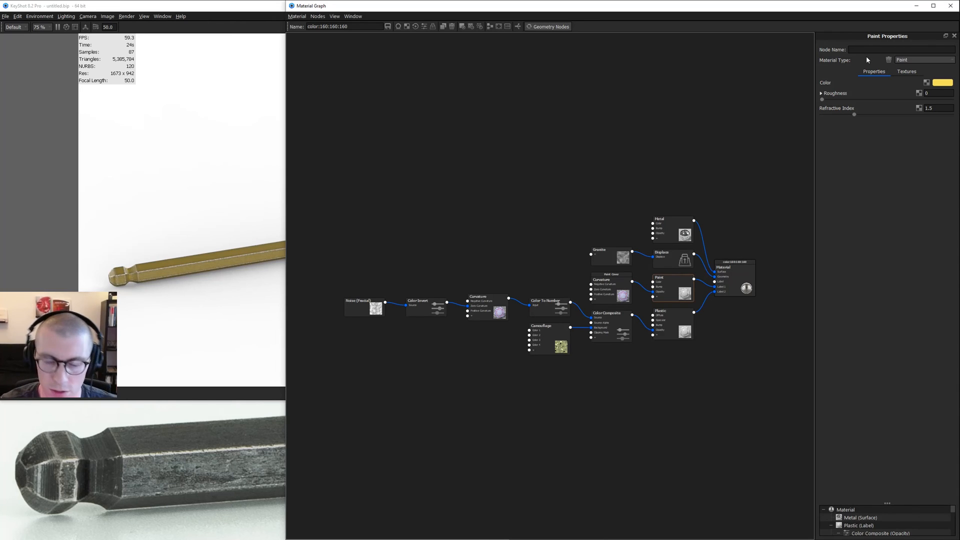
# Save the material as 'Very Worn Painted Metal' in My Materials, then make the paint colour pale
pyautogui.write('Very Worn Painted')
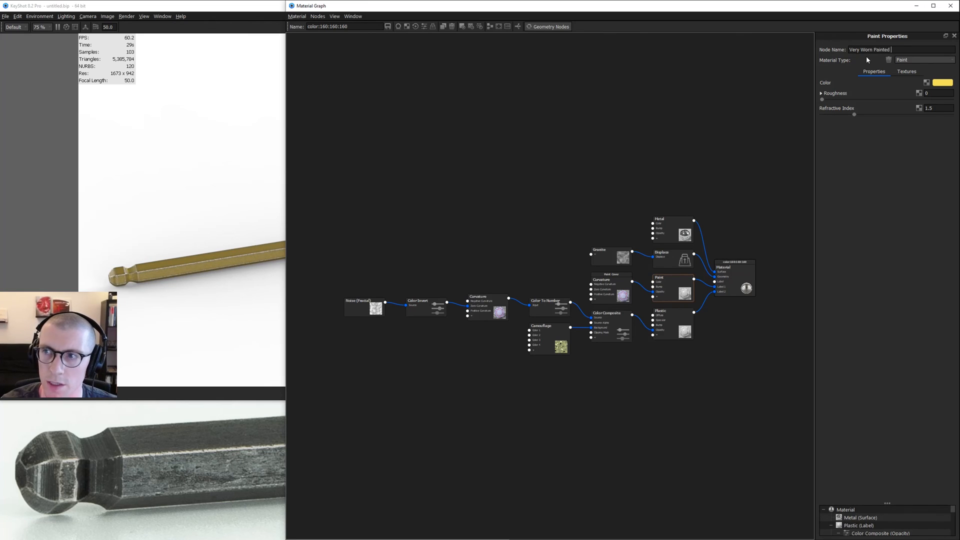
pyautogui.write('Metal')
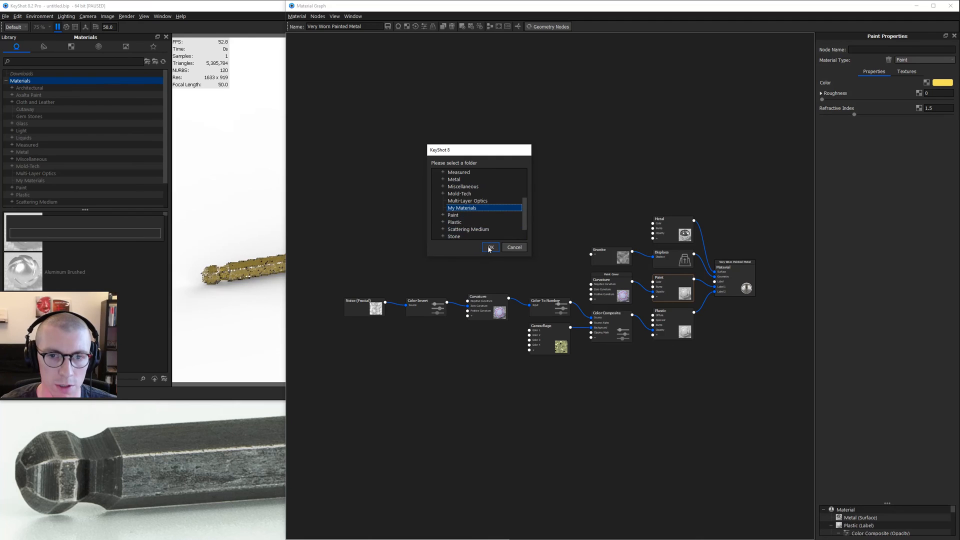
pyautogui.click(490, 246)
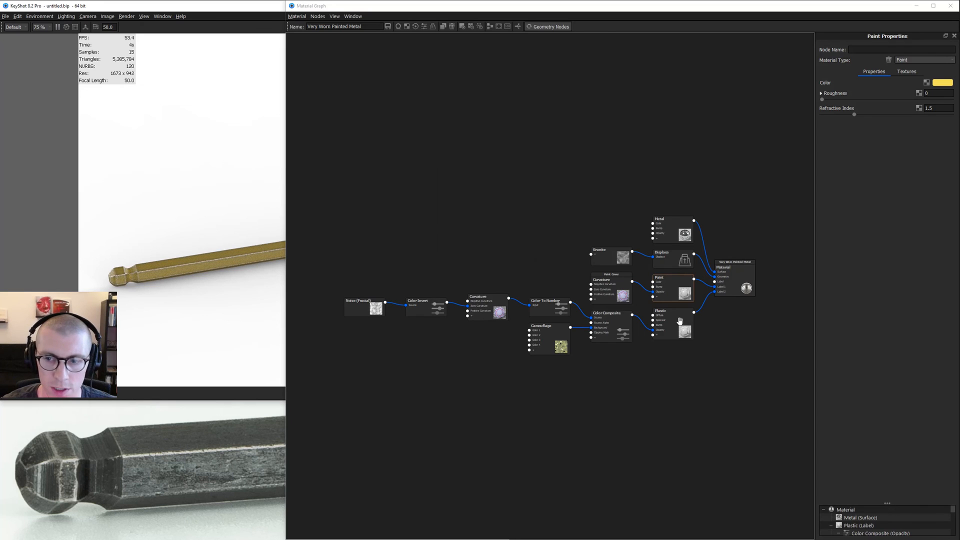
pyautogui.click(942, 82)
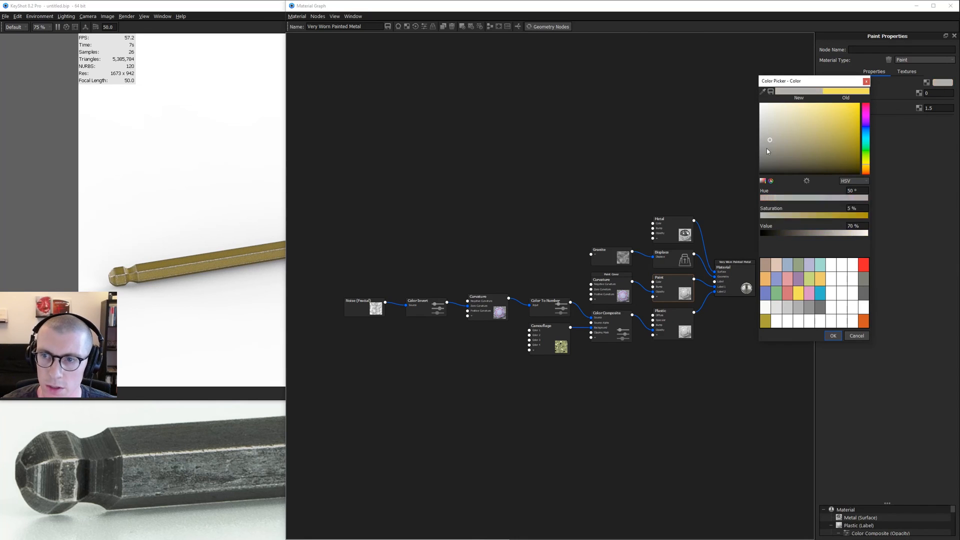
pyautogui.moveTo(770, 139); pyautogui.dragTo(765, 171)
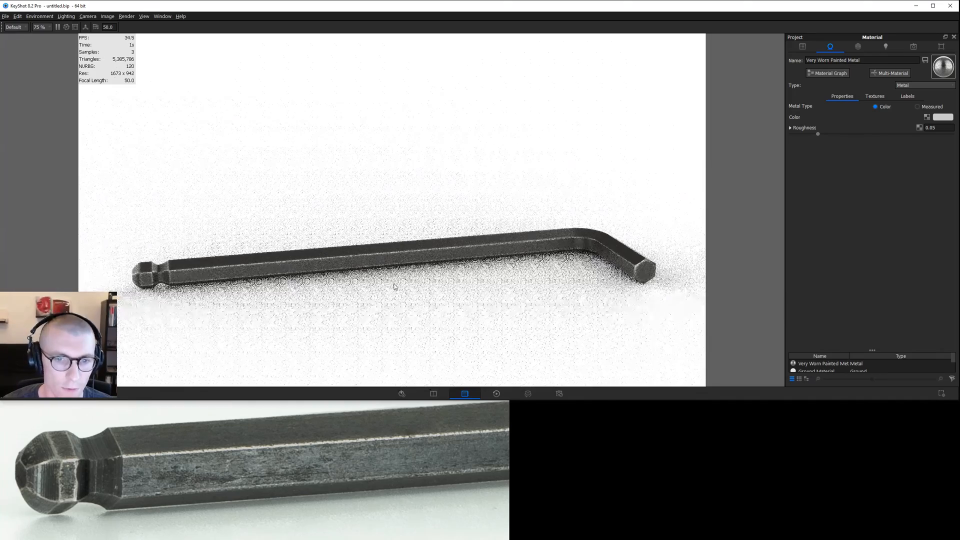
# Enter a 105 mm camera focal length to frame the whole wrench
pyautogui.click(914, 46)
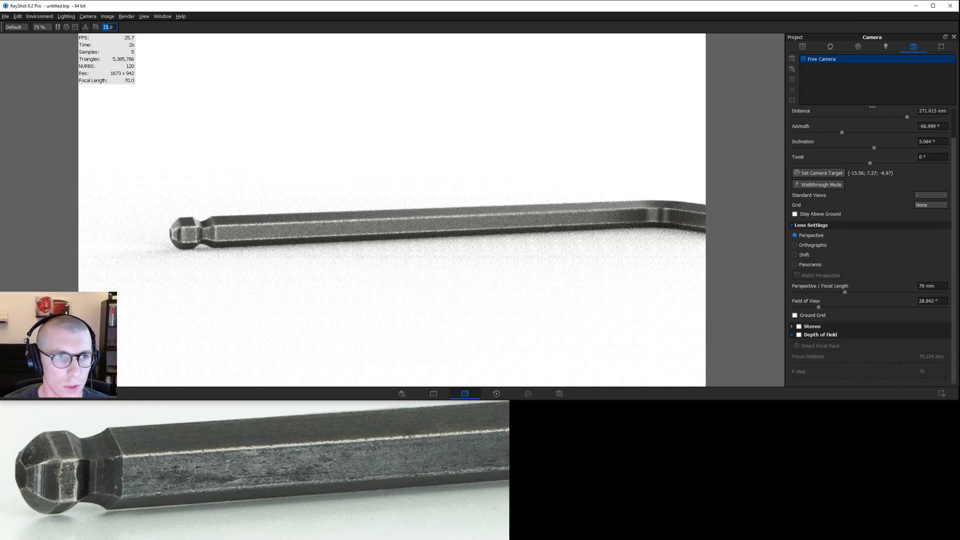
pyautogui.write('105.0')
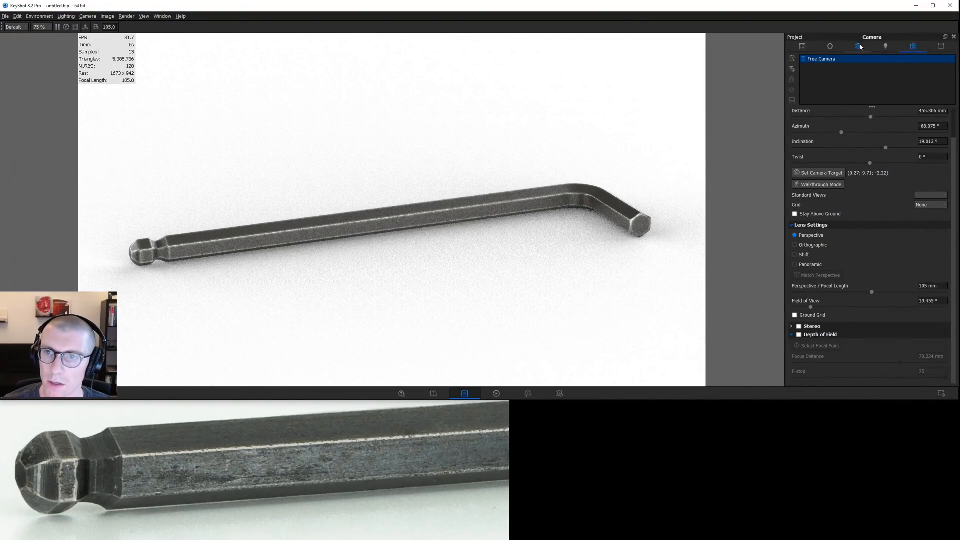
pyautogui.click(942, 47)
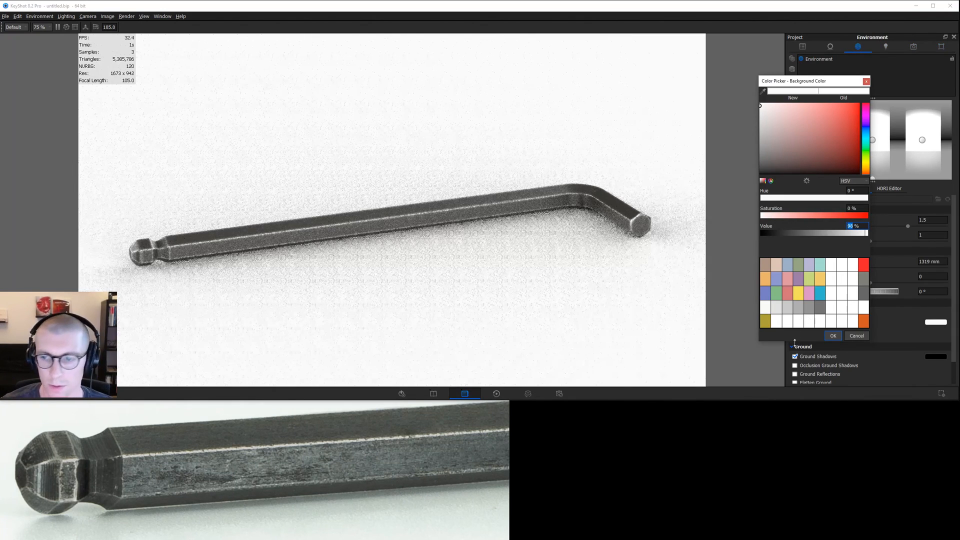
# Set the ground material specular colour to white and switch to the Product lighting preset
pyautogui.click(831, 47)
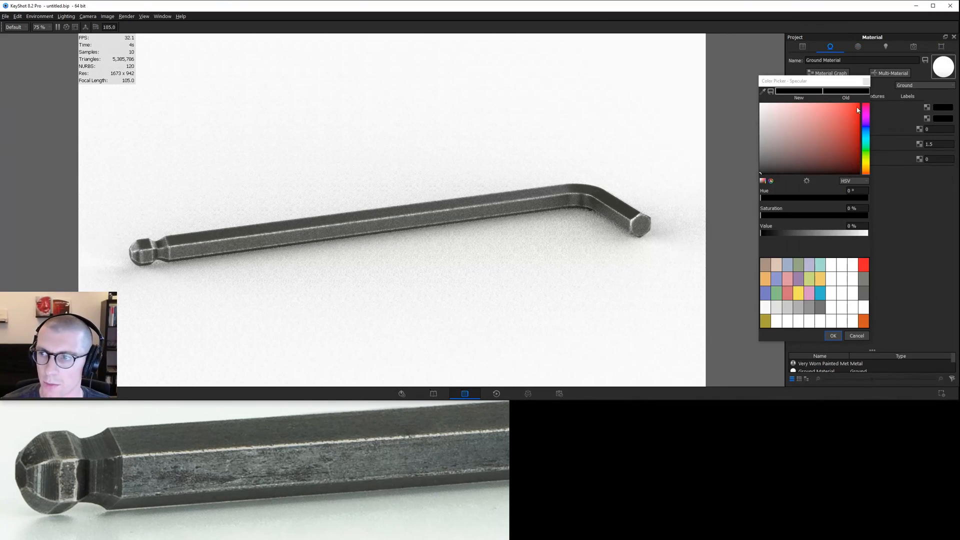
pyautogui.click(832, 336)
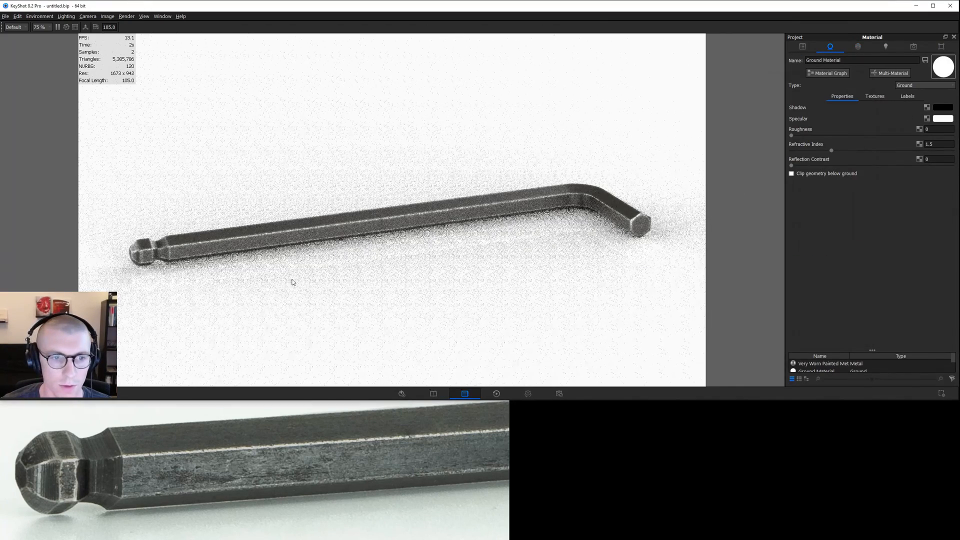
pyautogui.click(886, 46)
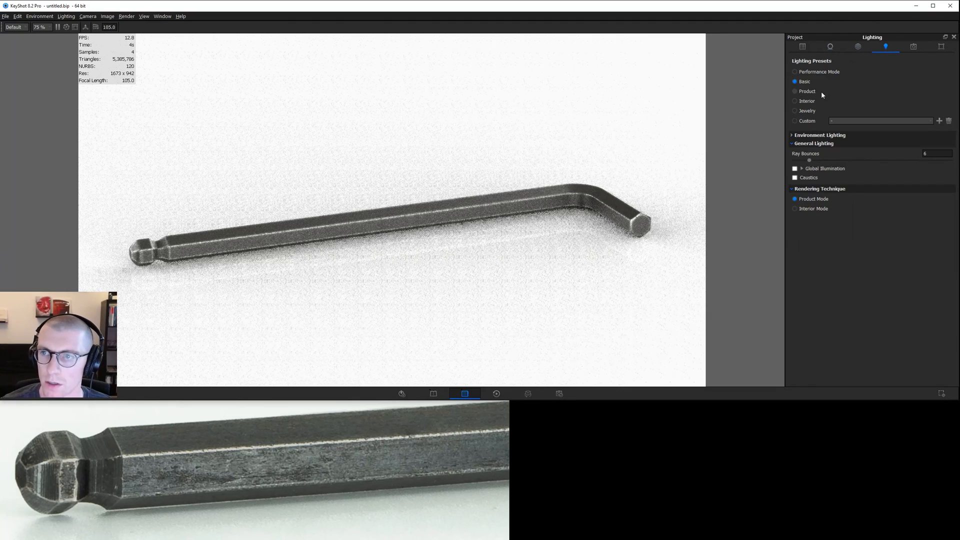
pyautogui.click(795, 91)
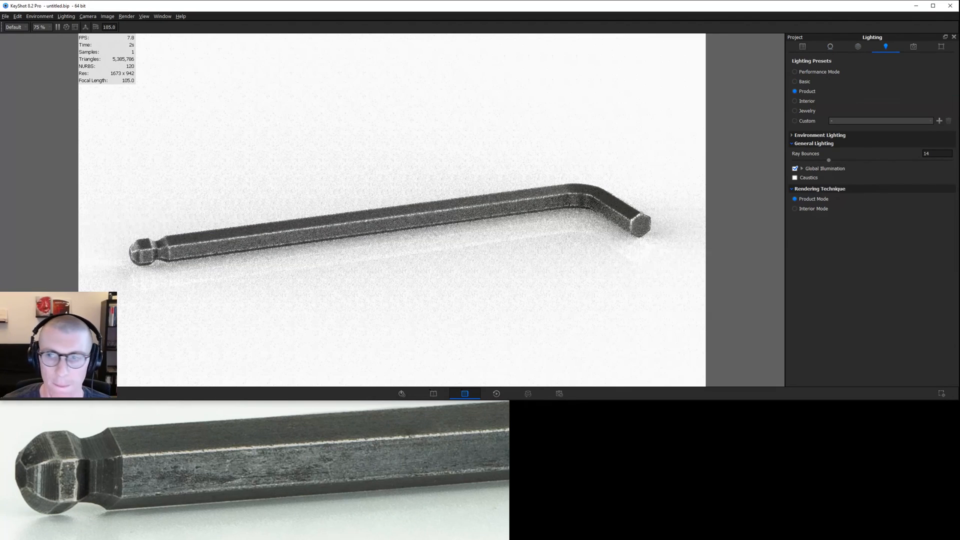
# Enable Bloom in the image adjustment settings
pyautogui.click(830, 46)
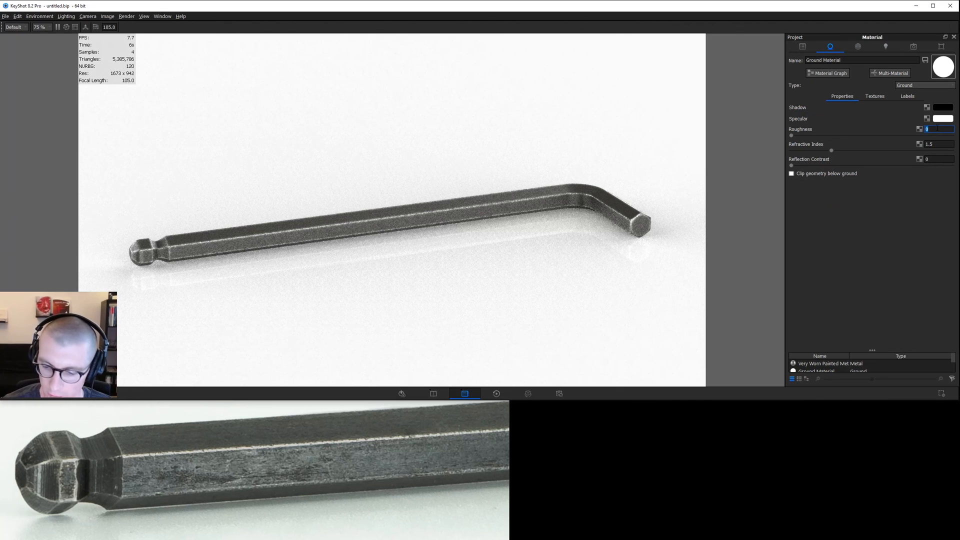
pyautogui.click(942, 47)
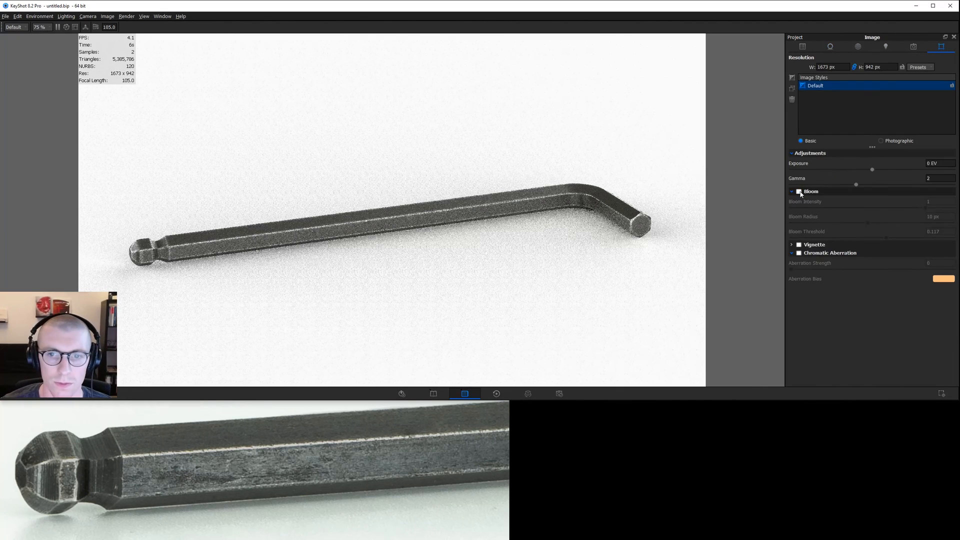
pyautogui.click(800, 191)
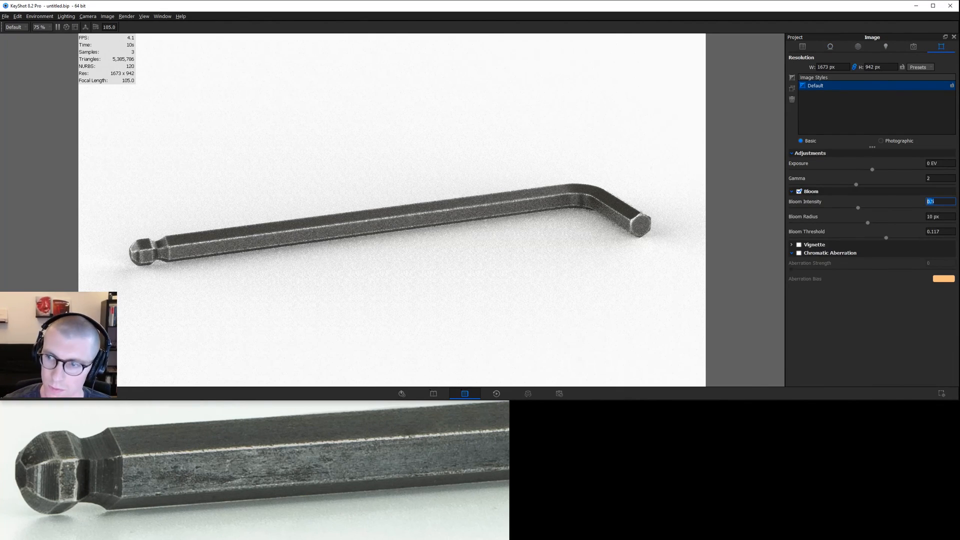